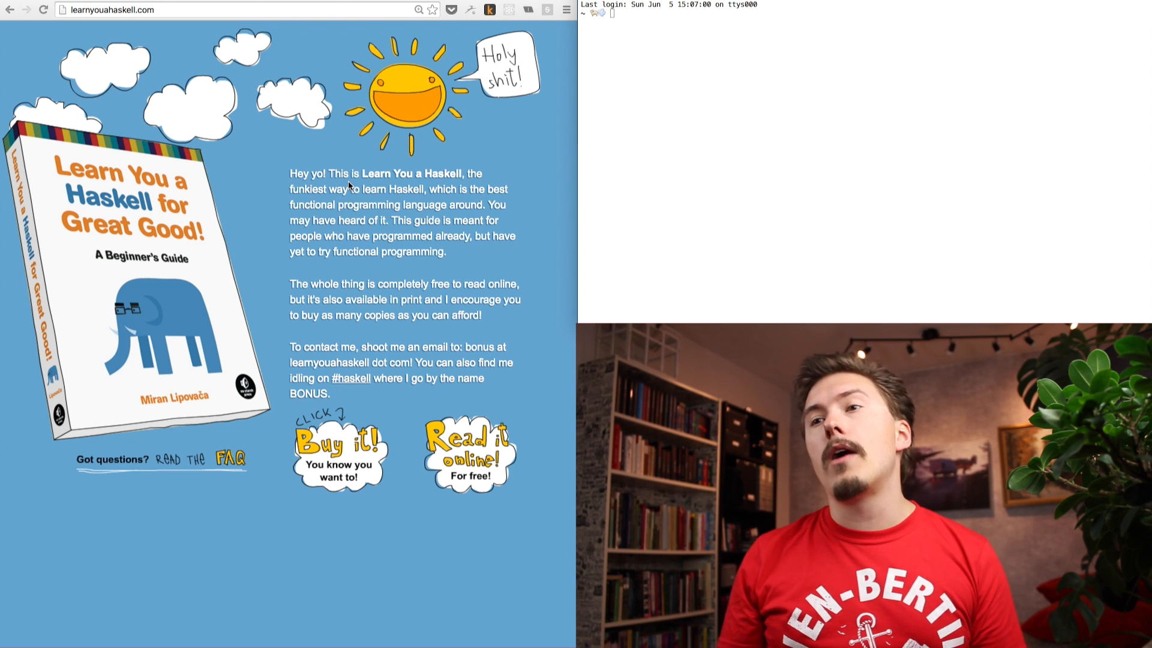
mouse_move(151, 130)
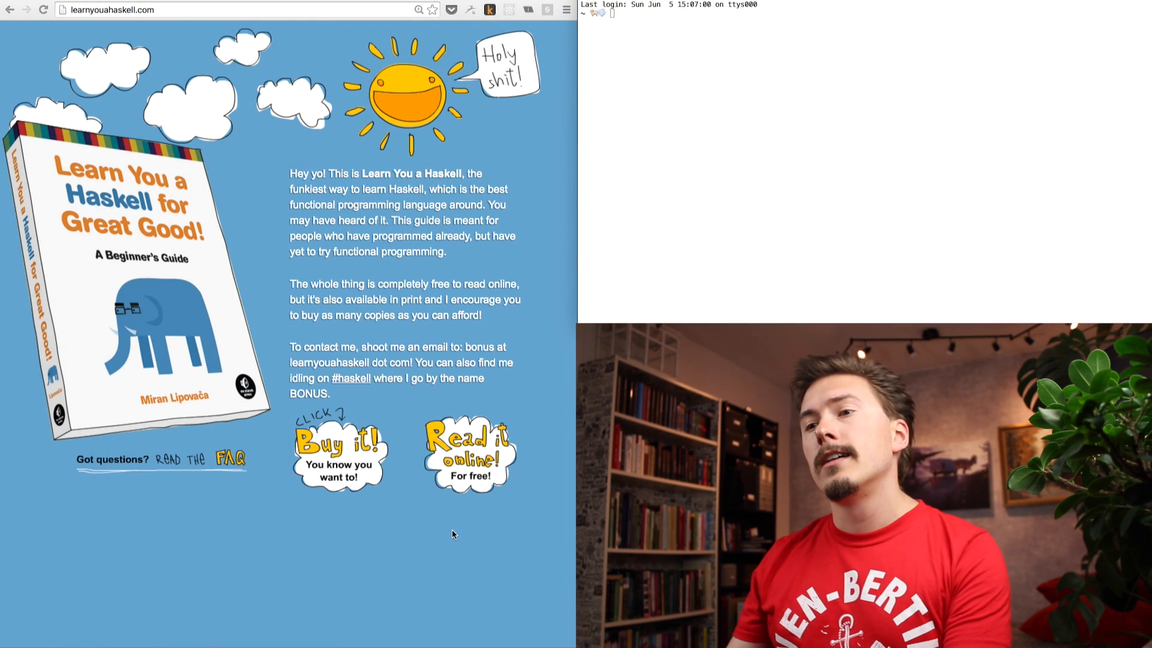
mouse_move(338, 461)
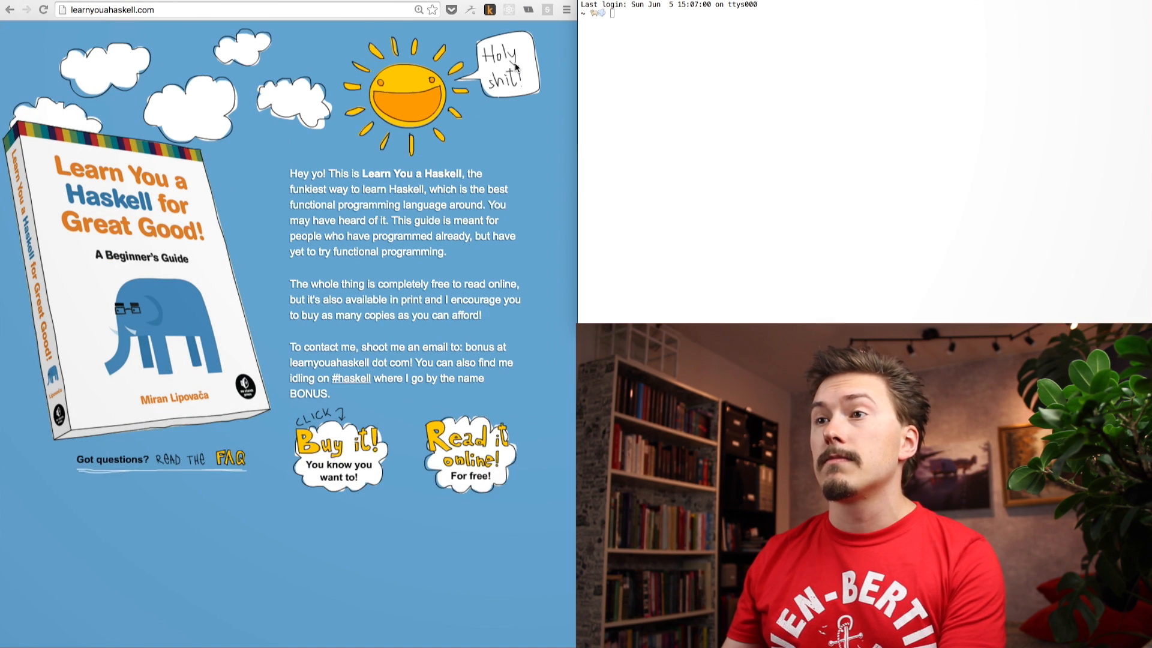
Step: Follow the 'Read it online! For free!' badge on learnyouahaskell.com to the chapter list
click(467, 452)
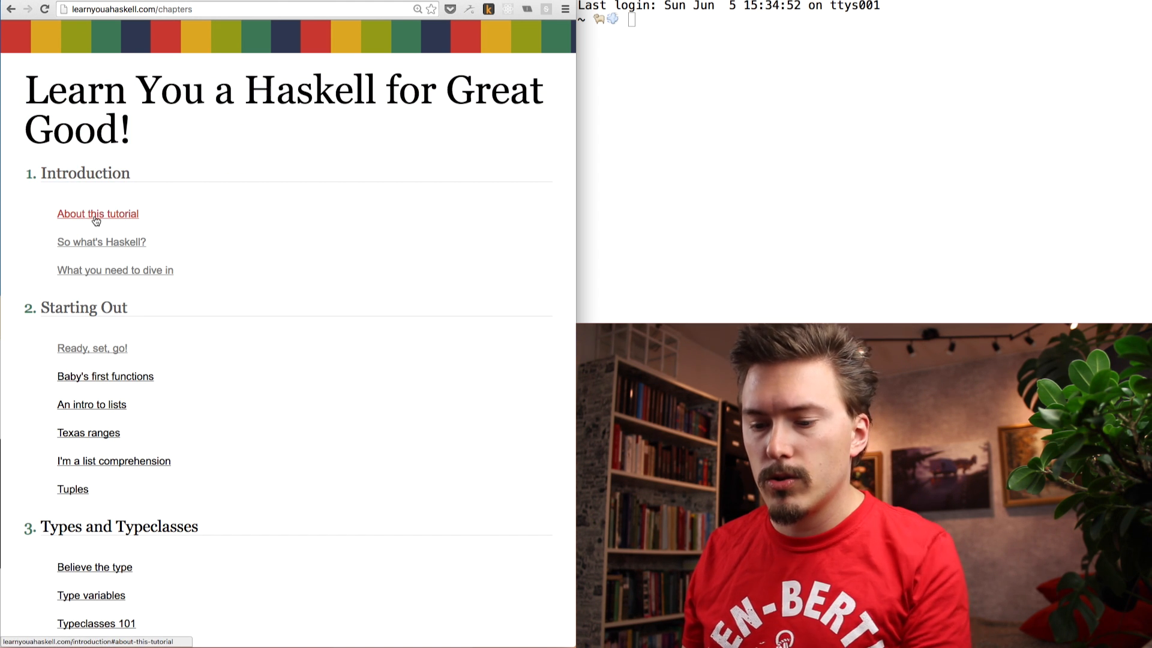
mouse_move(115, 269)
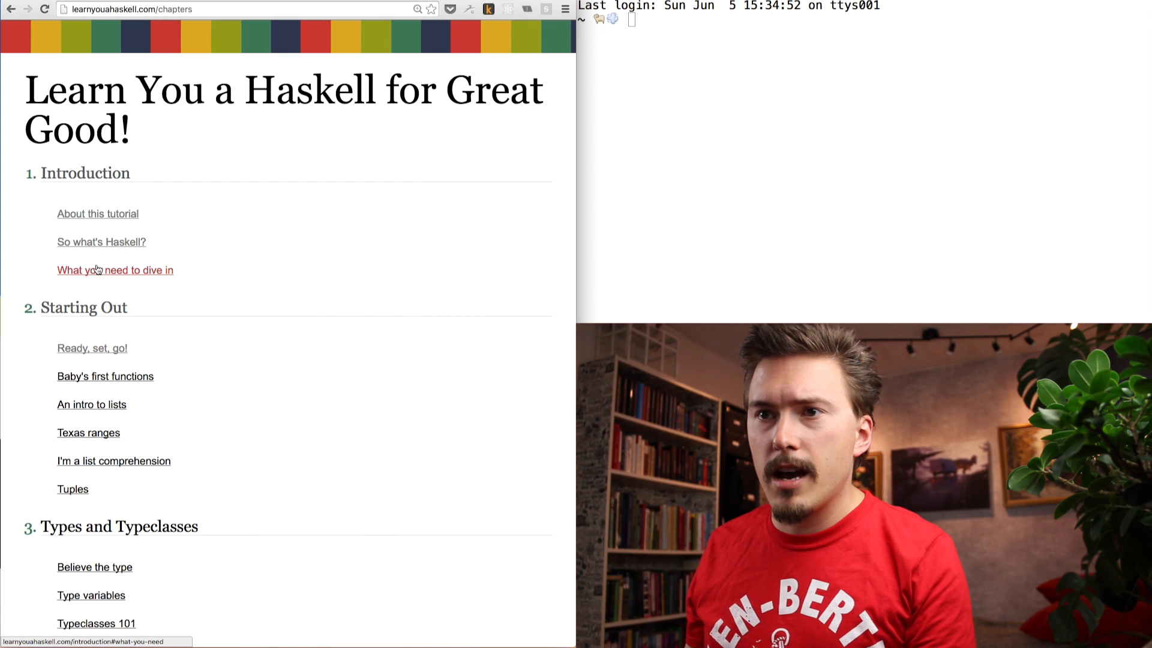
mouse_move(145, 288)
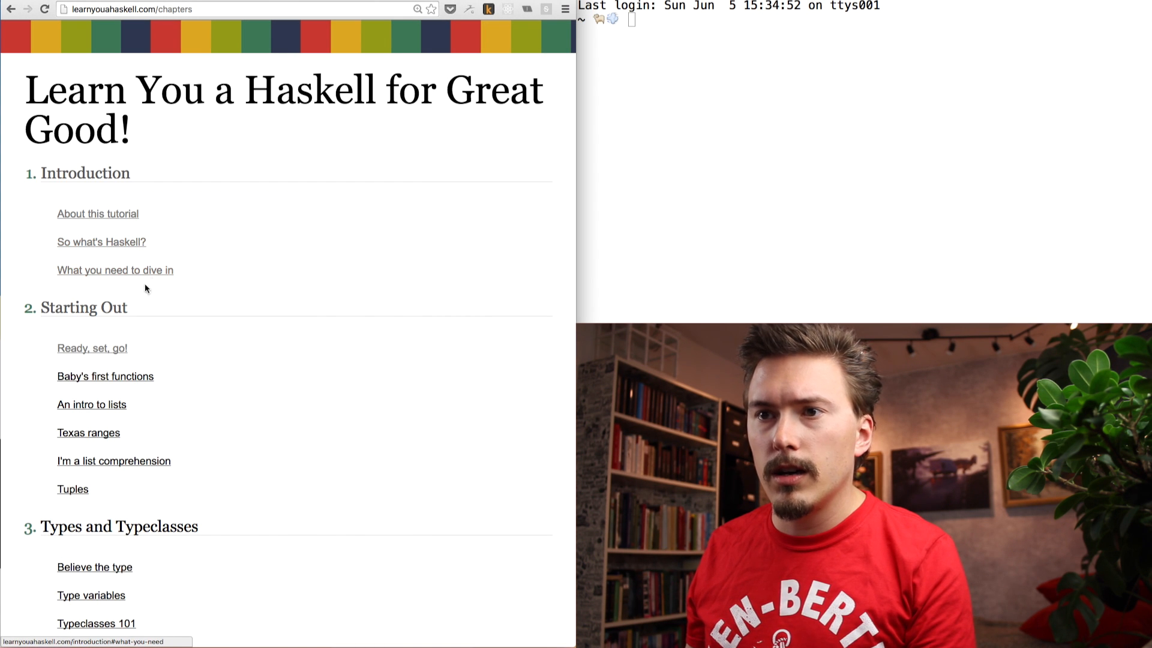
mouse_move(92, 348)
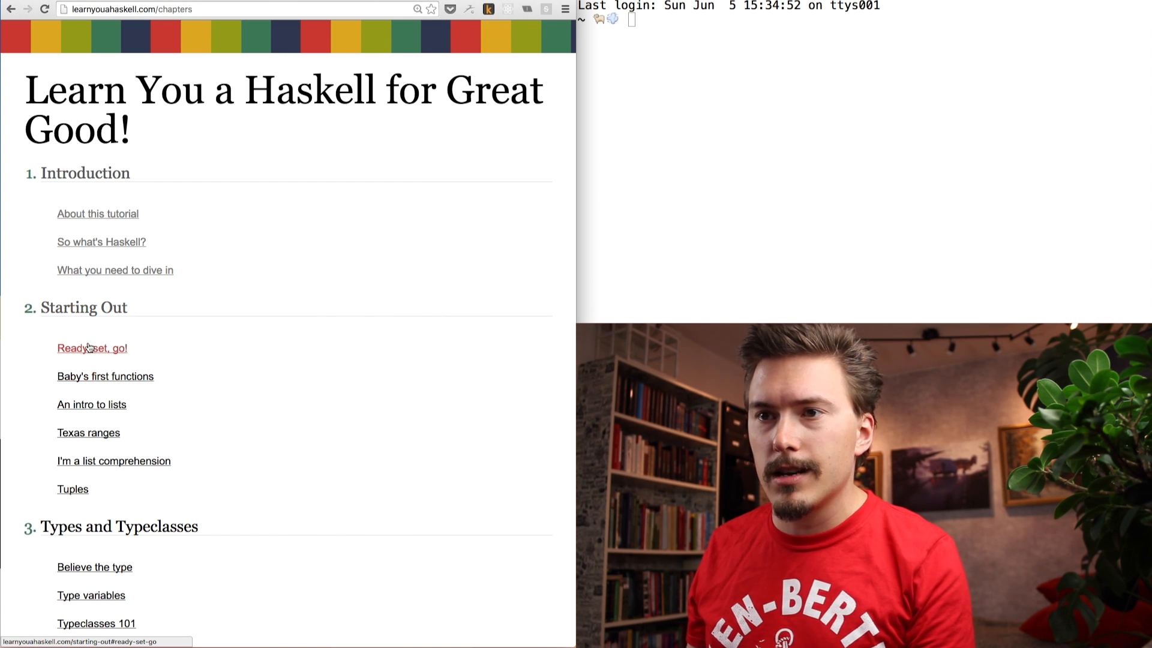
Step: Open 'Ready, set, go!' under Starting Out, highlight its opening sentence and scroll down
click(92, 347)
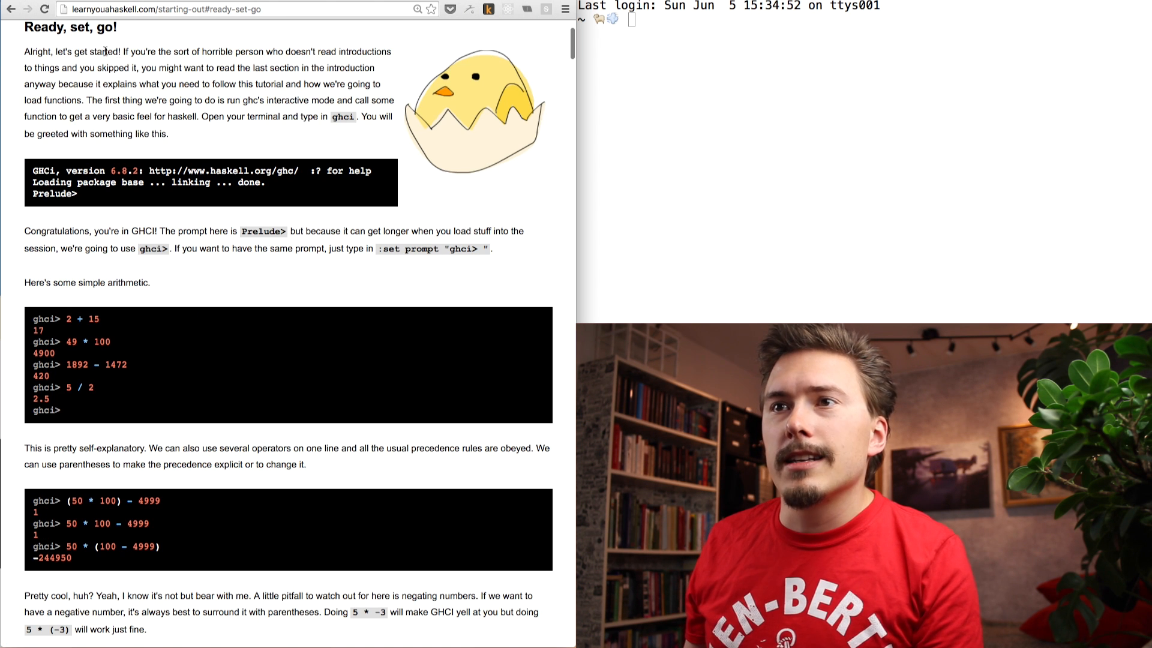
drag(126, 51, 382, 52)
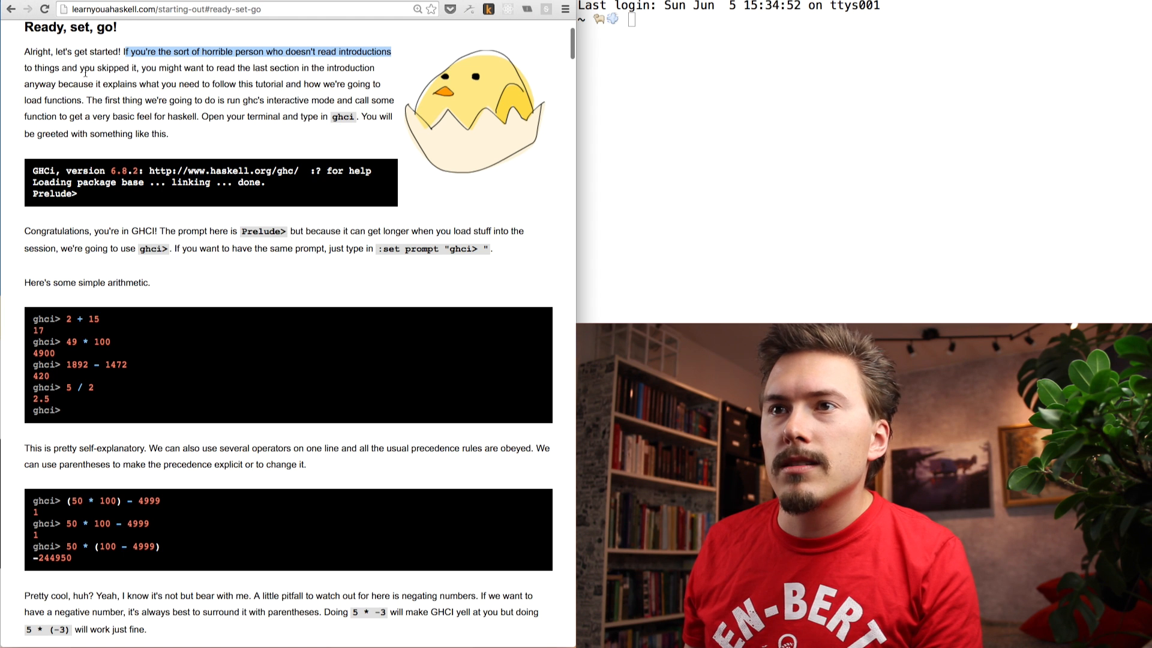
mouse_move(268, 82)
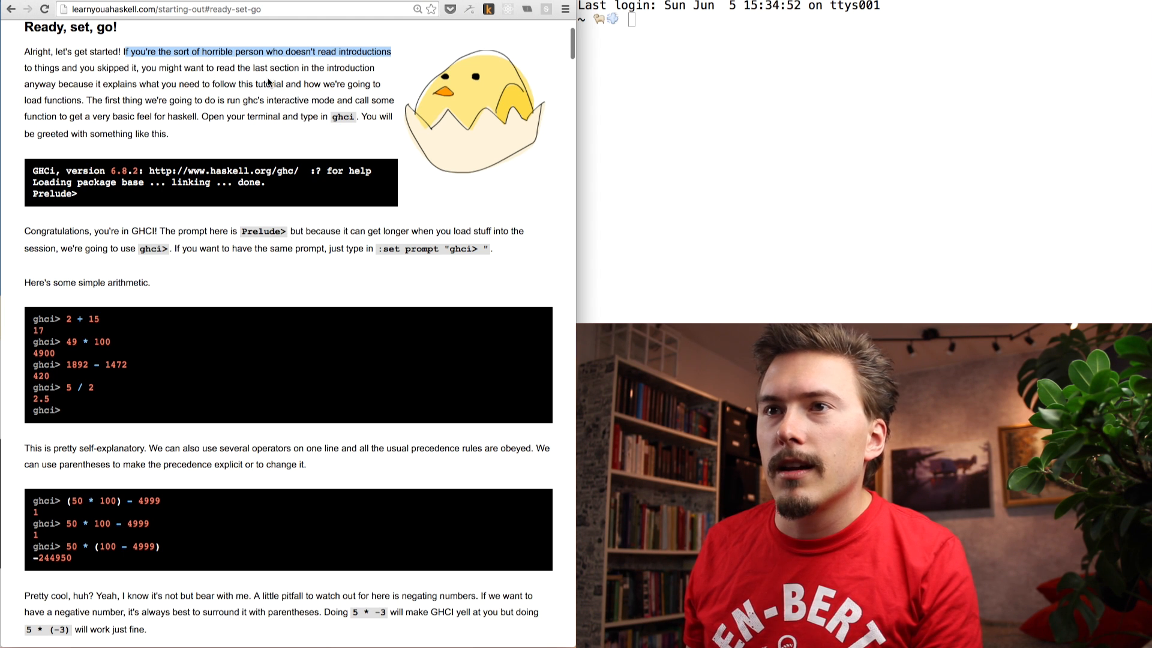
scroll(down, 3)
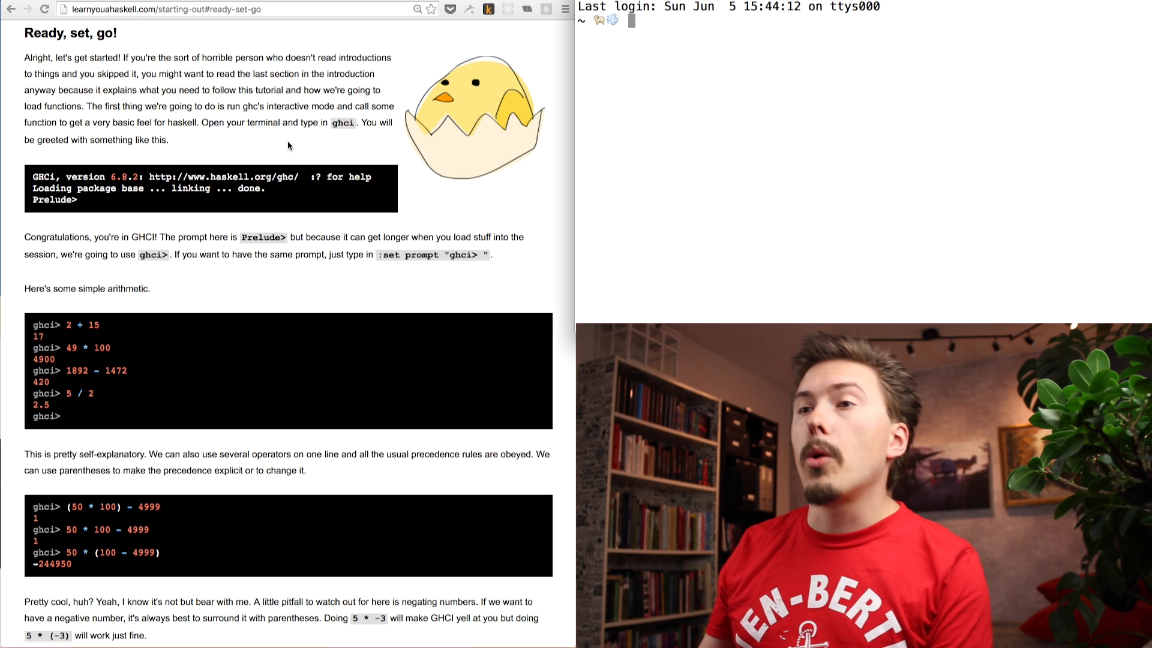
mouse_move(128, 143)
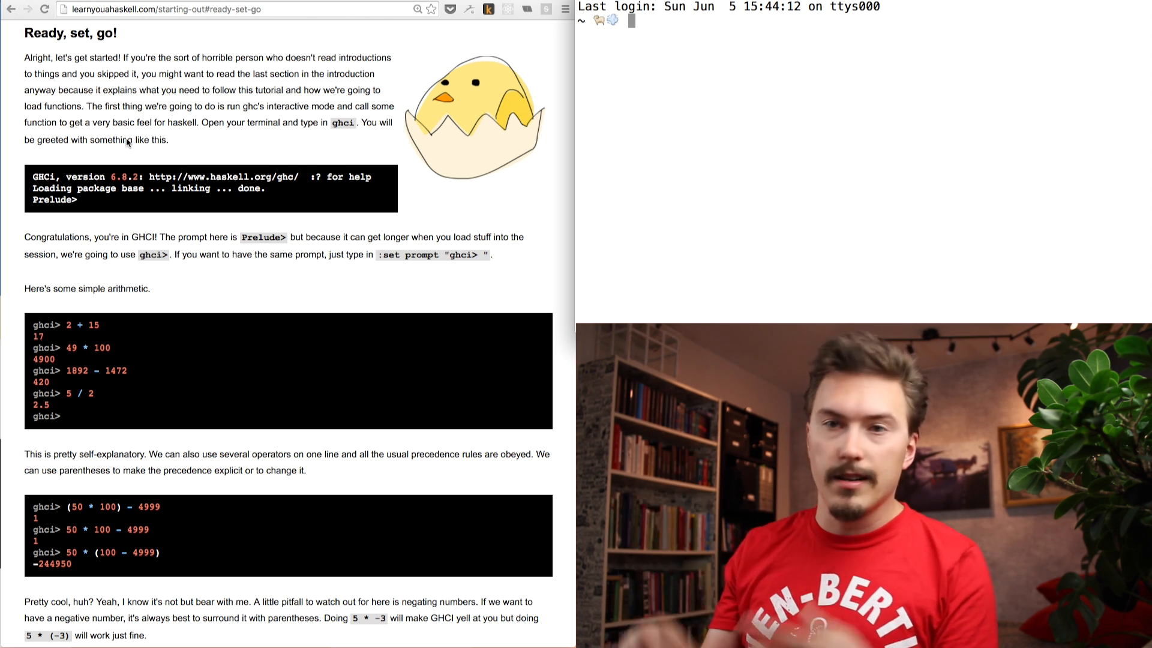
Step: Start GHCi 8.0.1 with ghci after a failed 'gchi' typo, then select the tutorial's :set prompt command
text(g)
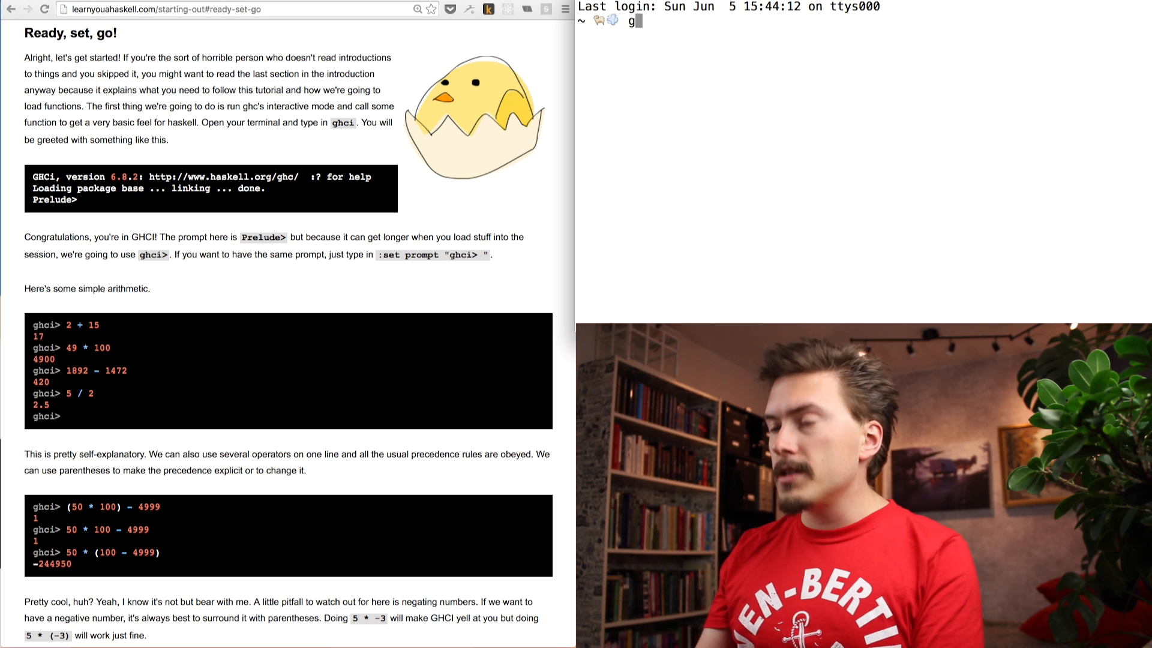
text(c)
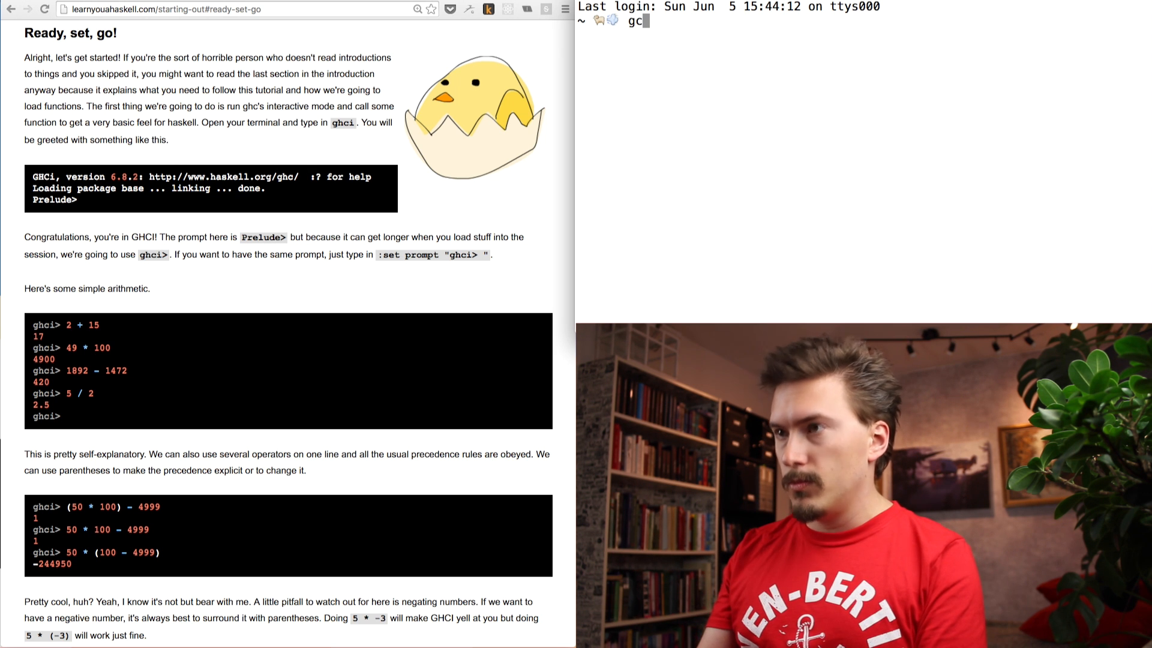
key(Backspace)
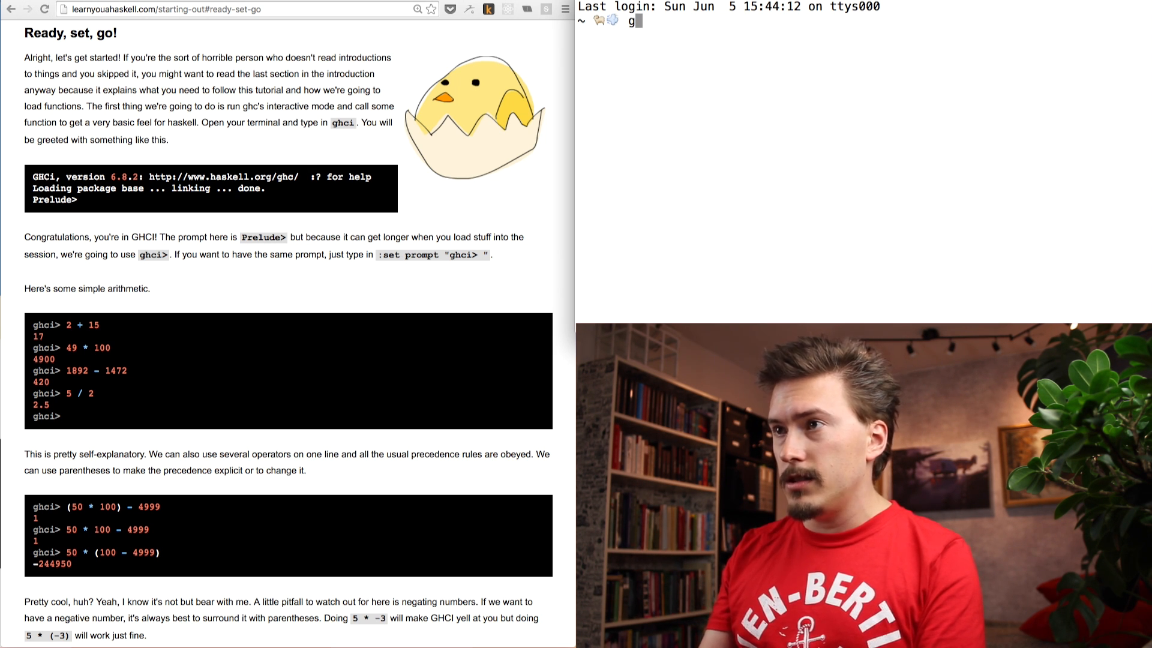
text(ch)
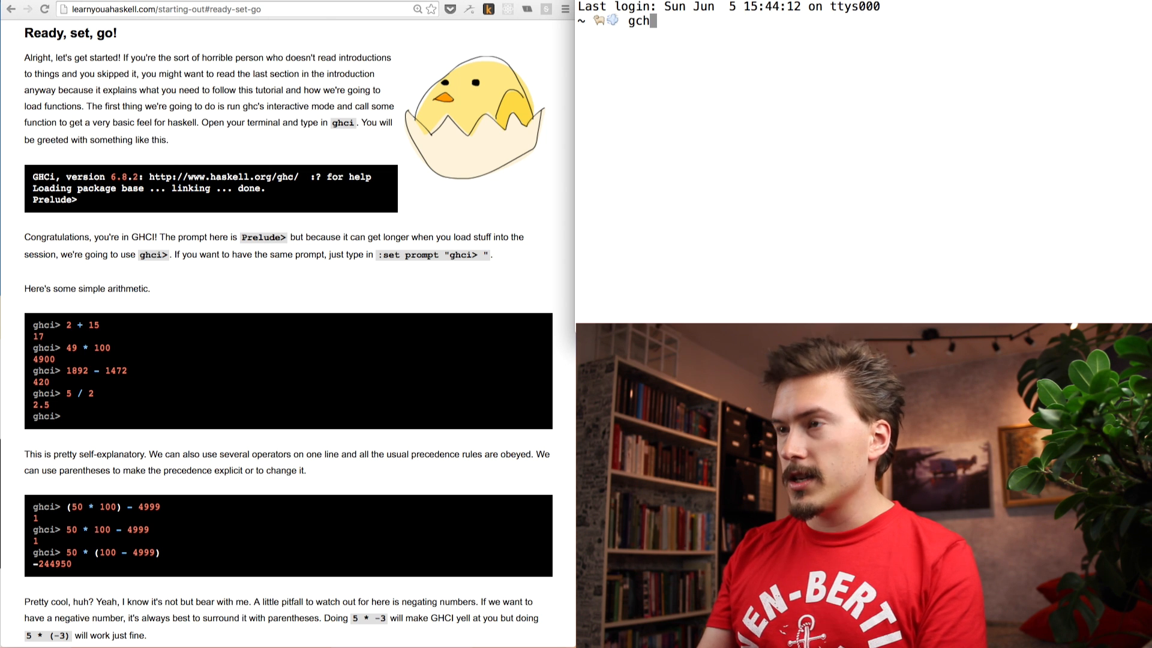
text(i)
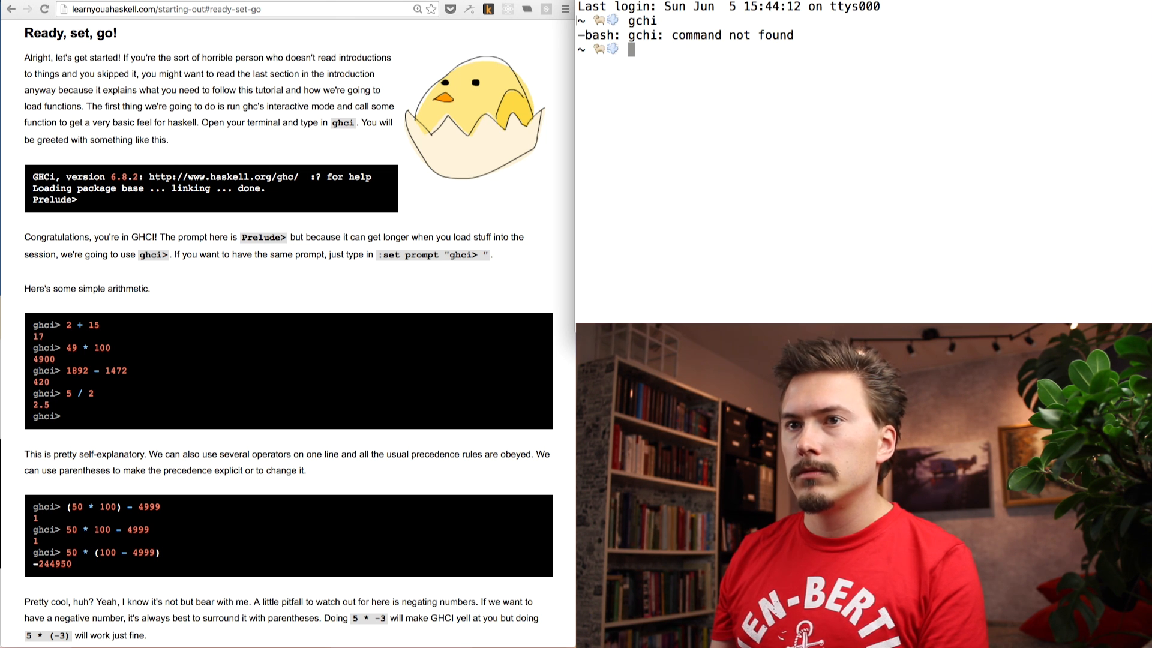
text(ghci)
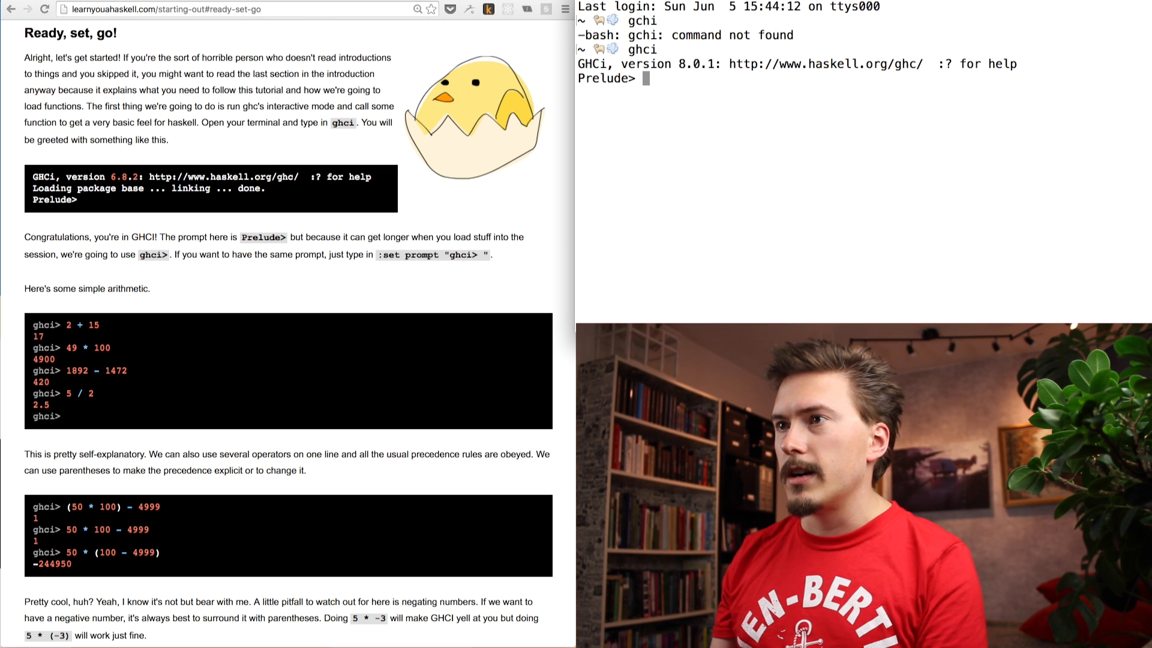
mouse_move(350, 275)
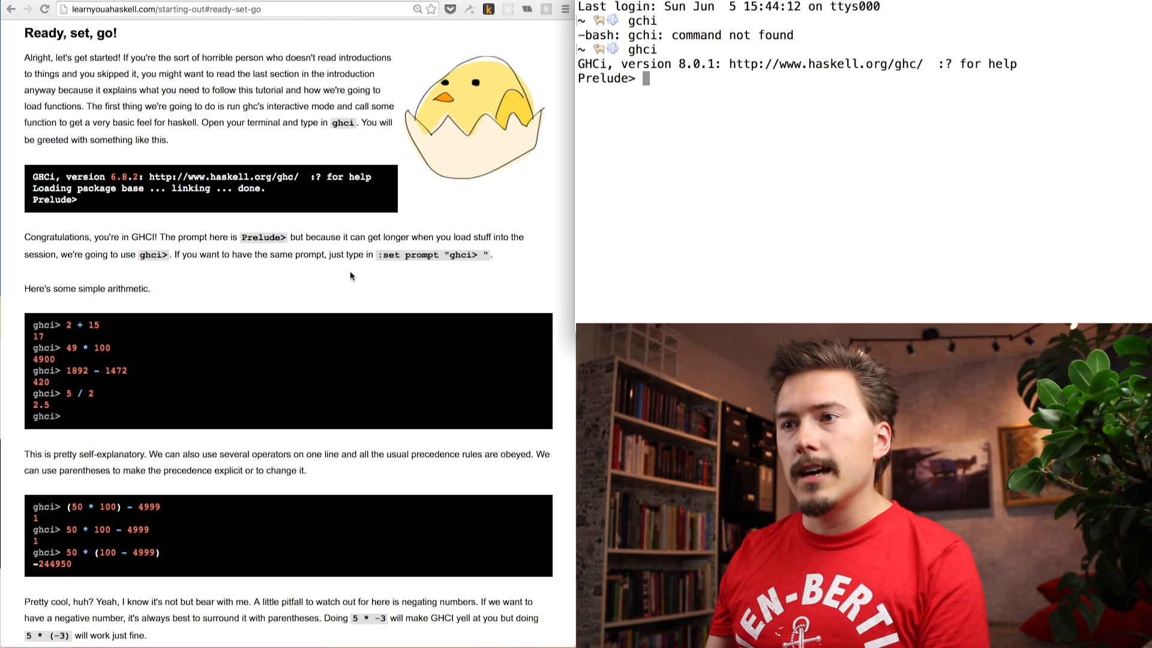
double_click(433, 255)
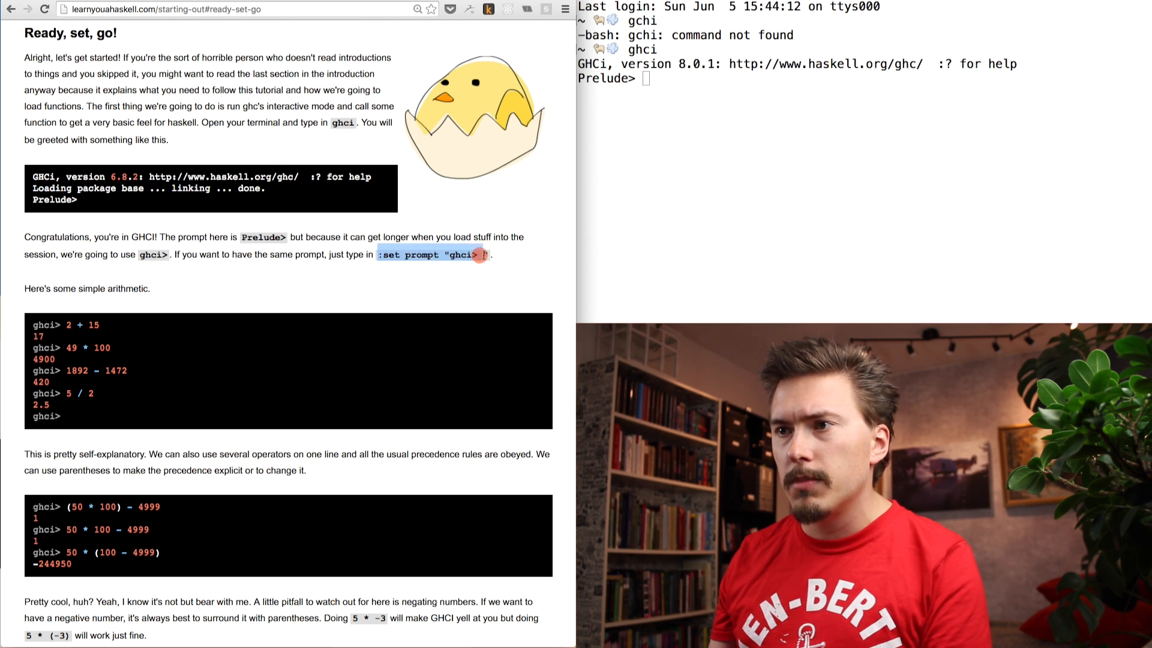
Step: Enter :set prompt "ghci> " in GHCi, then search Google for emoji and open getemoji.com
text(:set prompt "ghci> ")
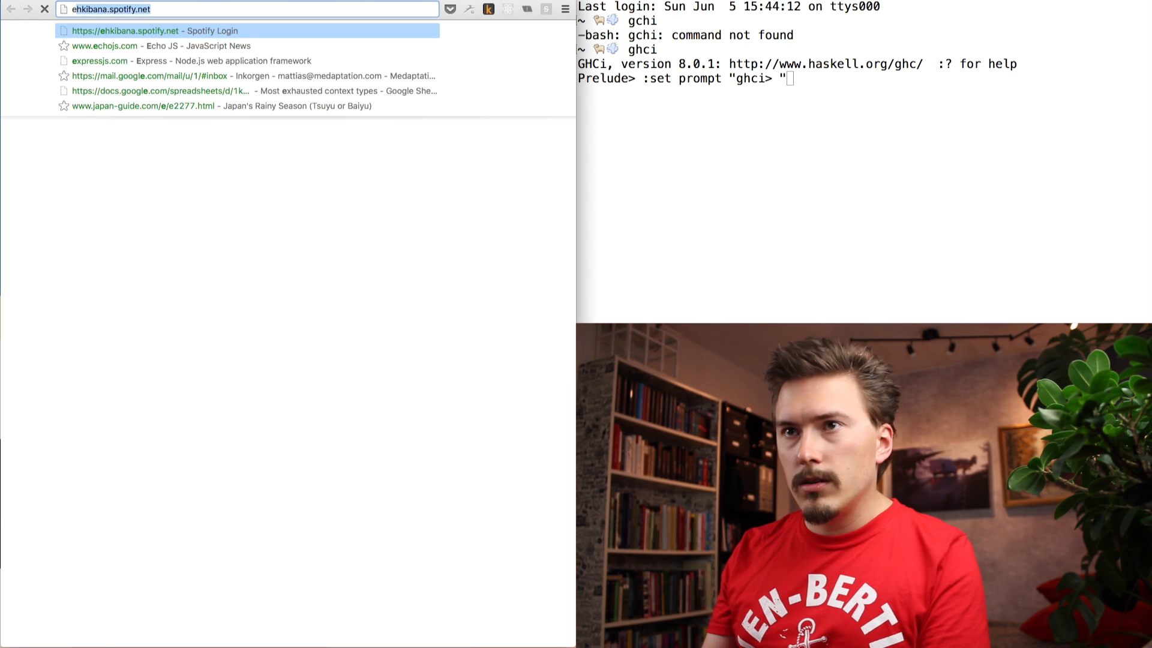
text(emo)
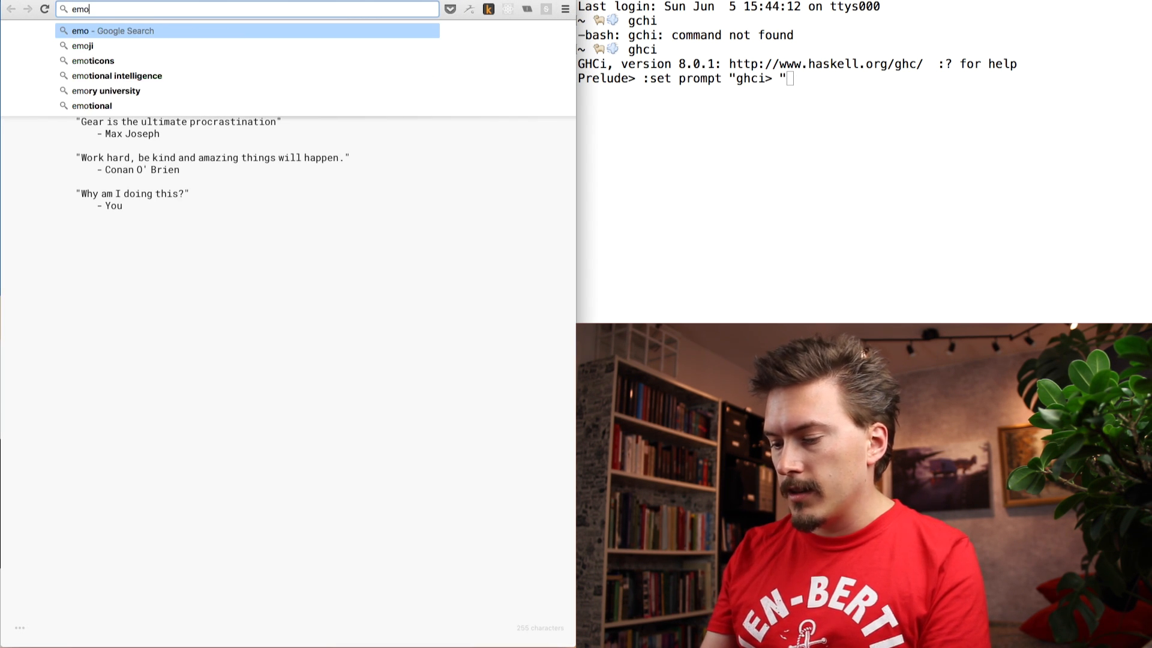
click(84, 46)
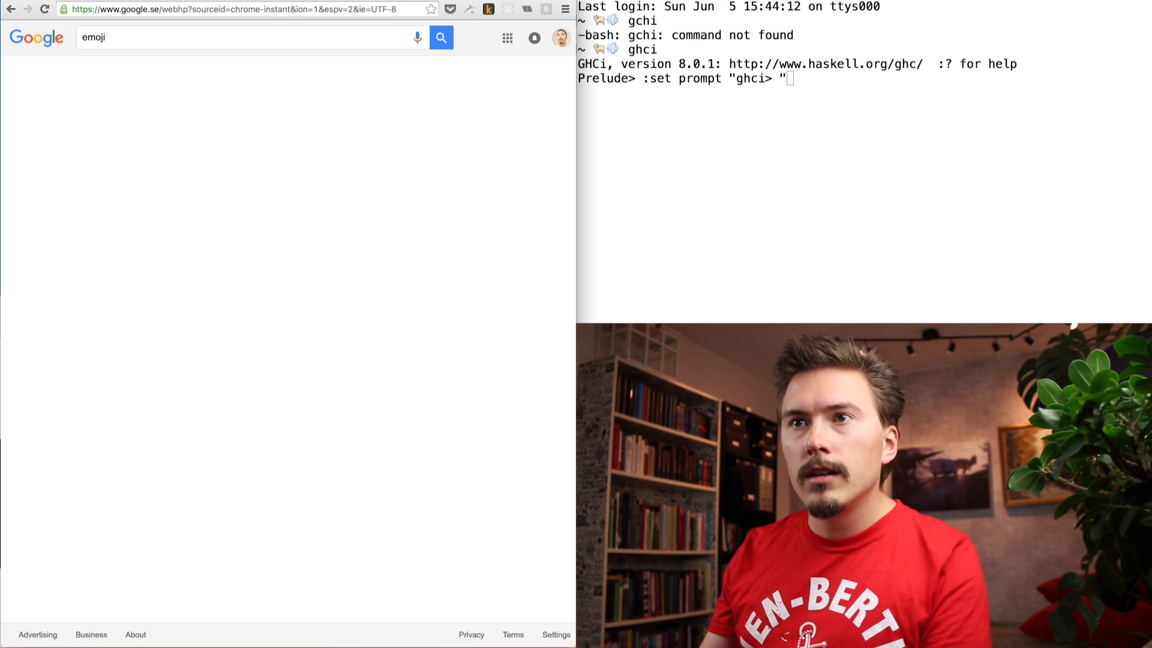
click(441, 37)
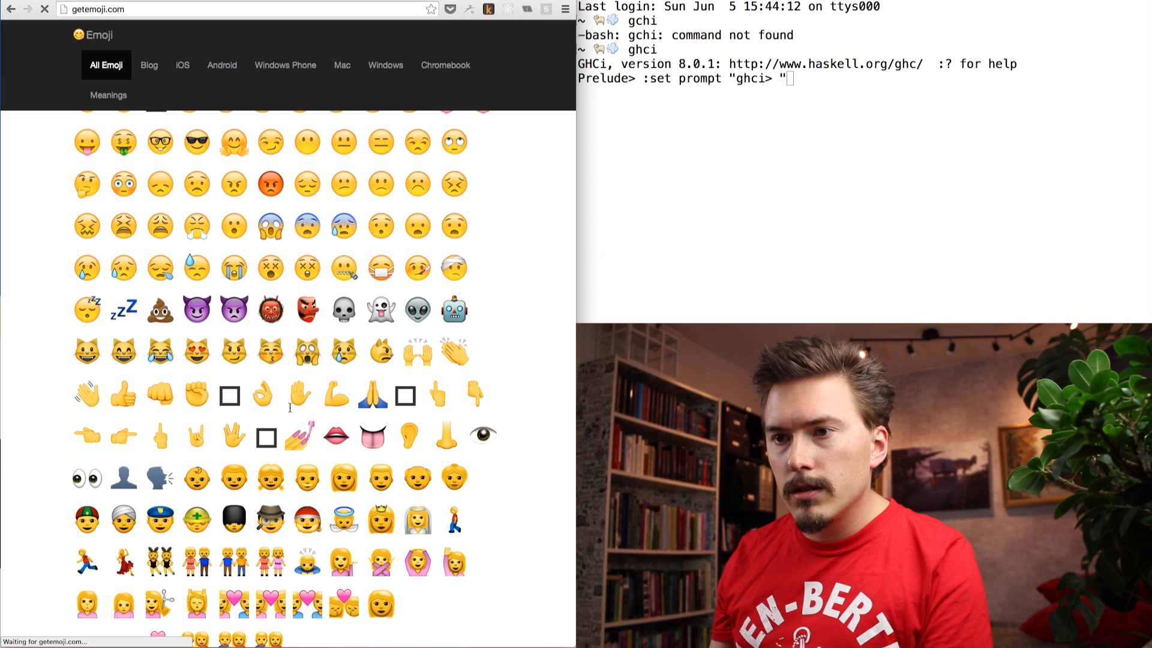
Step: Scroll down through the Flags section of emojis on getemoji.com
scroll(down, 3)
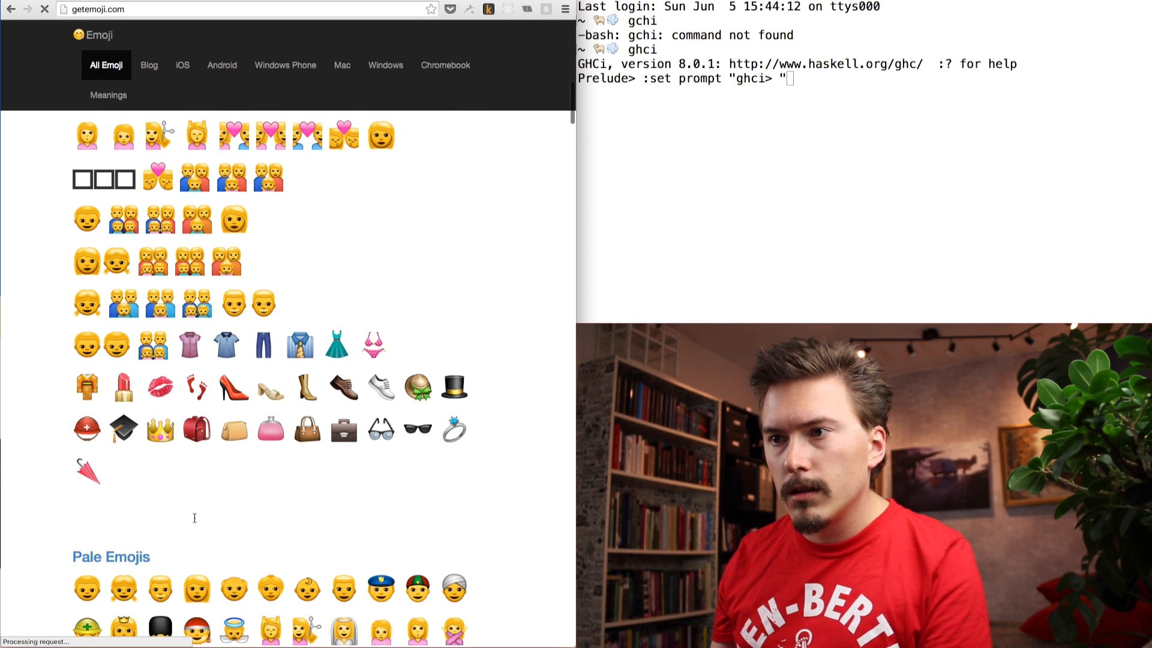
scroll(down, 3)
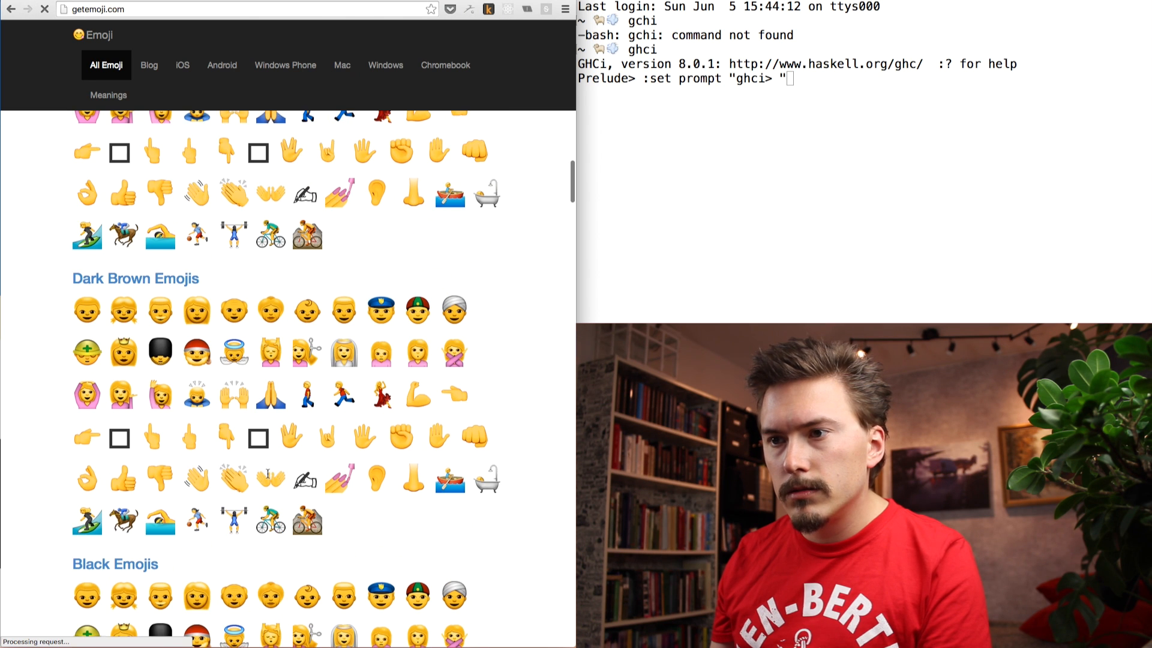
scroll(down, 3)
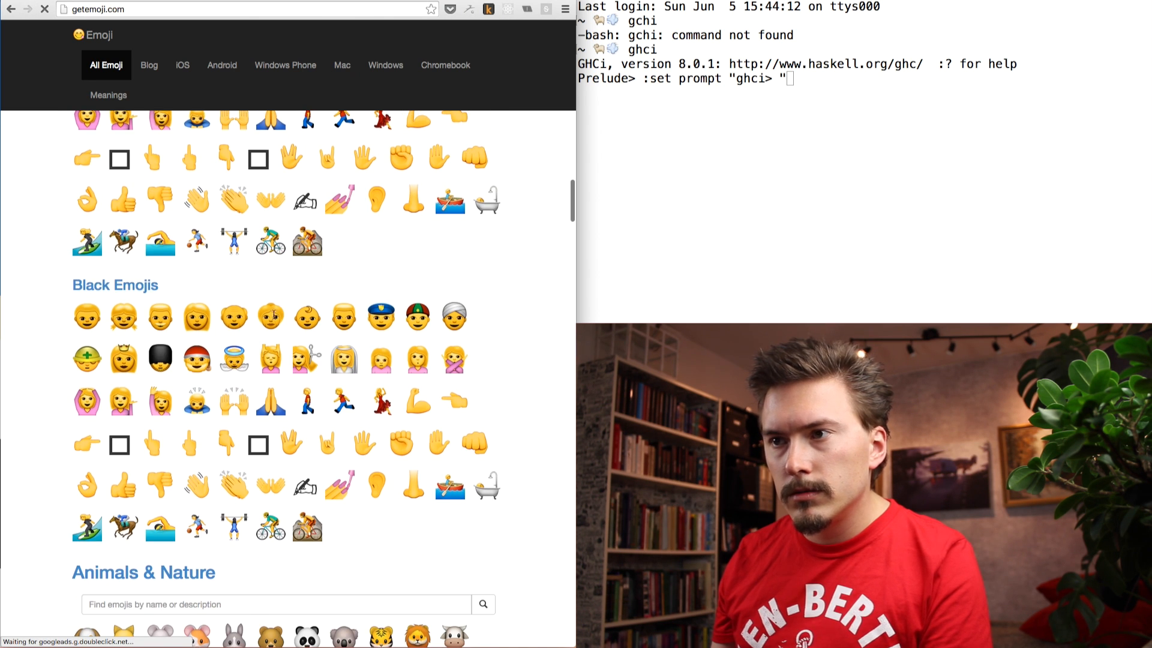
scroll(down, 3)
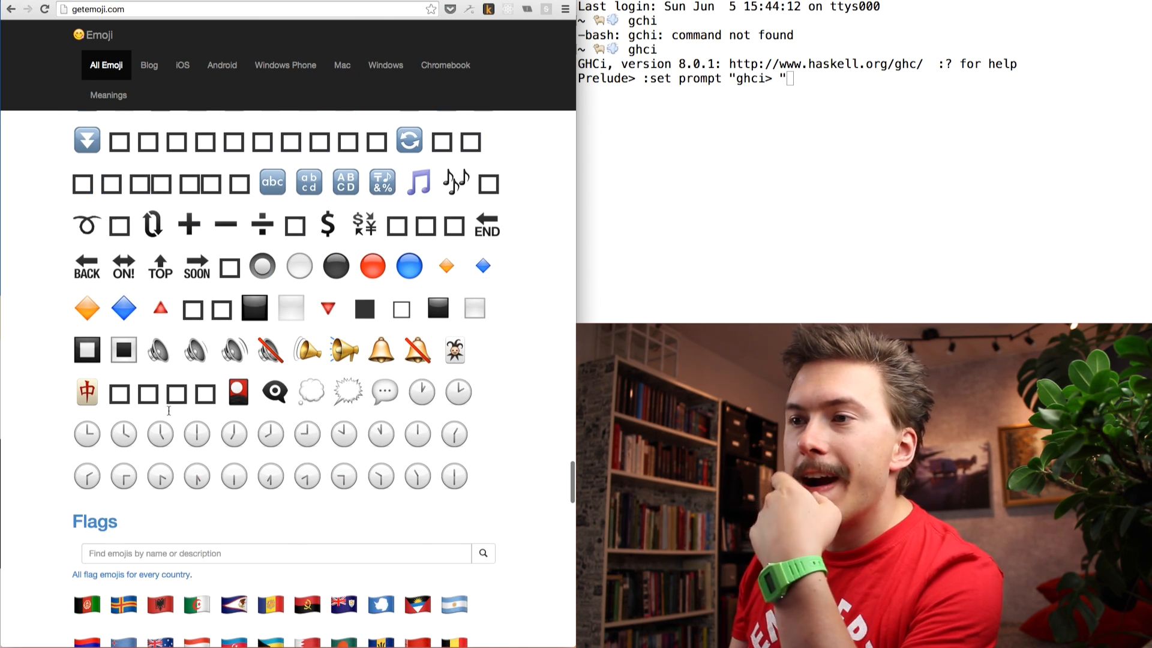
scroll(down, 3)
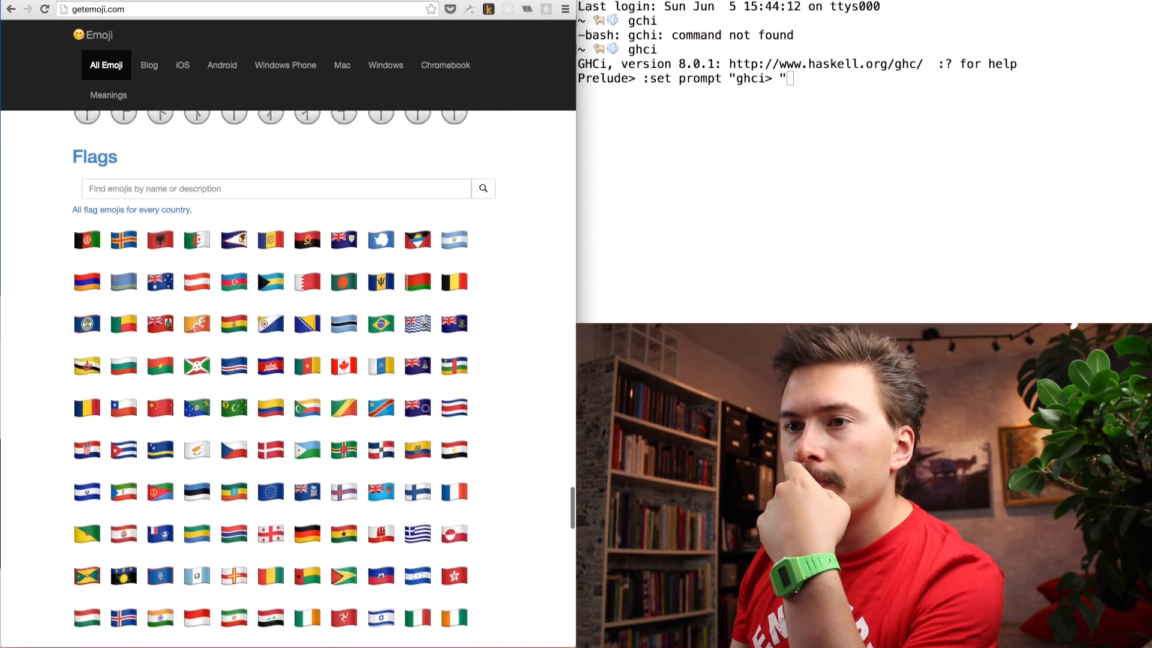
scroll(down, 3)
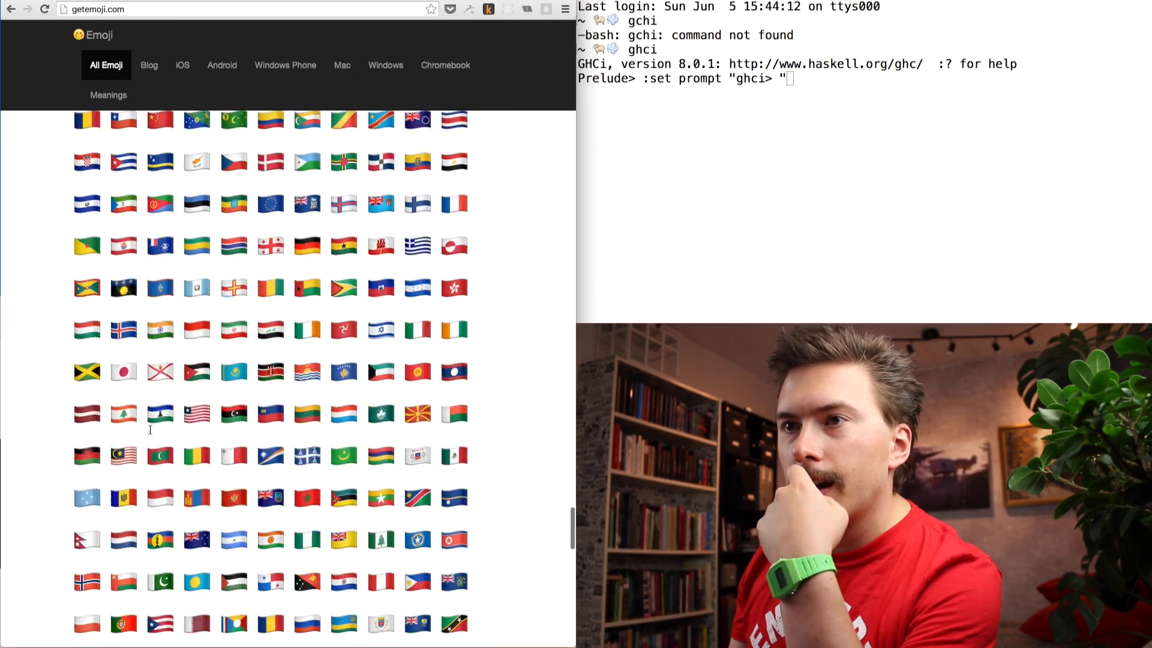
scroll(down, 3)
text(:set prompt "👫> )
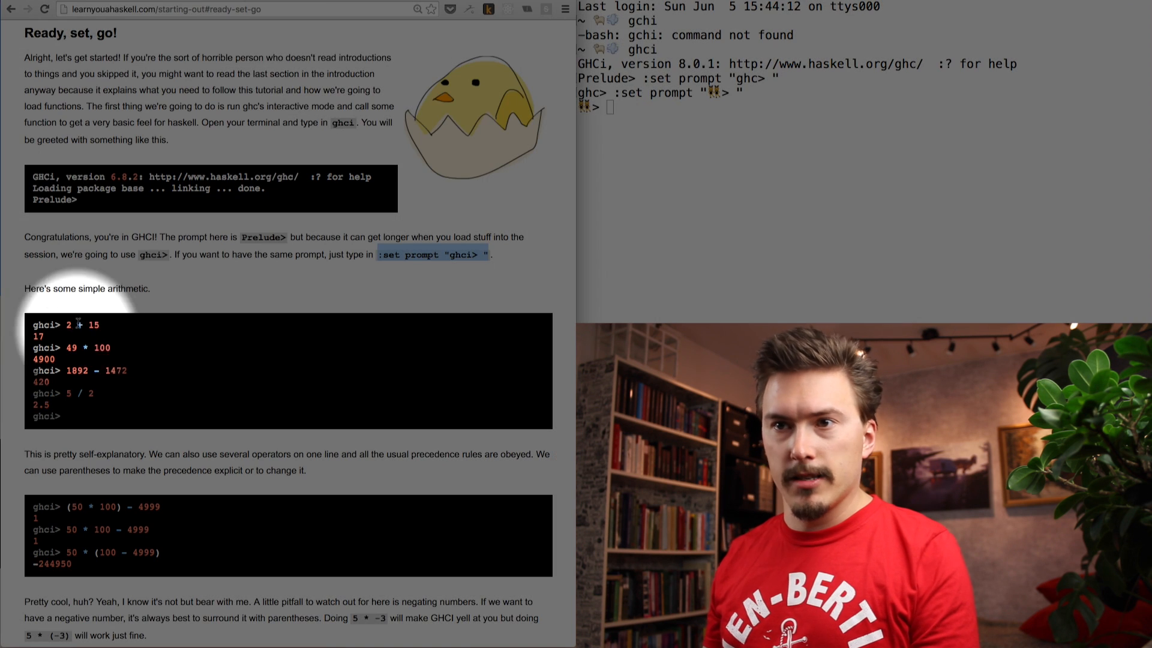
Step: Evaluate 2 + 15, 49 * 100, 5 / 2 and 50 * (100 - 4999) in GHCi
text(2 + 15)
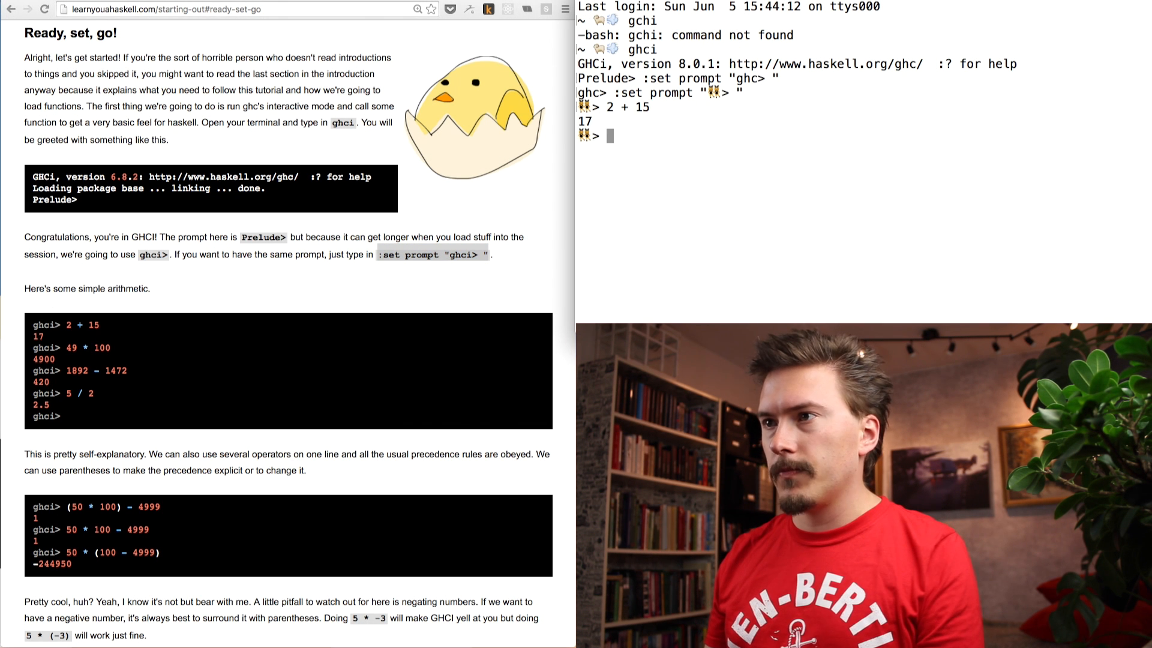
text(49 * 100)
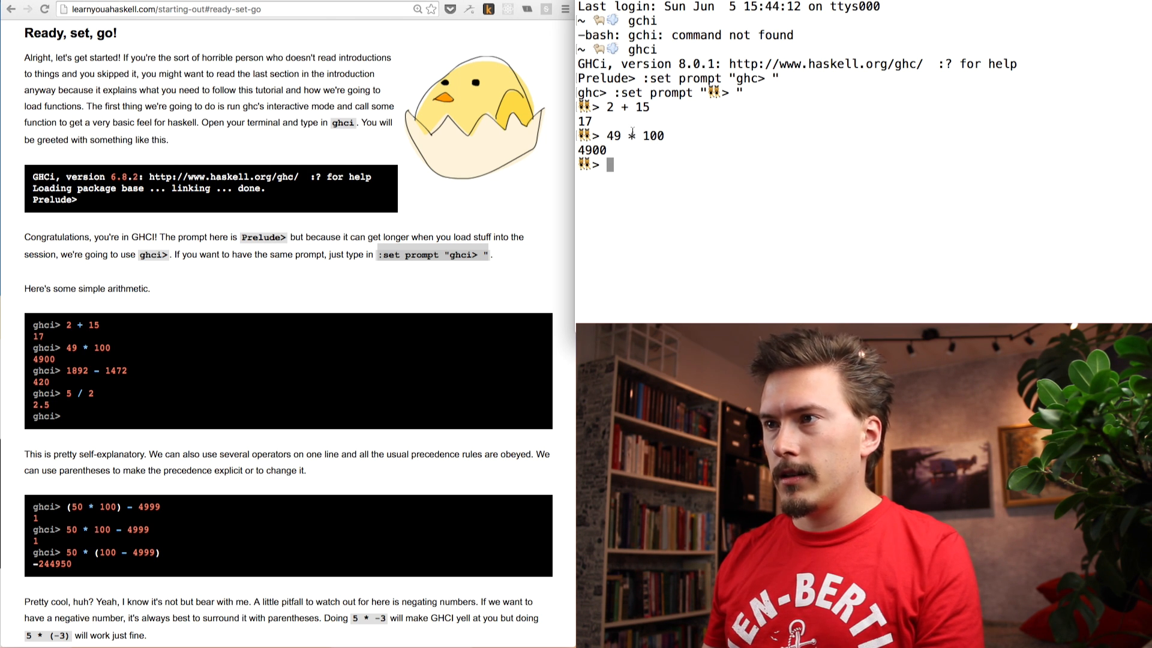
scroll(down, 3)
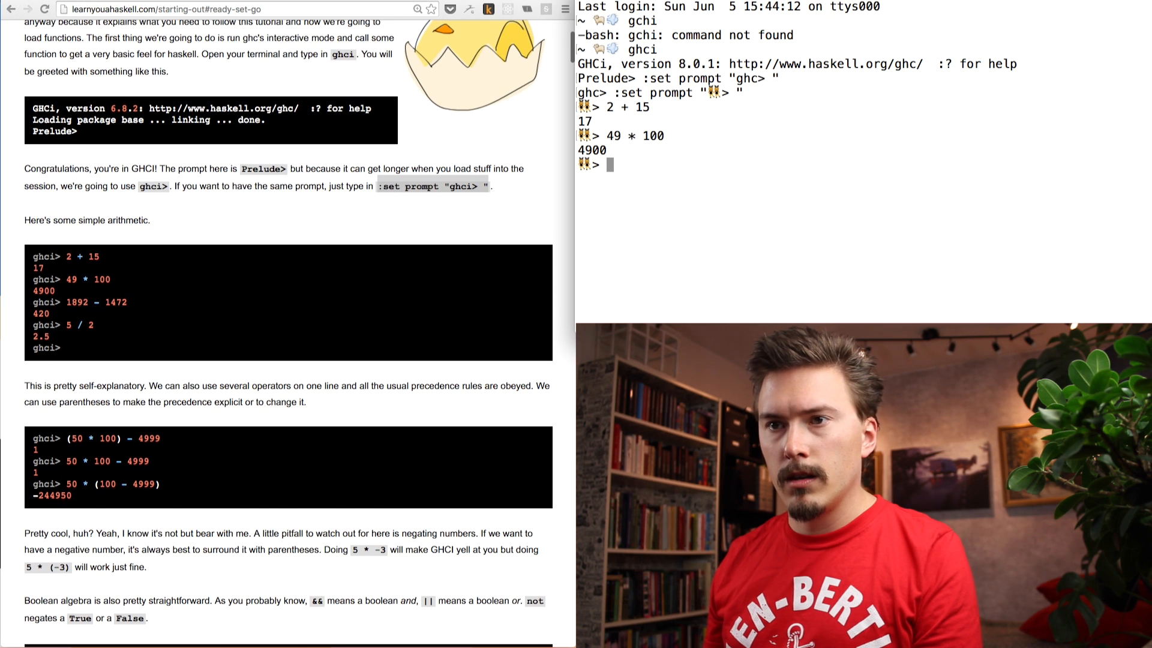
text(50 *)
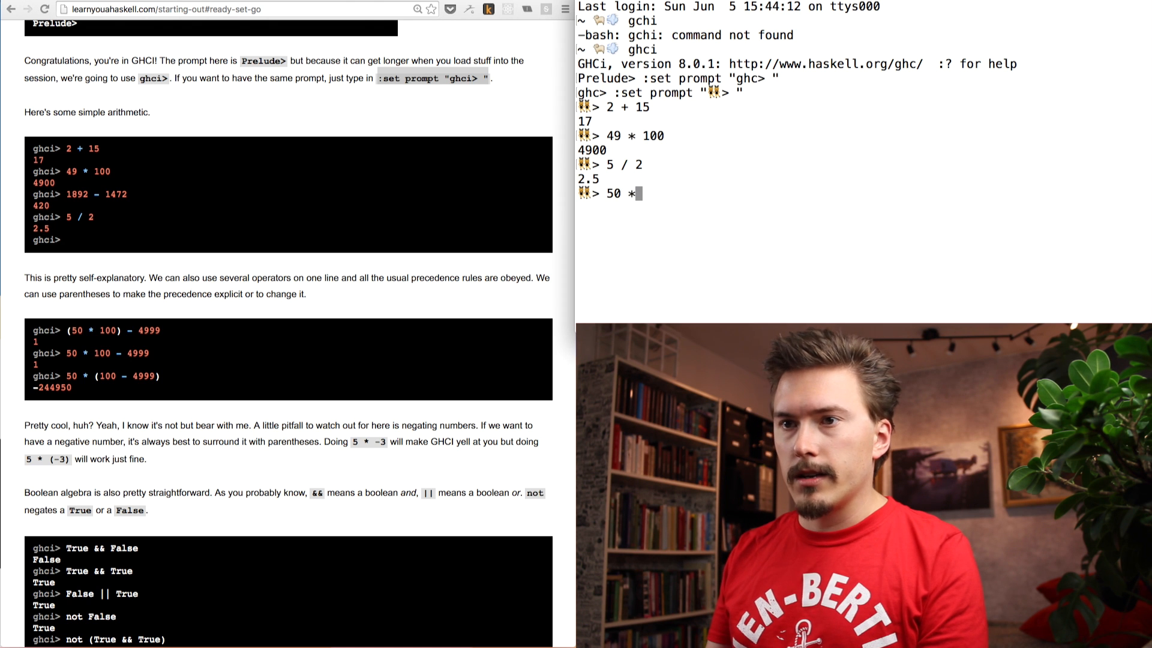
text((100)
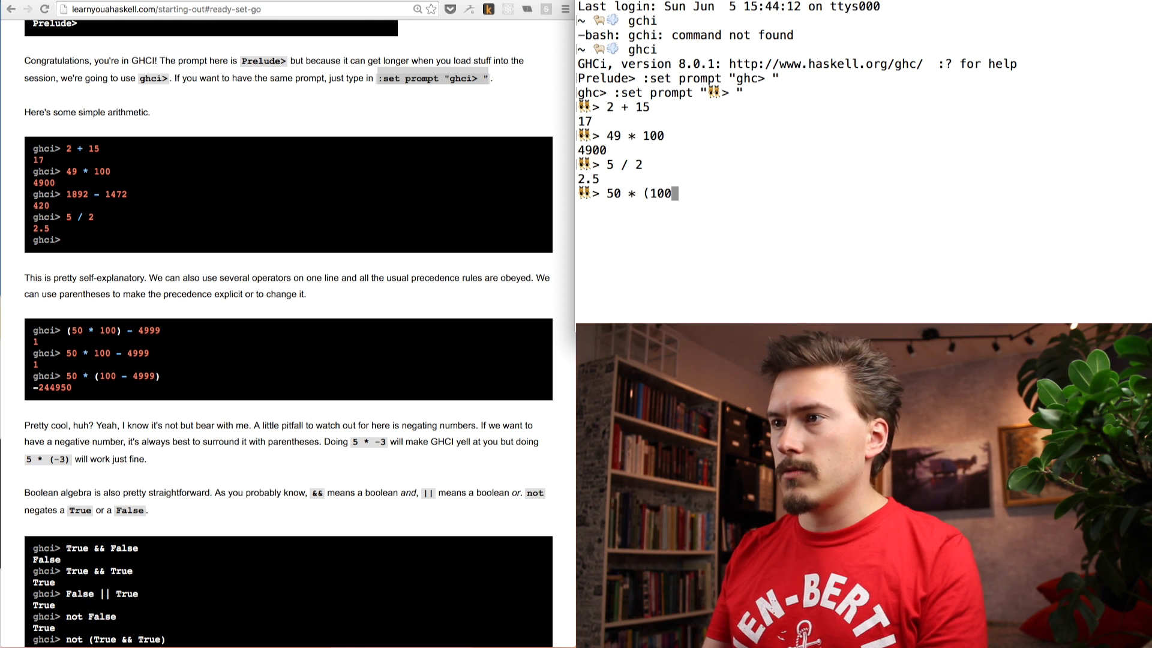
text(-)
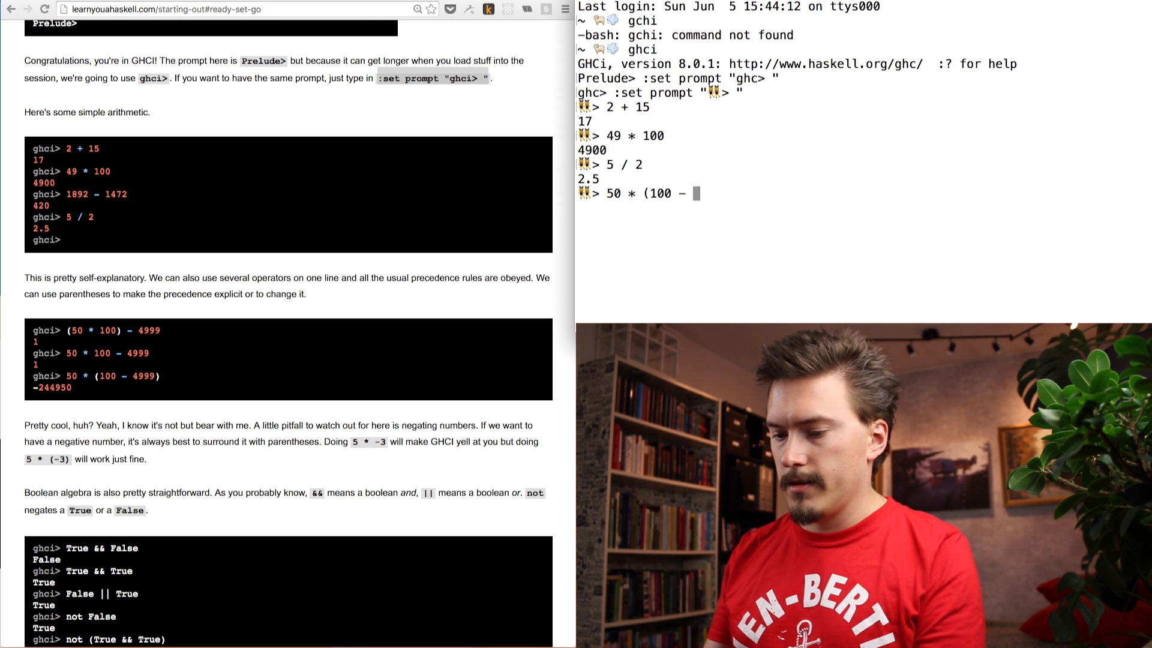
text(4999))
text(50 * -1)
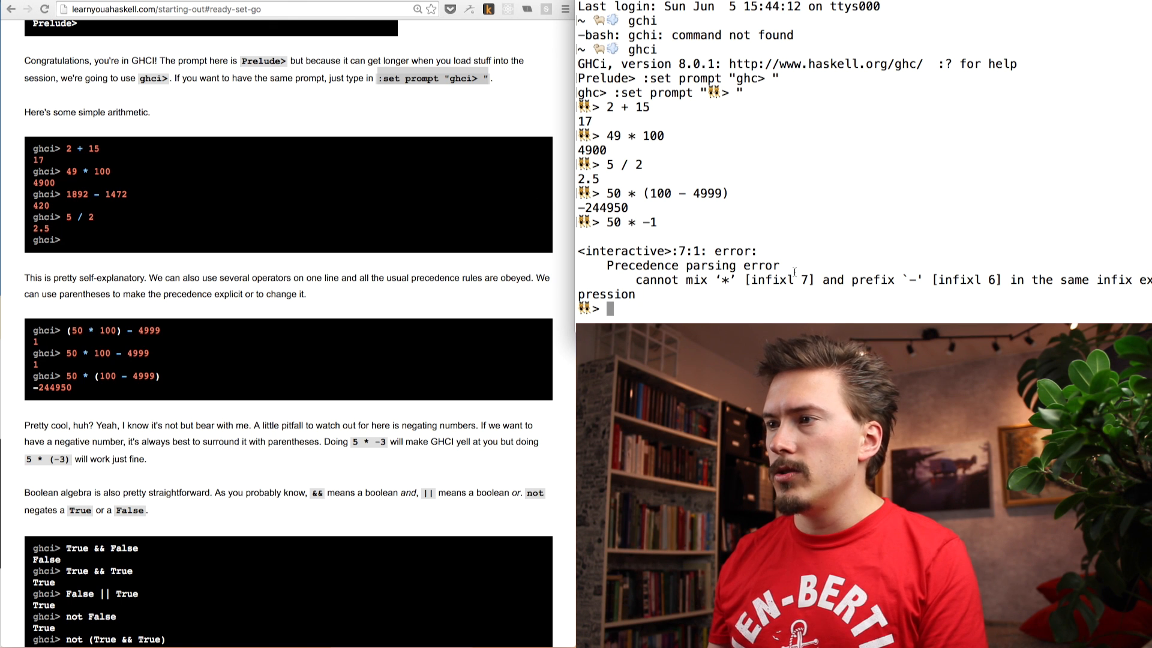
mouse_move(726, 318)
text(50 * (-1)
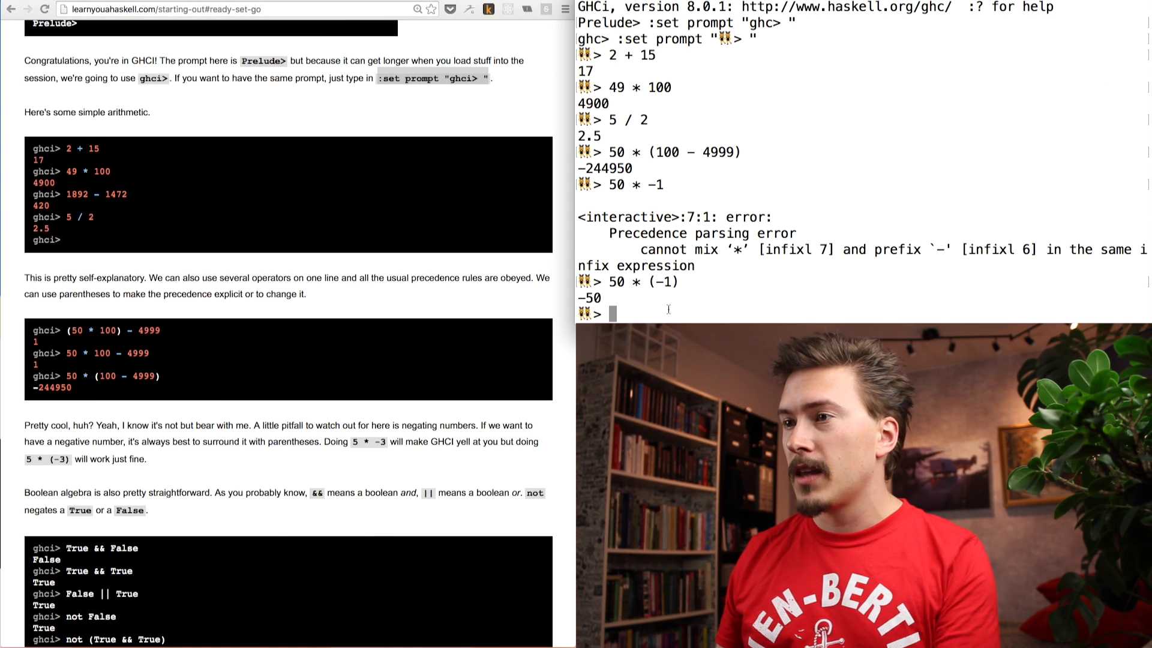
Step: Enter 50 * (-1), then True && False, True && True, True || False, not False and !false
text(1)
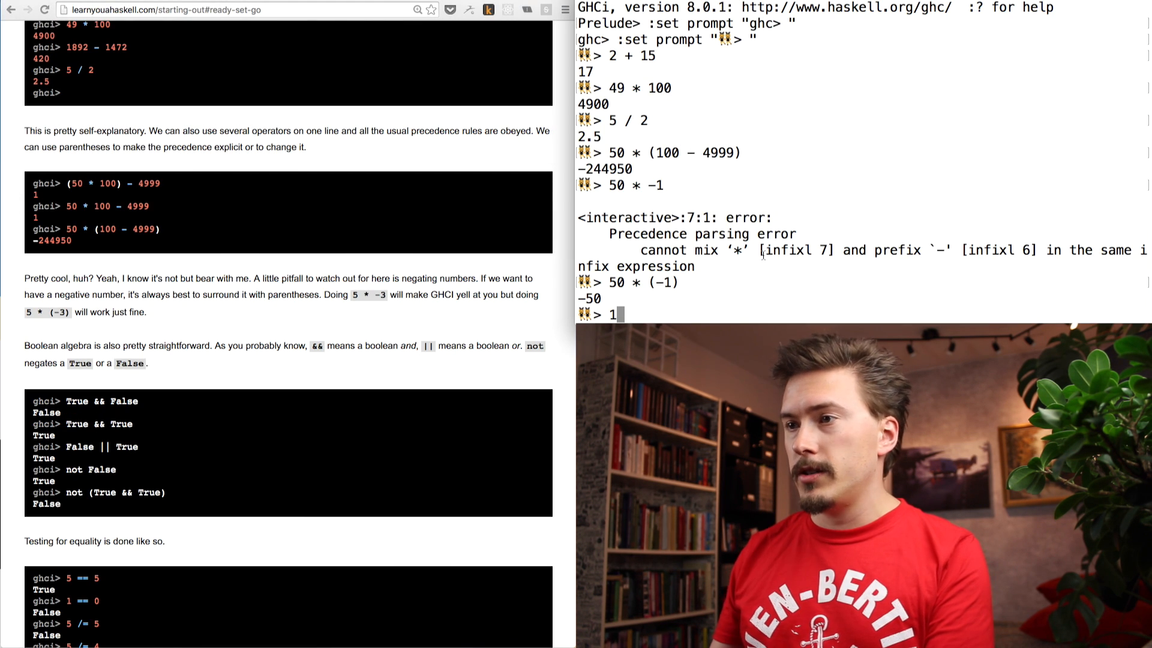
text(True && False)
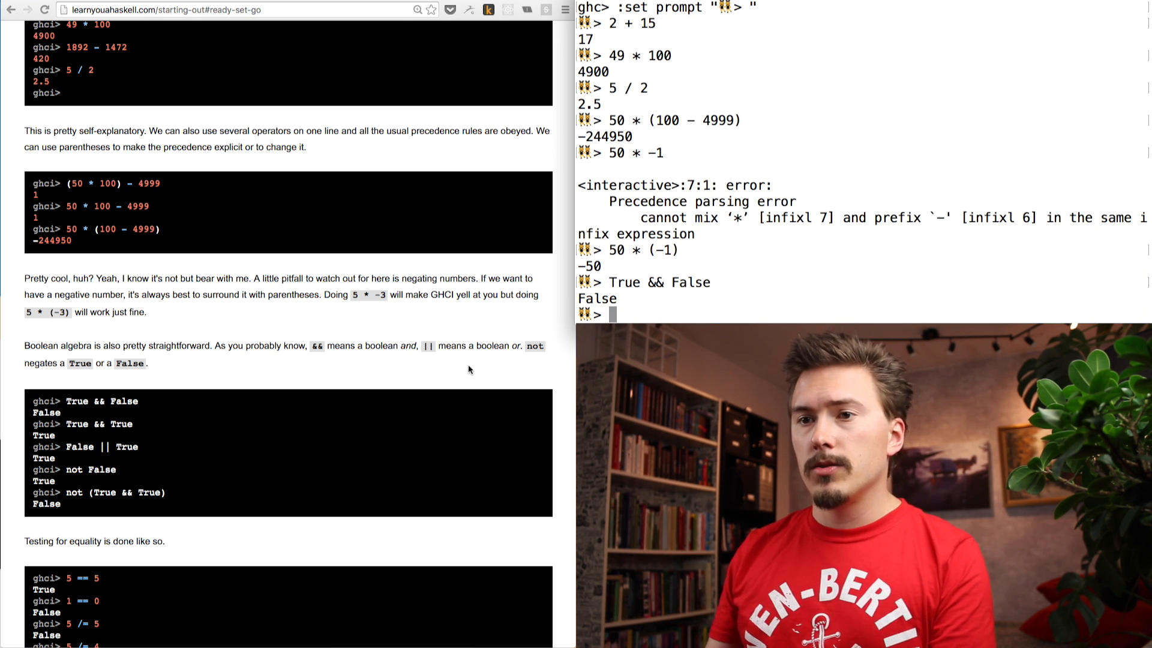
text(True  True)
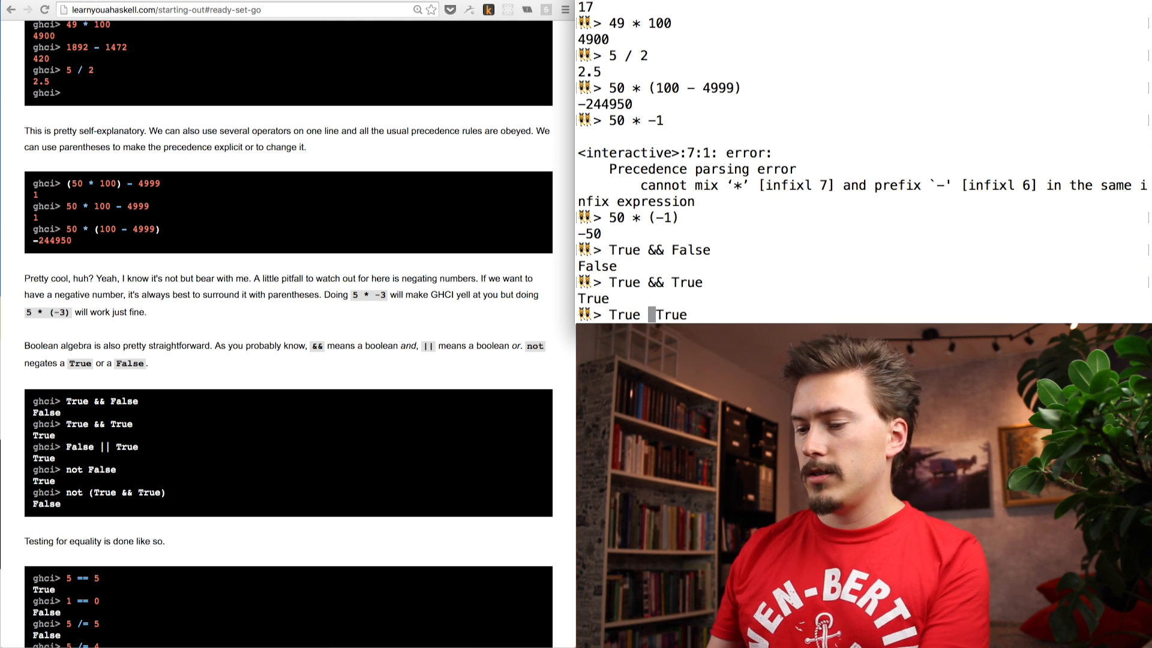
text(|| Te)
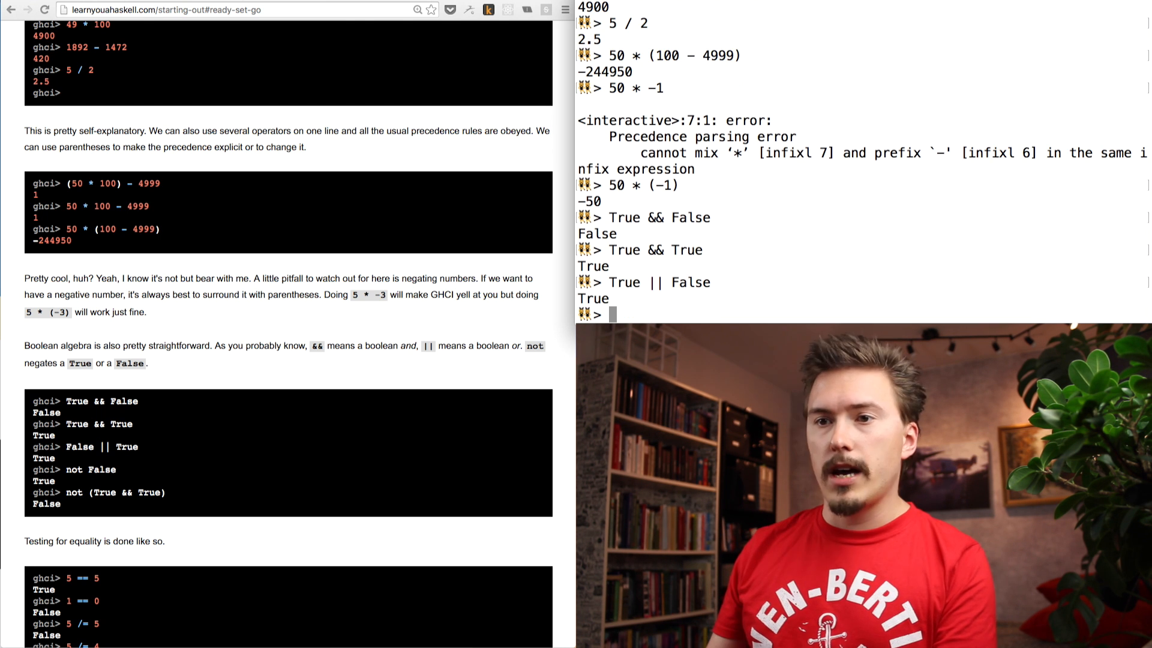
text(not False)
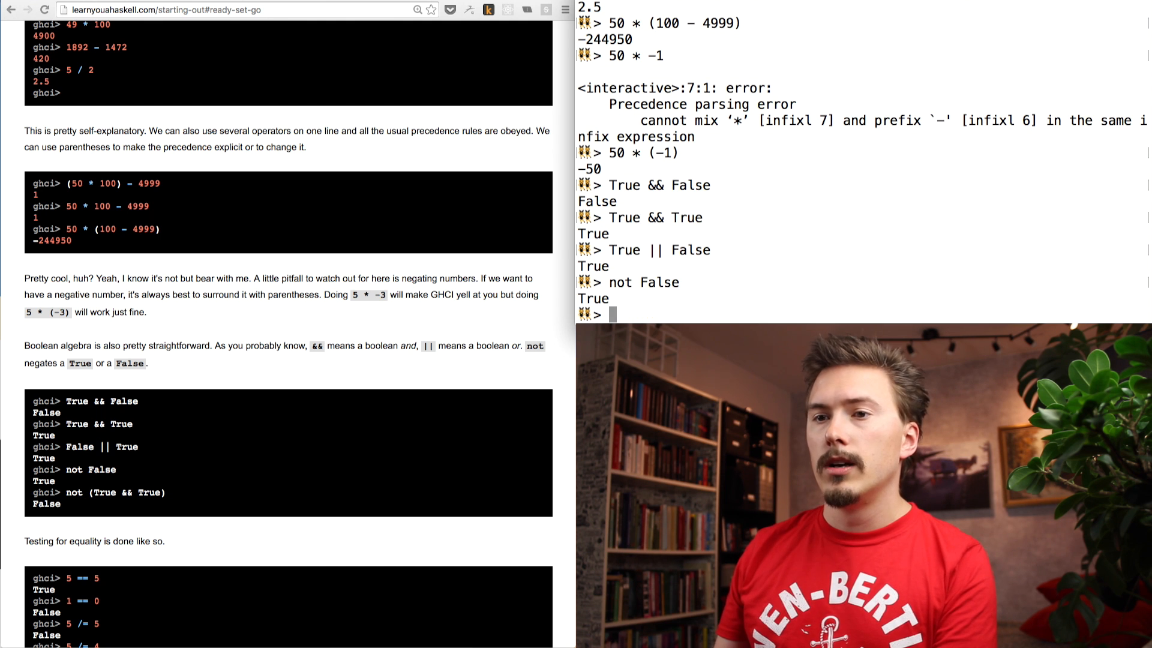
text(!Fi)
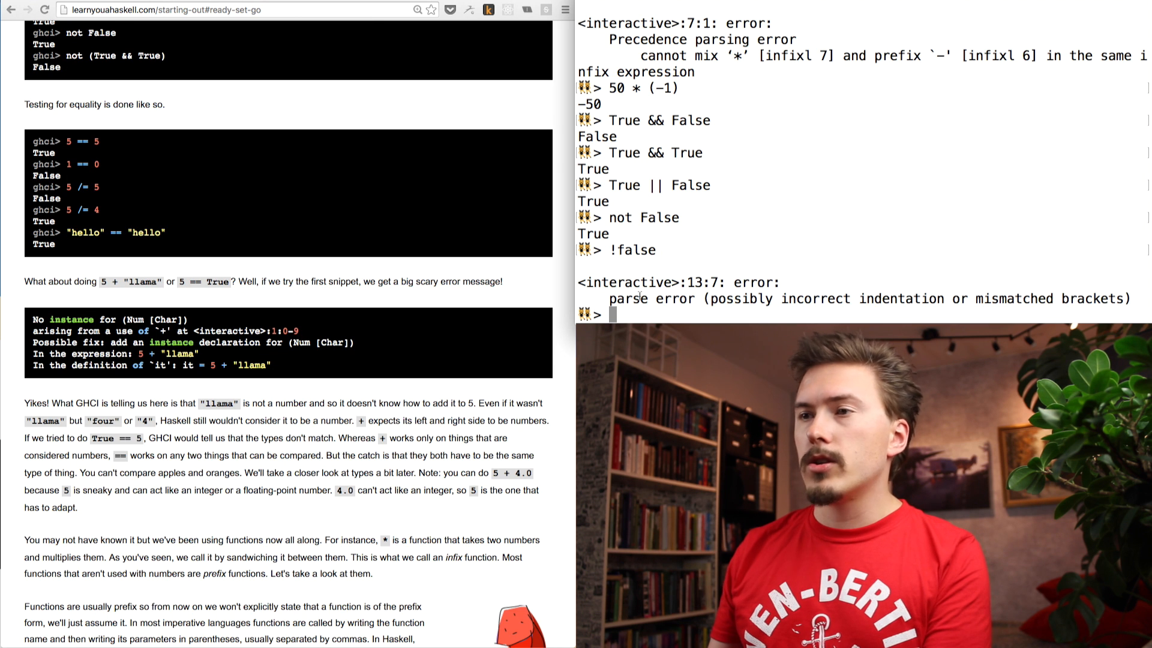
Step: Test equality with 5 == 5, 5 == 4, 5 /= 4, 5 /= 5 and 5 != 5
text(5 == 5)
text(5 == 4)
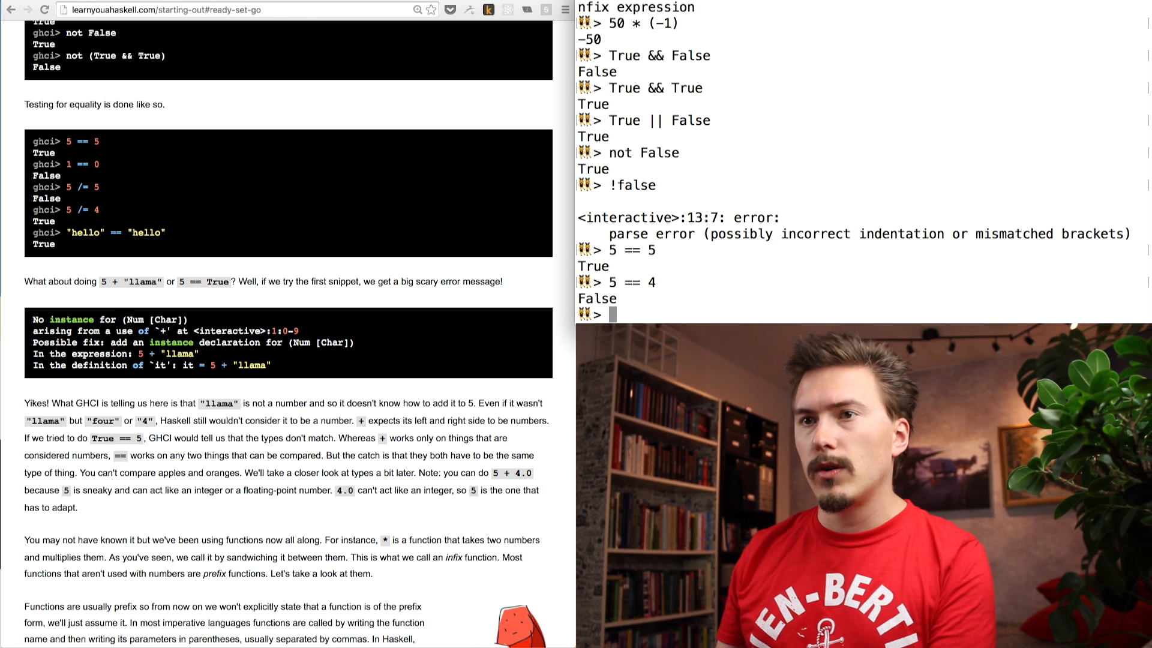
text(5)
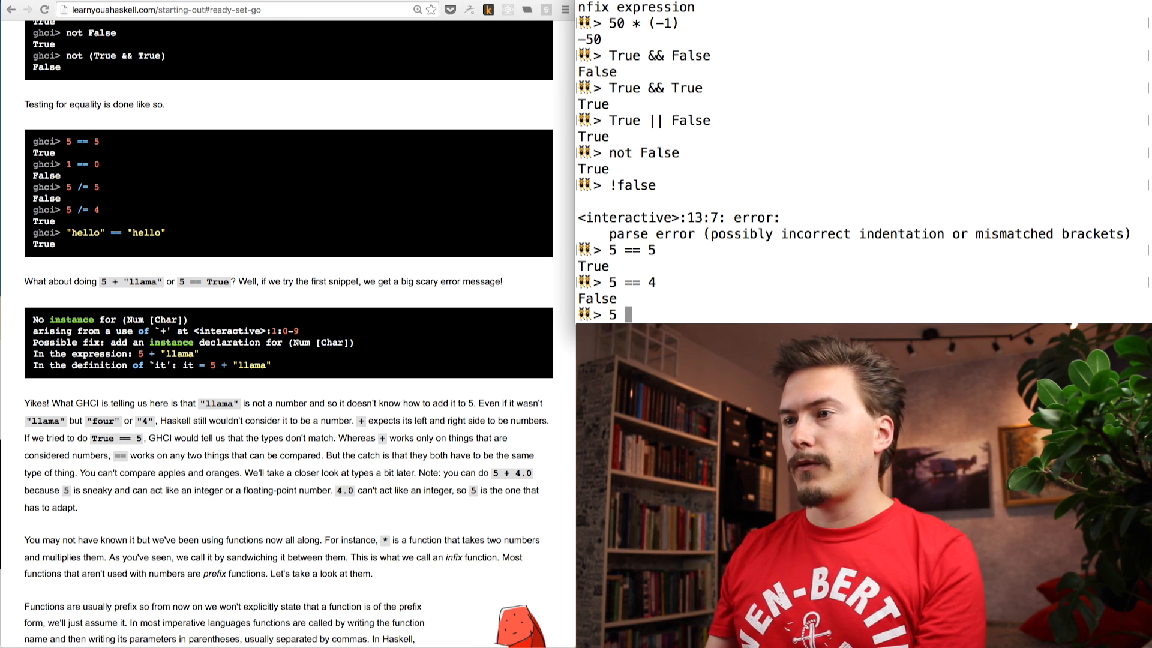
text(/=)
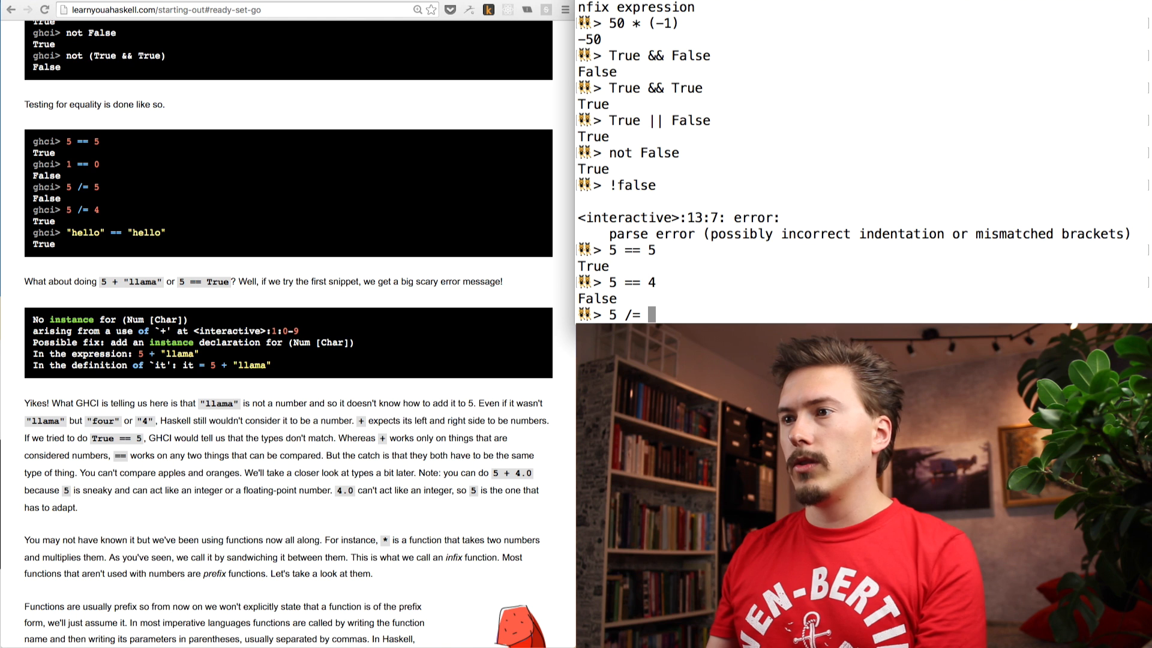
text(5)
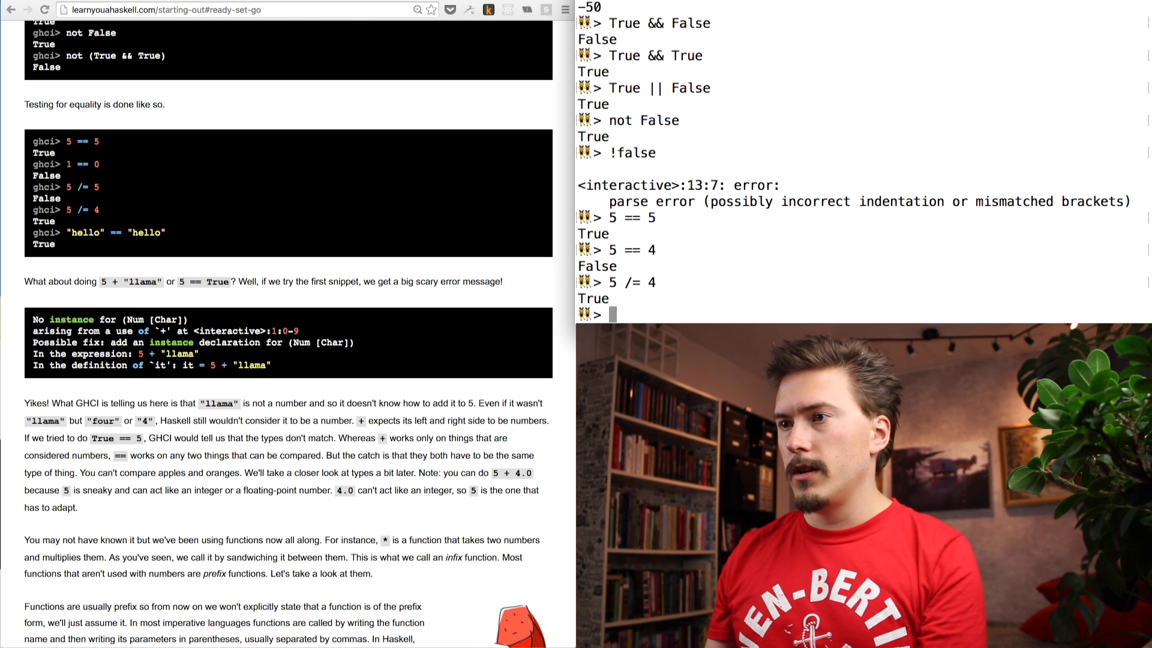
text(5 /= 4)
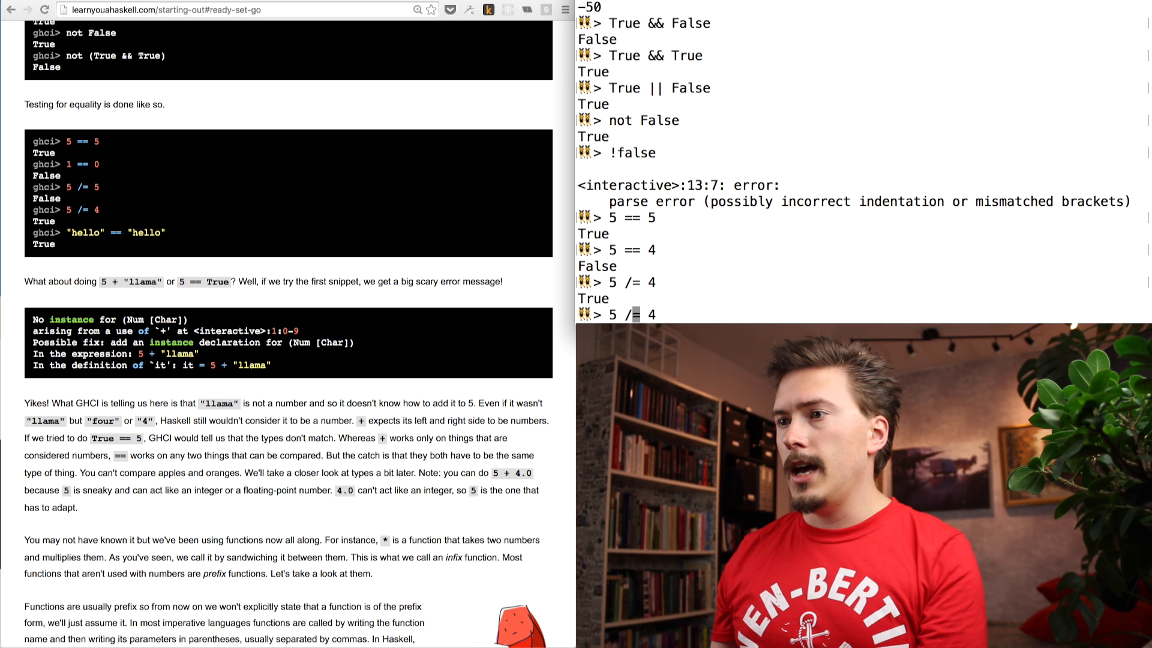
text(5)
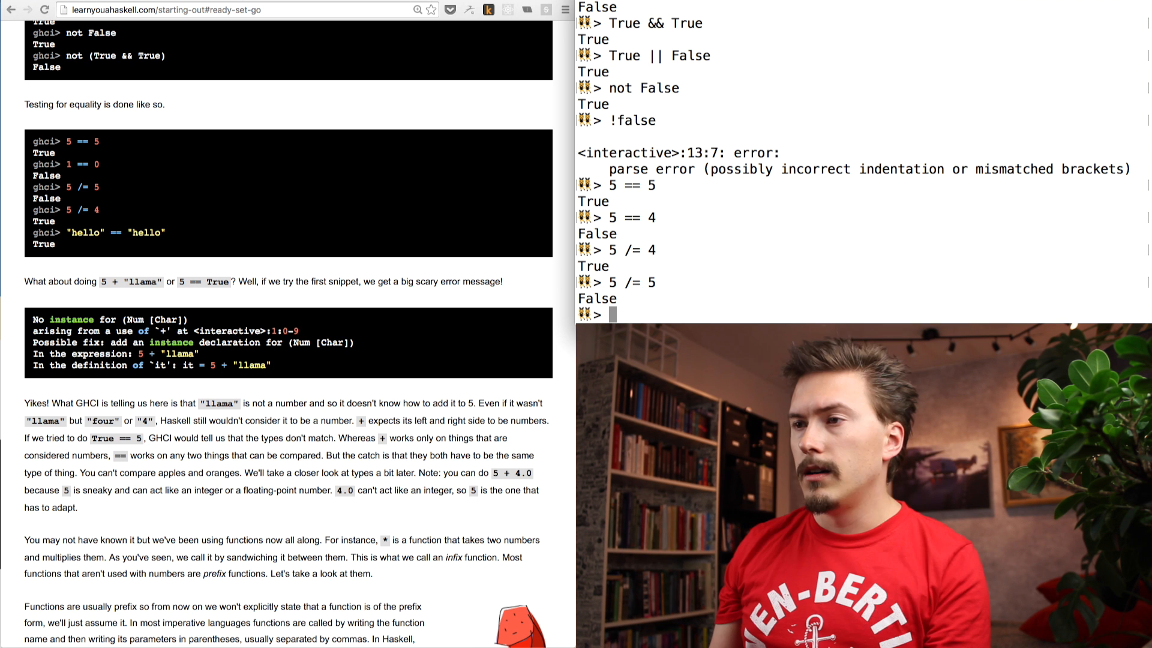
text(5 != 5)
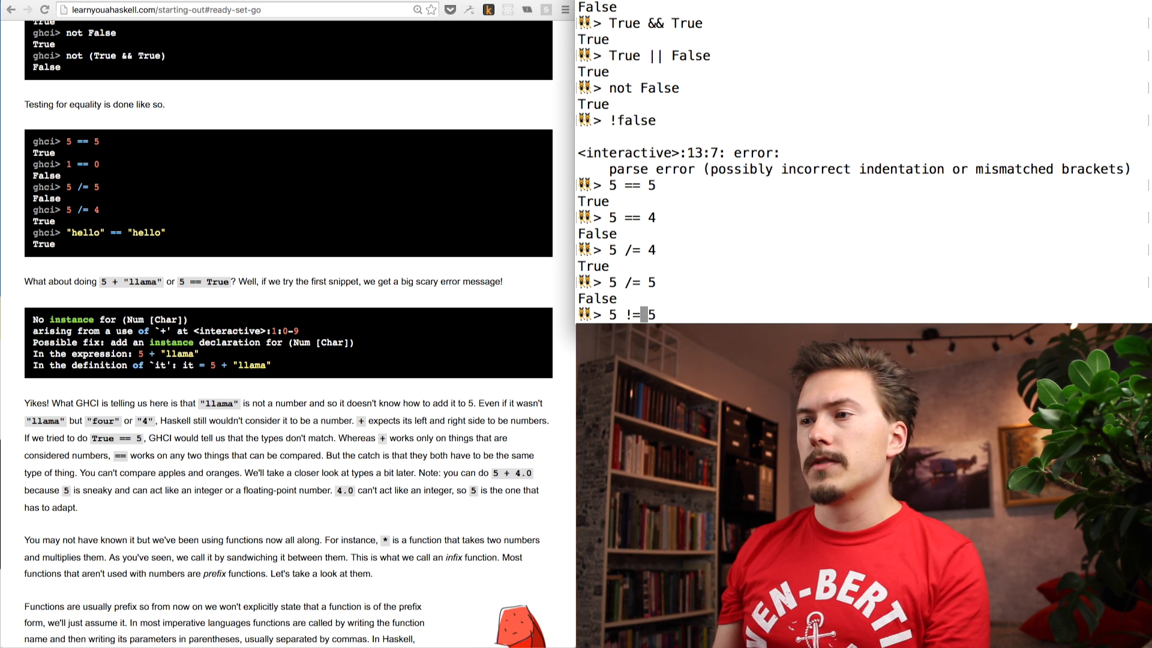
text(4)
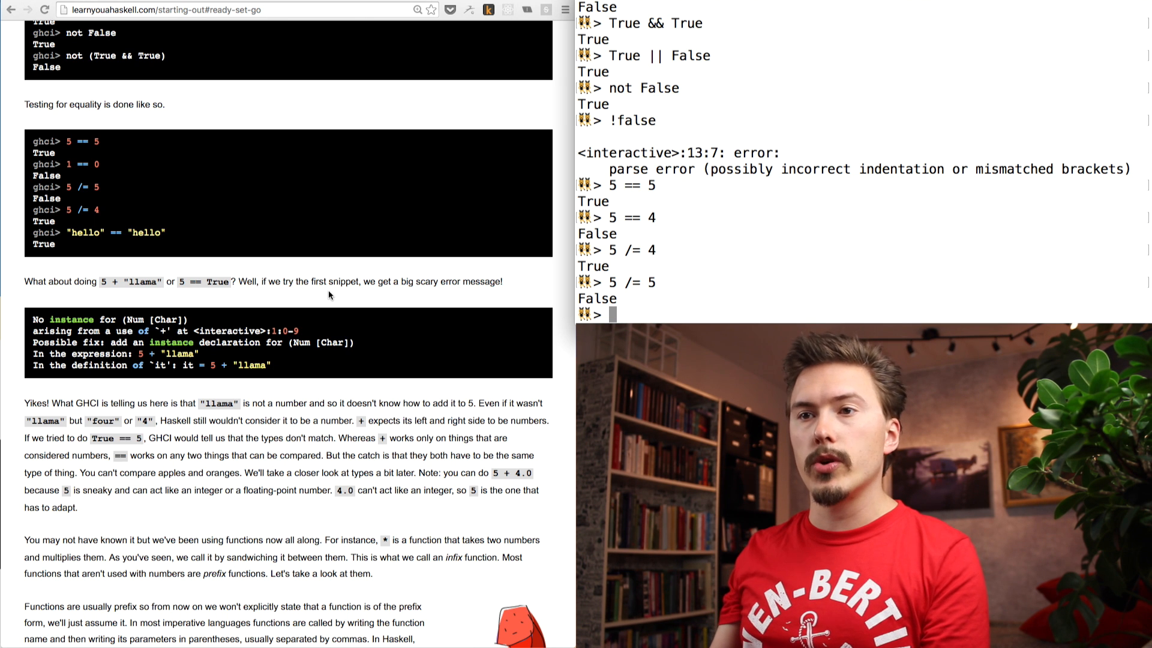
Step: Enter 5 + "hello" and get the No instance for (Num [Char]) error
text(5 + ')
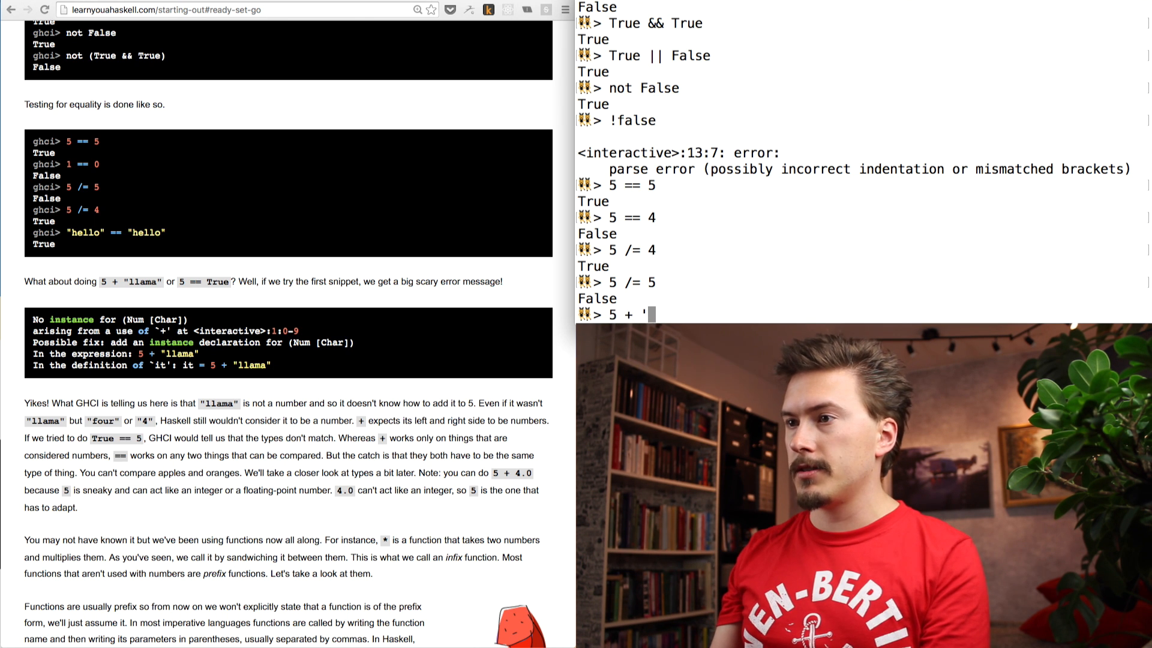
text("hello)
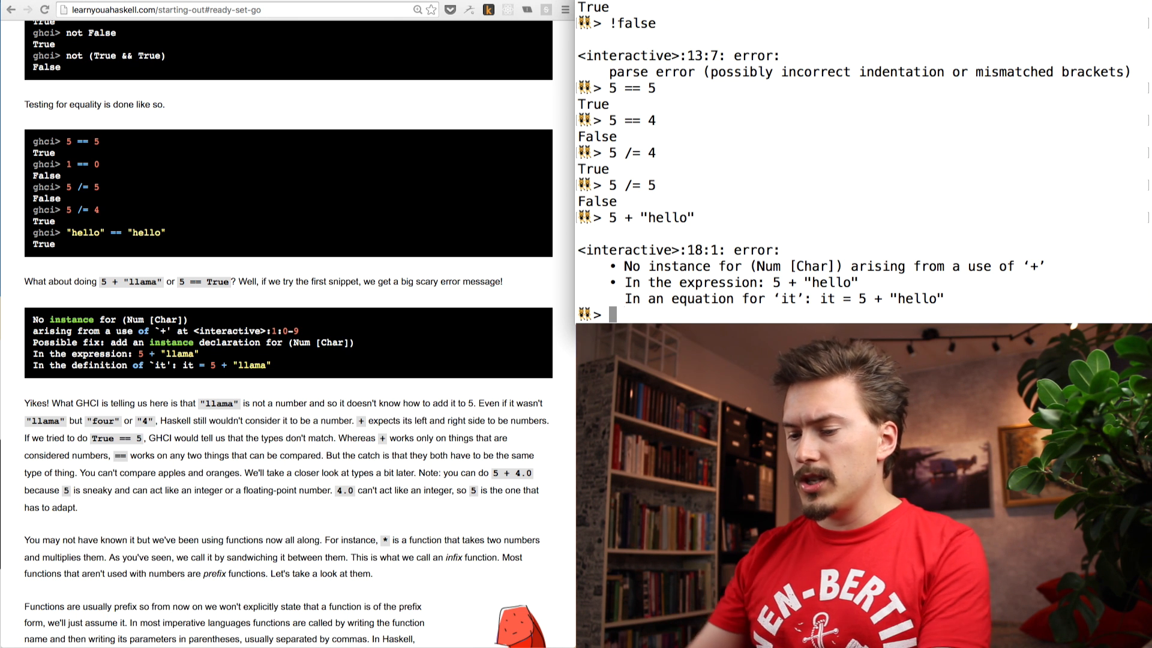
text(5hello)
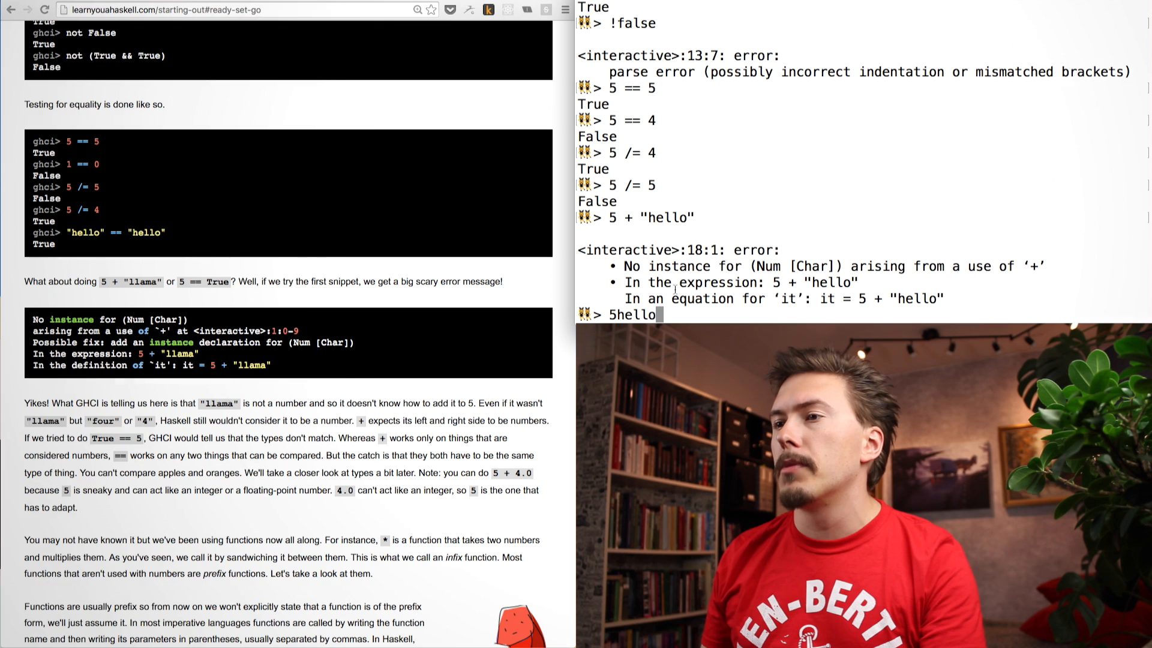
Step: Try "hello" + "world", compare "hello" with "world" and "hello", then "hello" != 5
key(BackSpace)
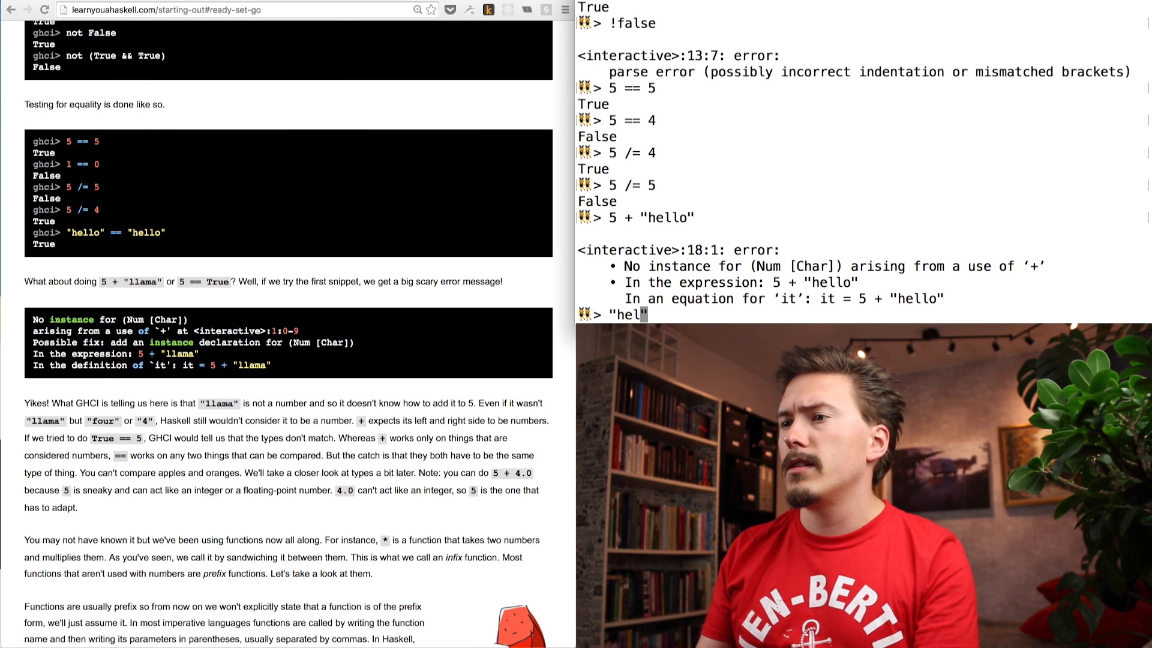
text(lo)
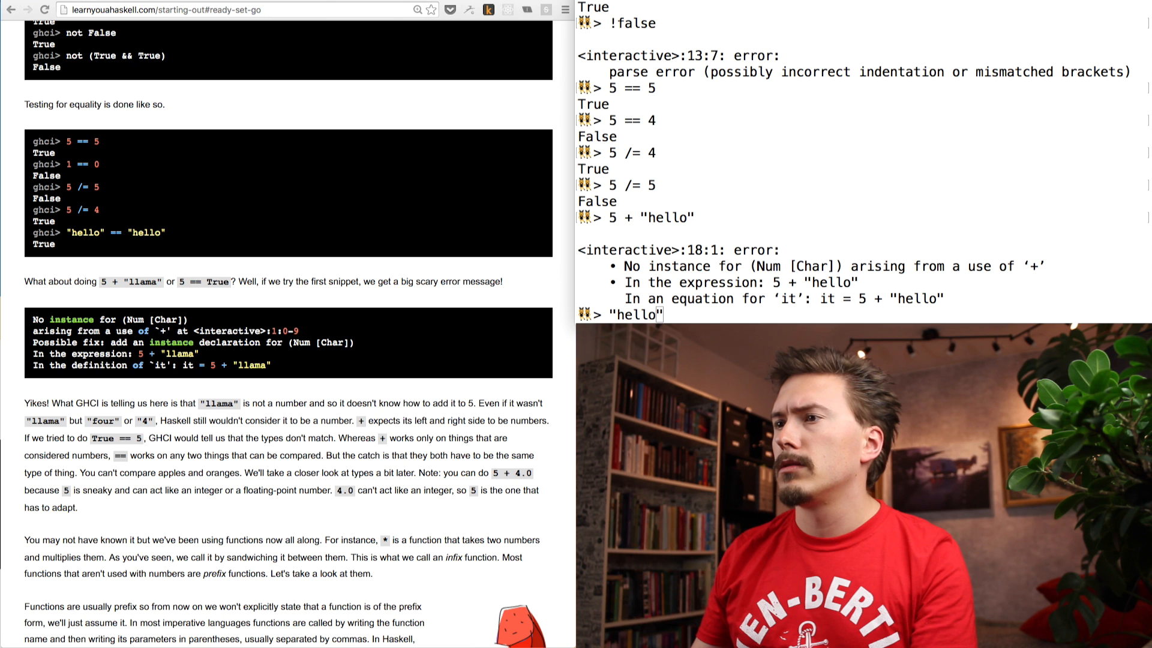
text(+)
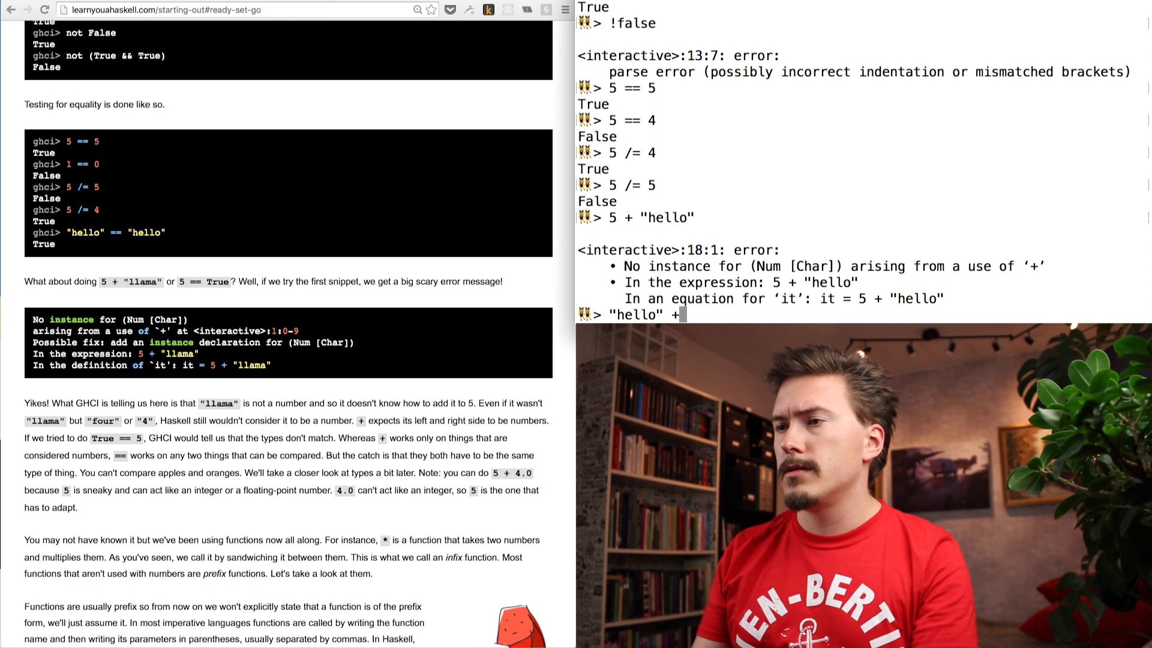
text("world)
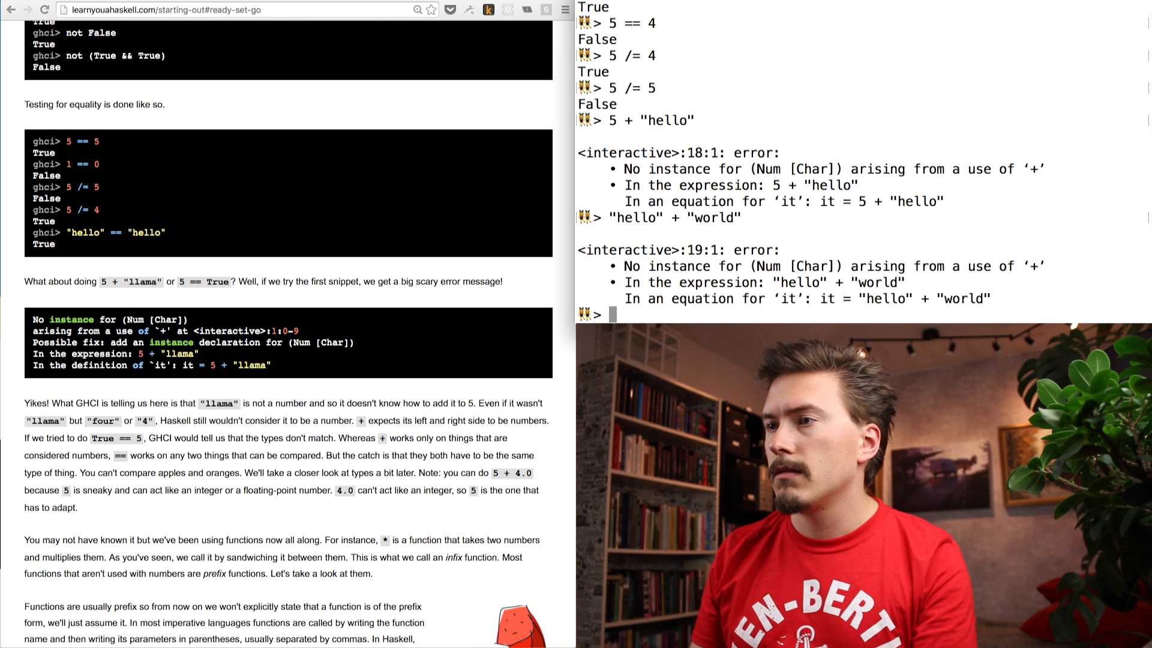
text("hello" + "world")
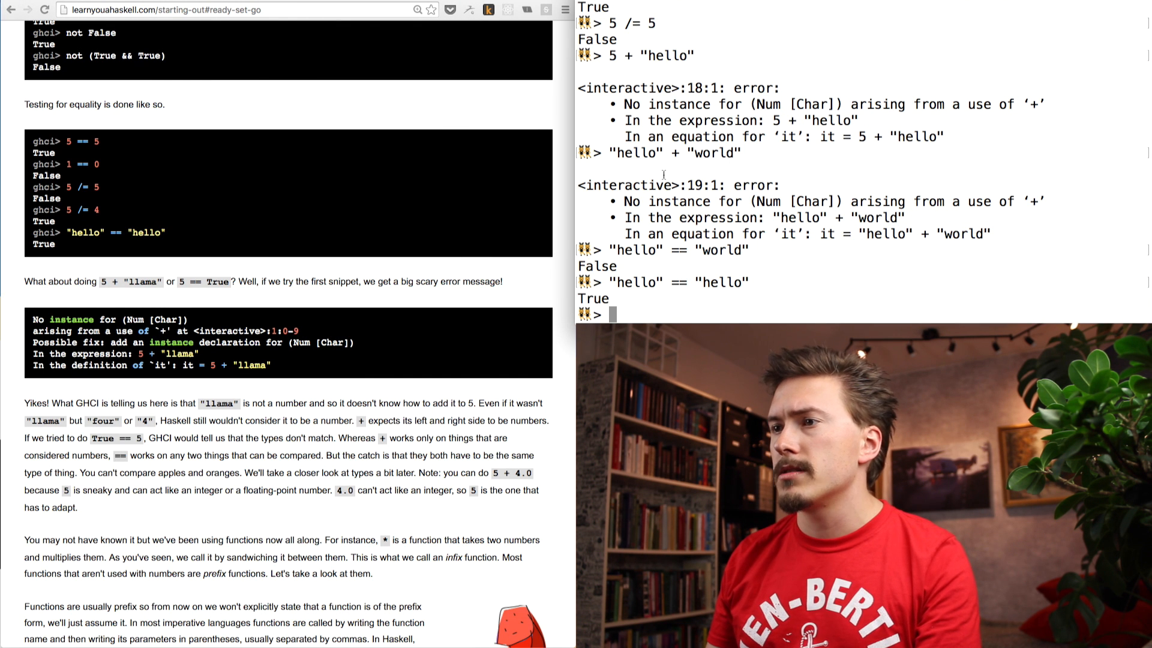
text("hello" !=)
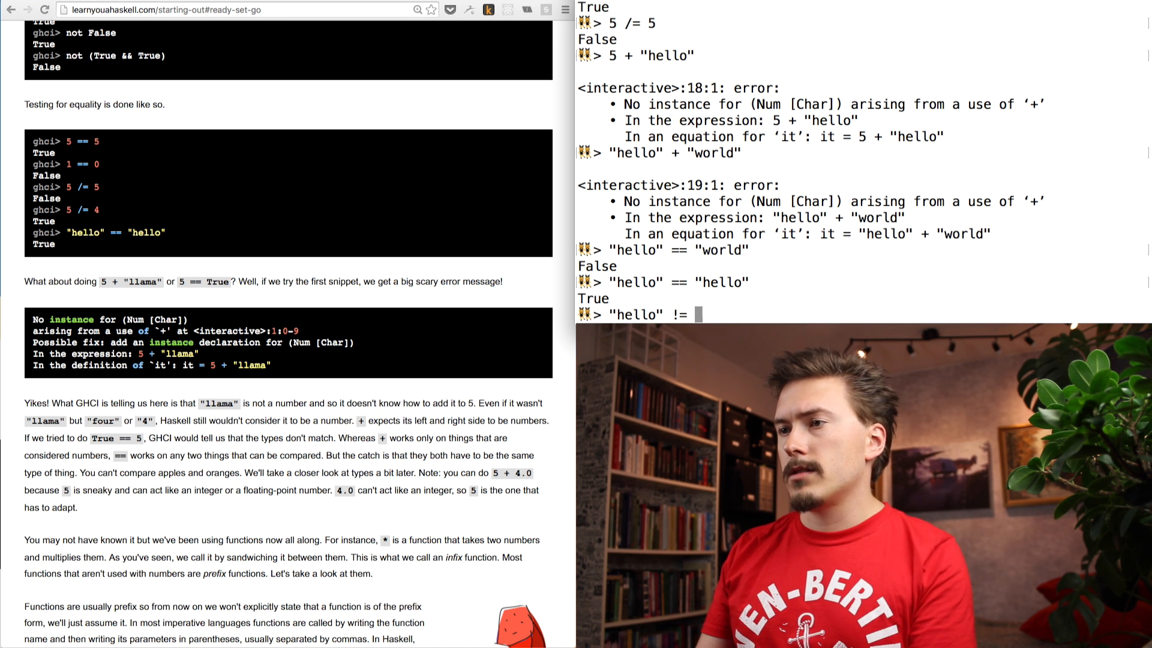
text(5)
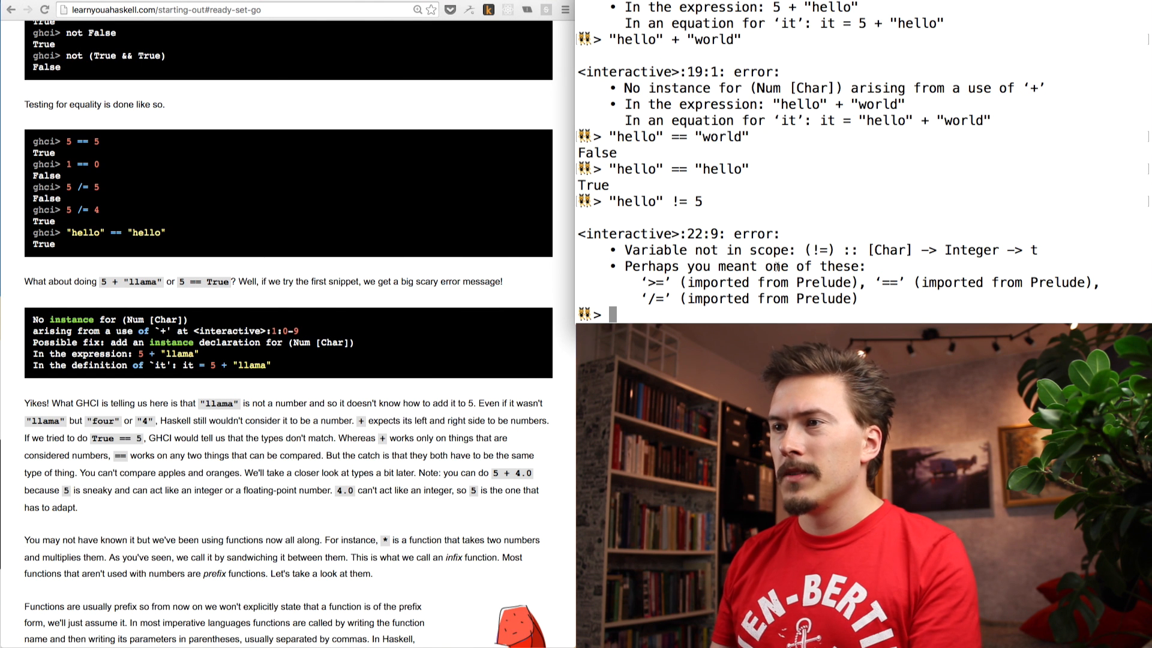
Step: Enter "hello" /= 5 and "hello" == 5, then "hello" == "world", which returns False
text("he)
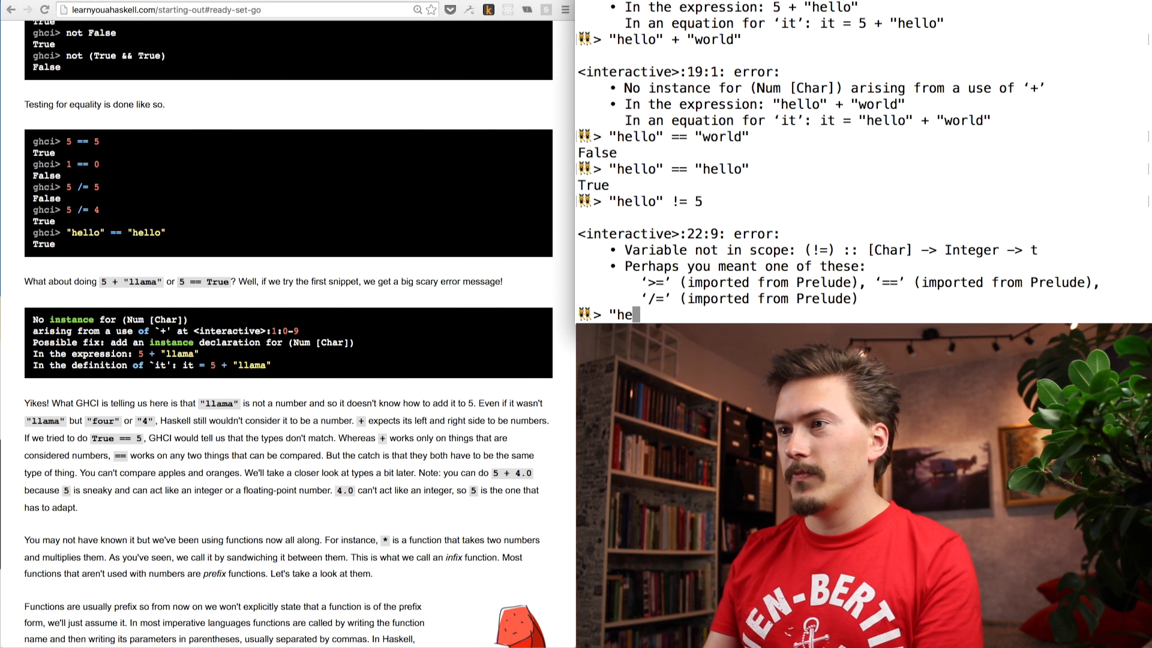
text(llo)
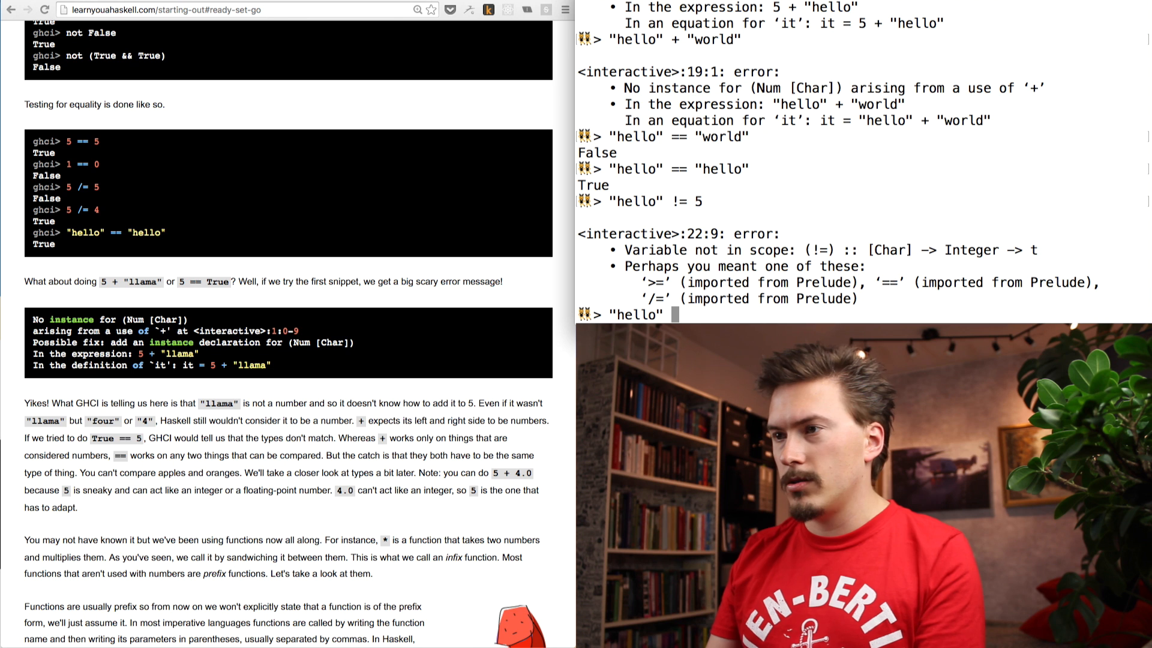
text(/=)
text("hello" == "he)
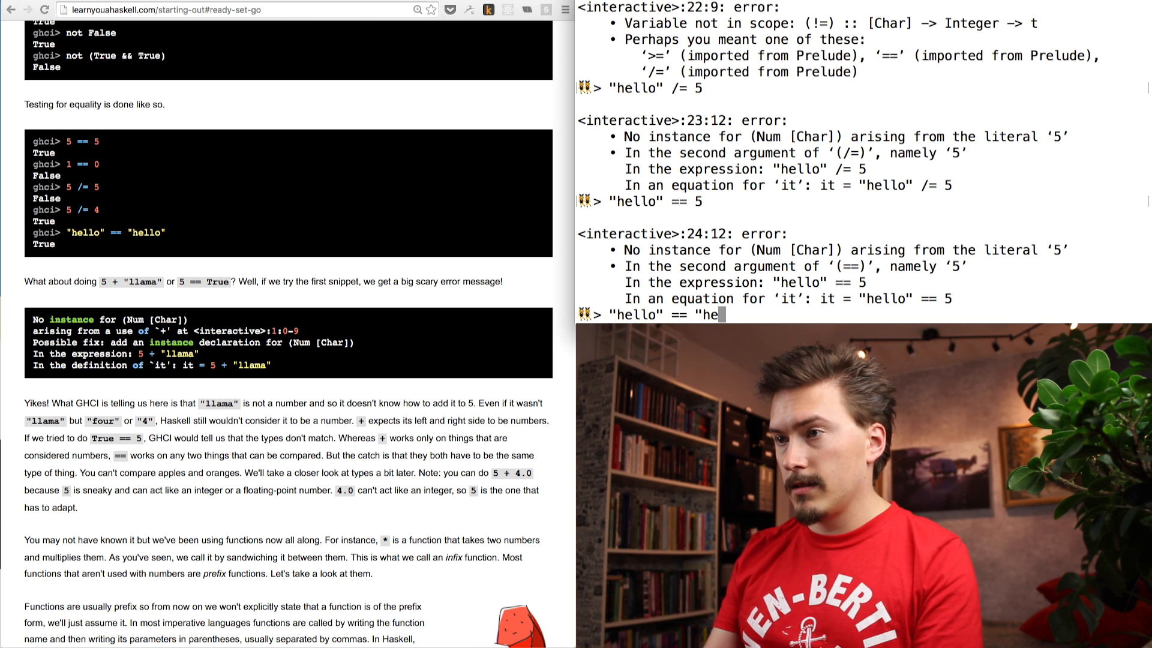
text(wordl)
text(5 +)
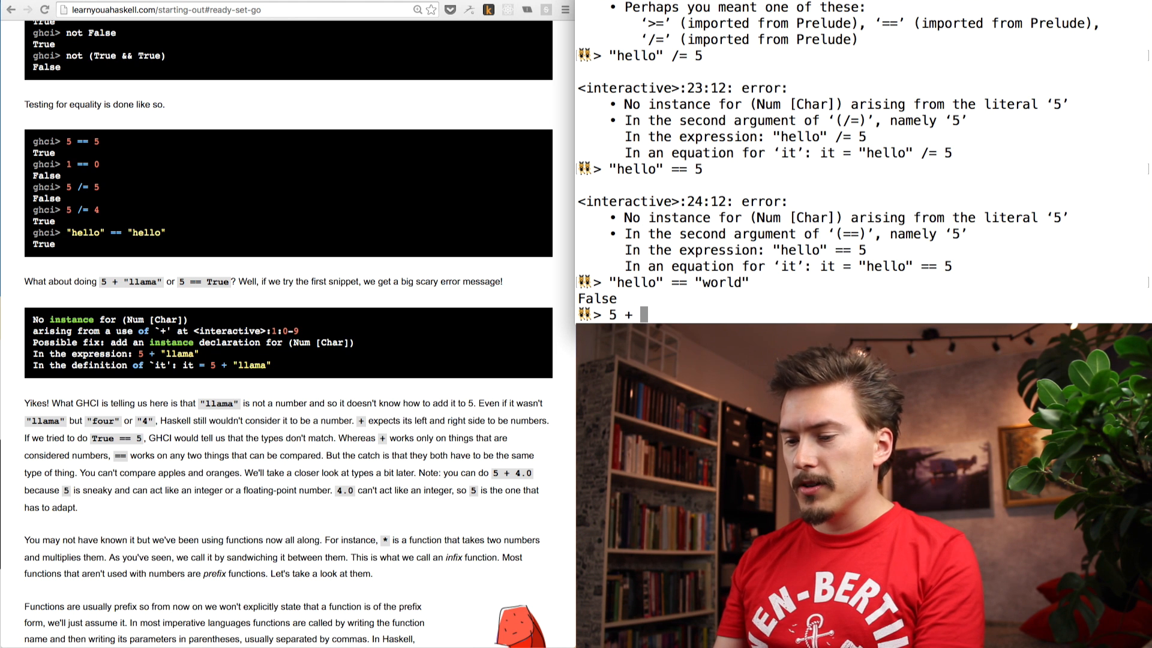
Step: Evaluate 5 + 4.1 to get 9.1, then 5 * 5 to get 25
text(4.1)
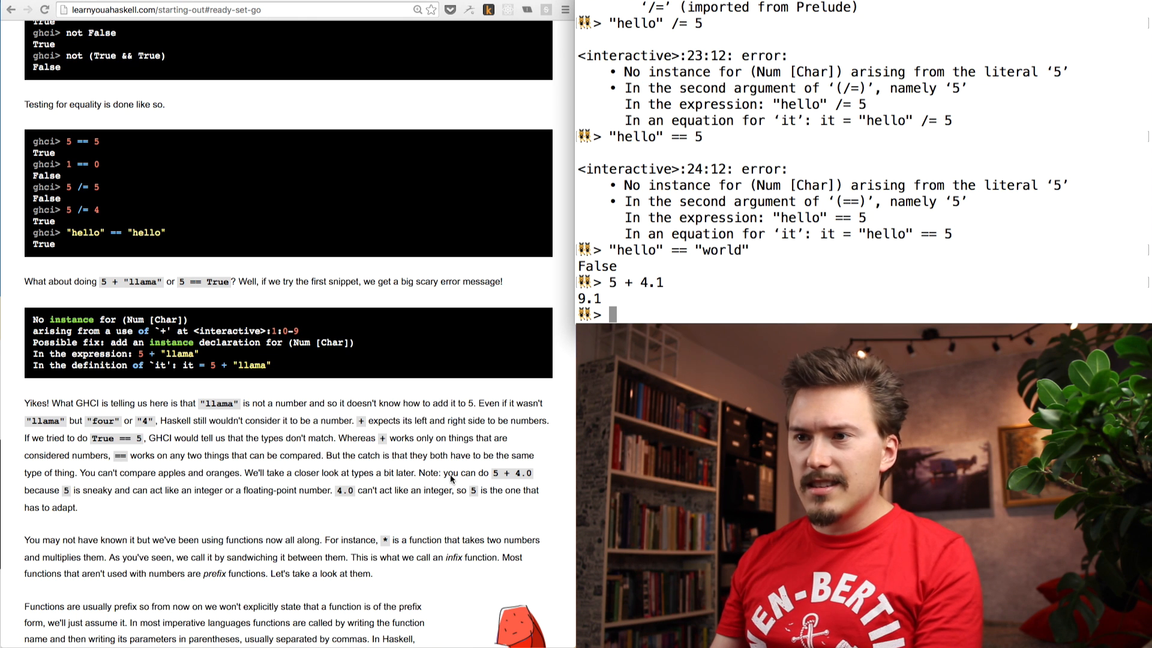
drag(336, 490, 78, 507)
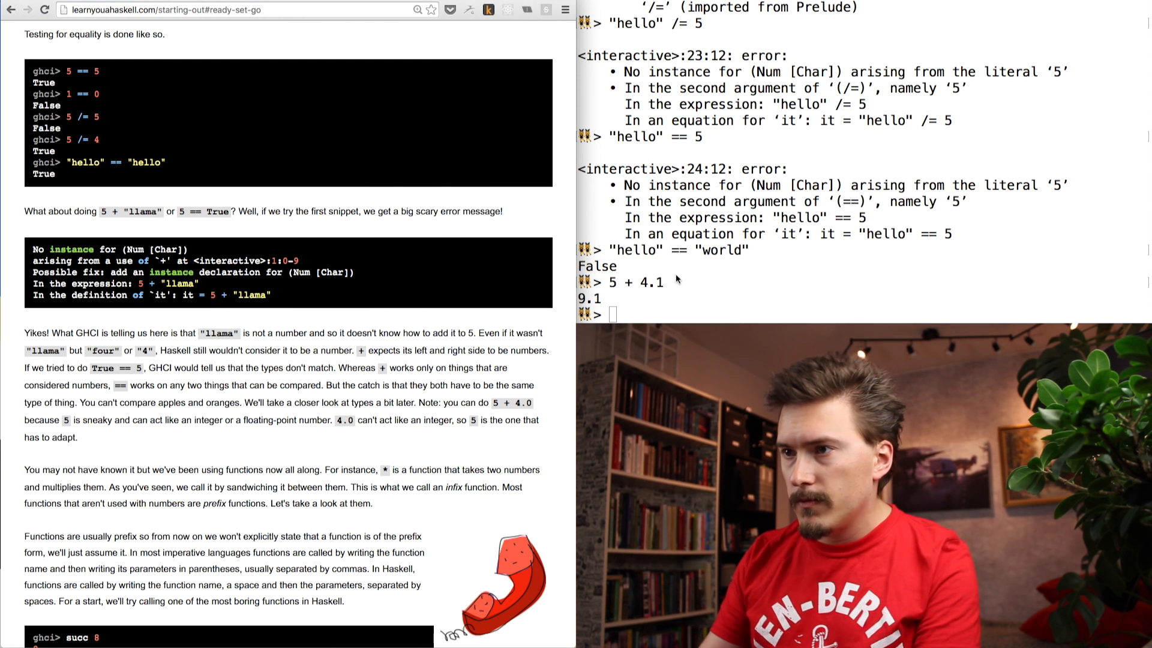
text(5 * 5)
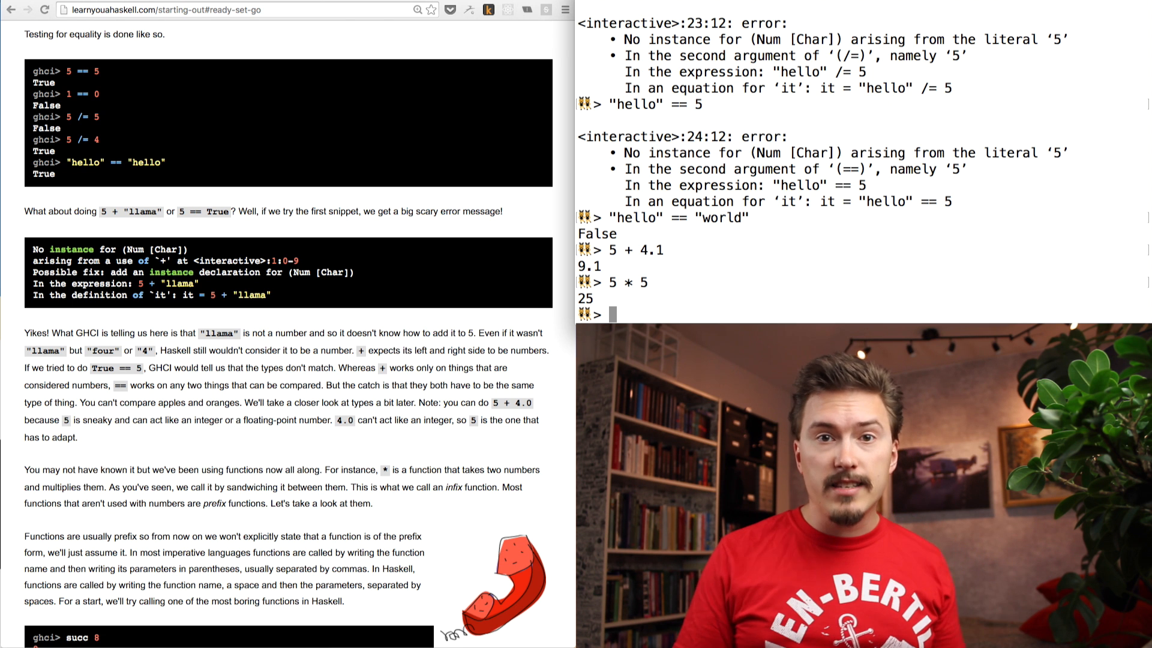
Step: Evaluate succ 6 to get 7 and succ 8 to get 9
scroll(down, 3)
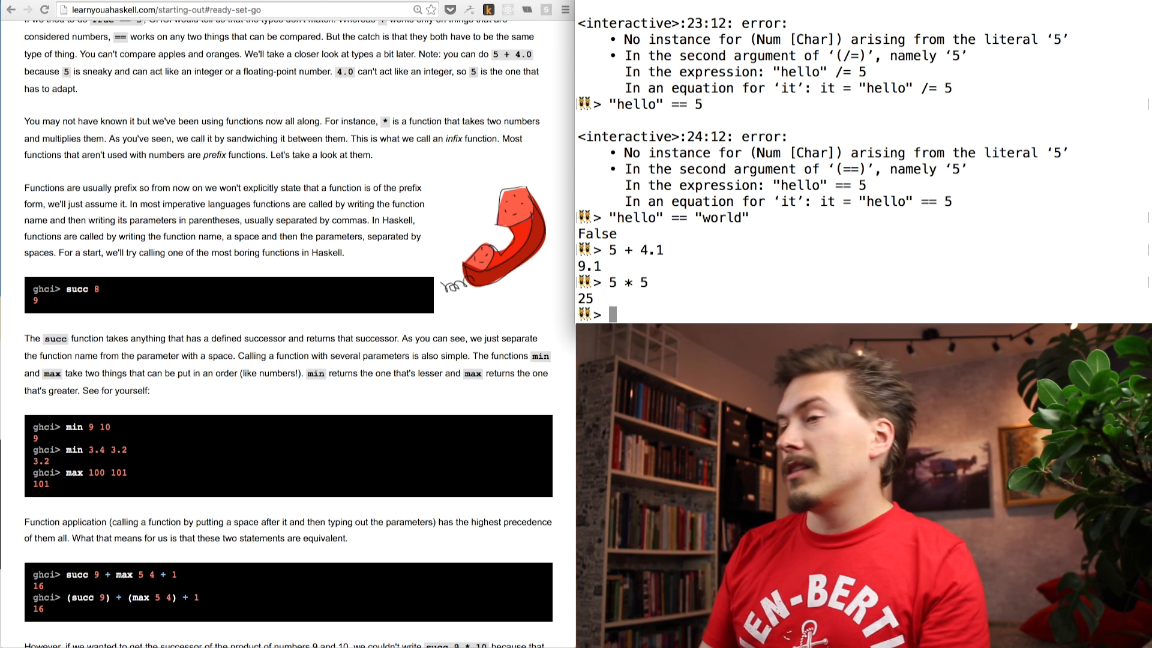
text(se)
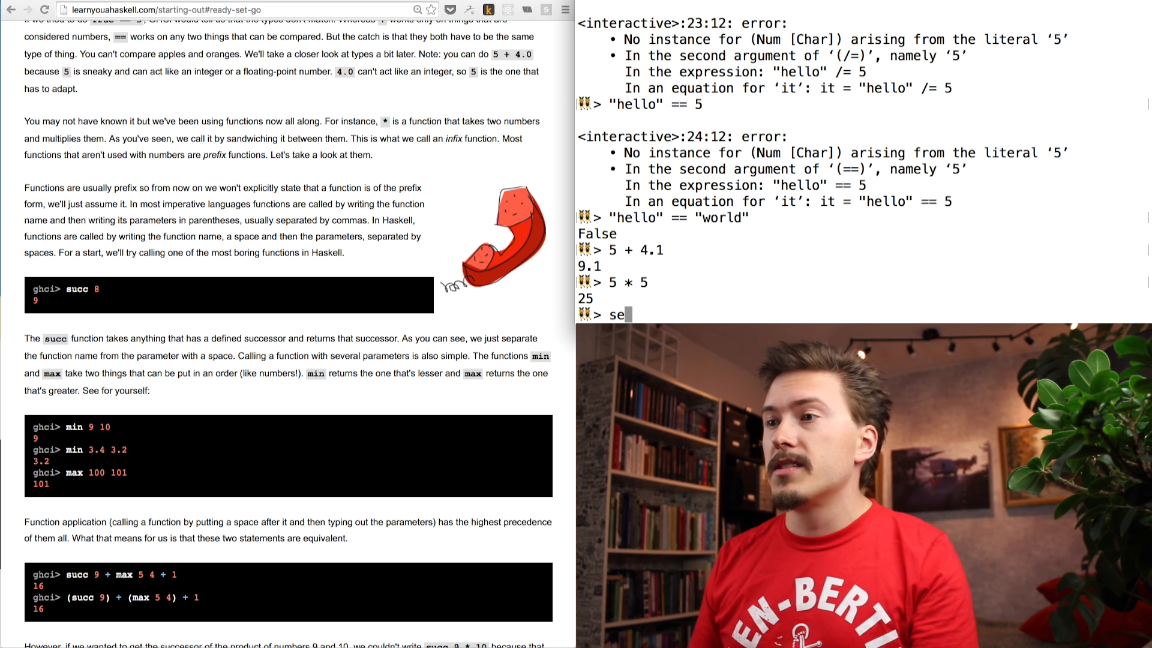
text(cc)
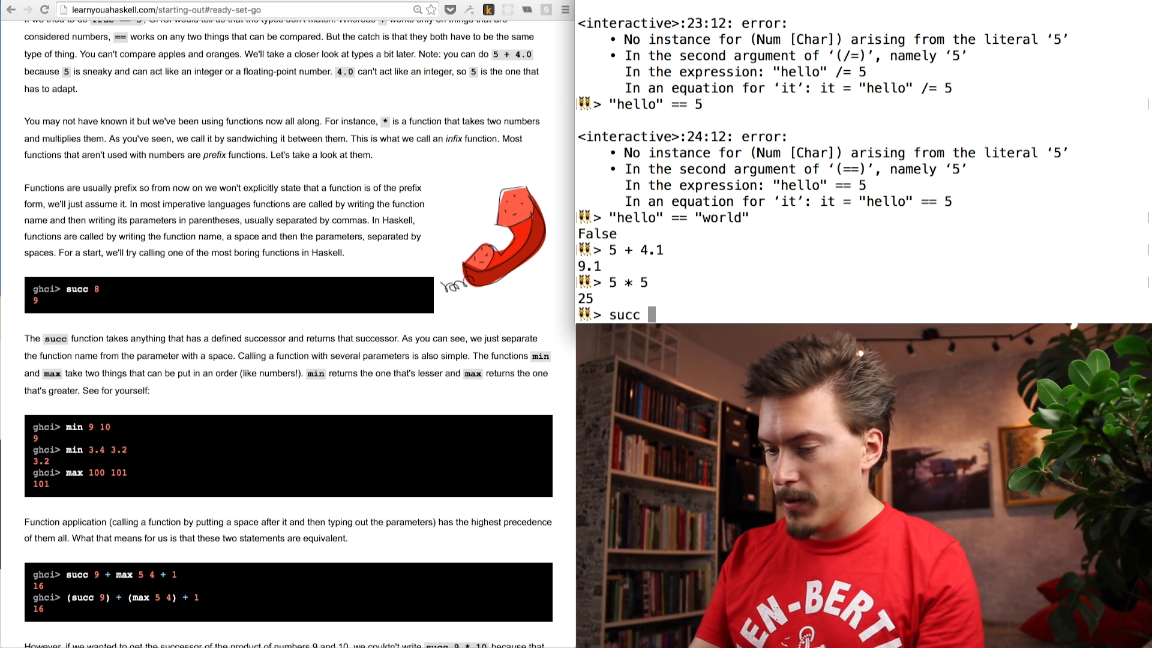
text(6)
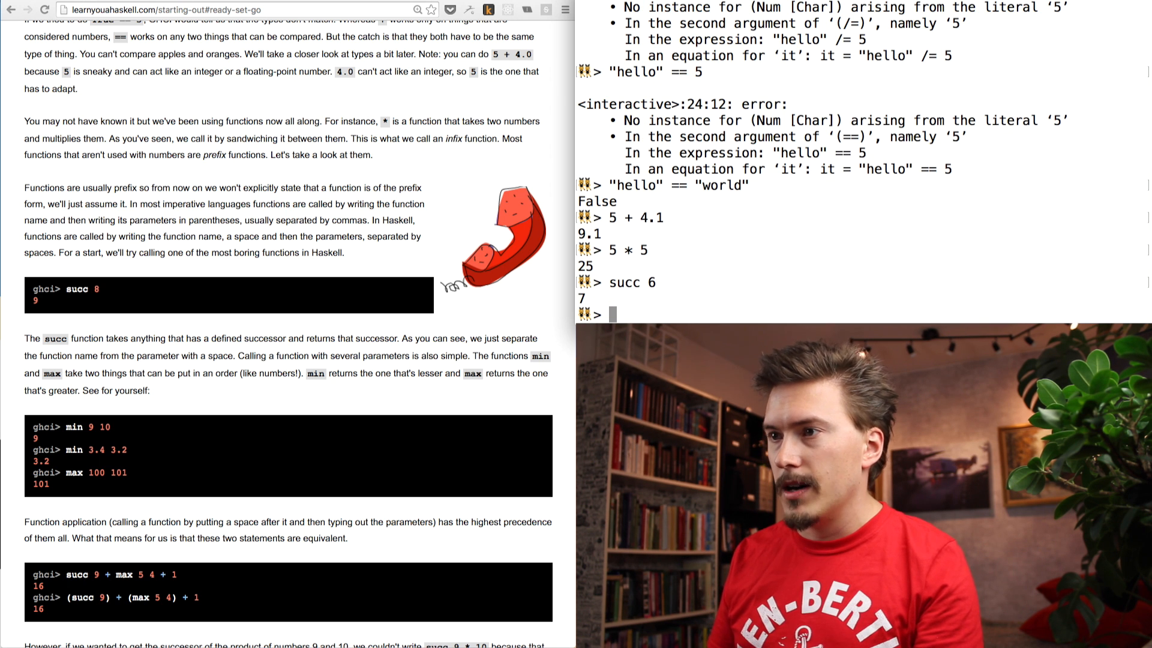
text(sucgh)
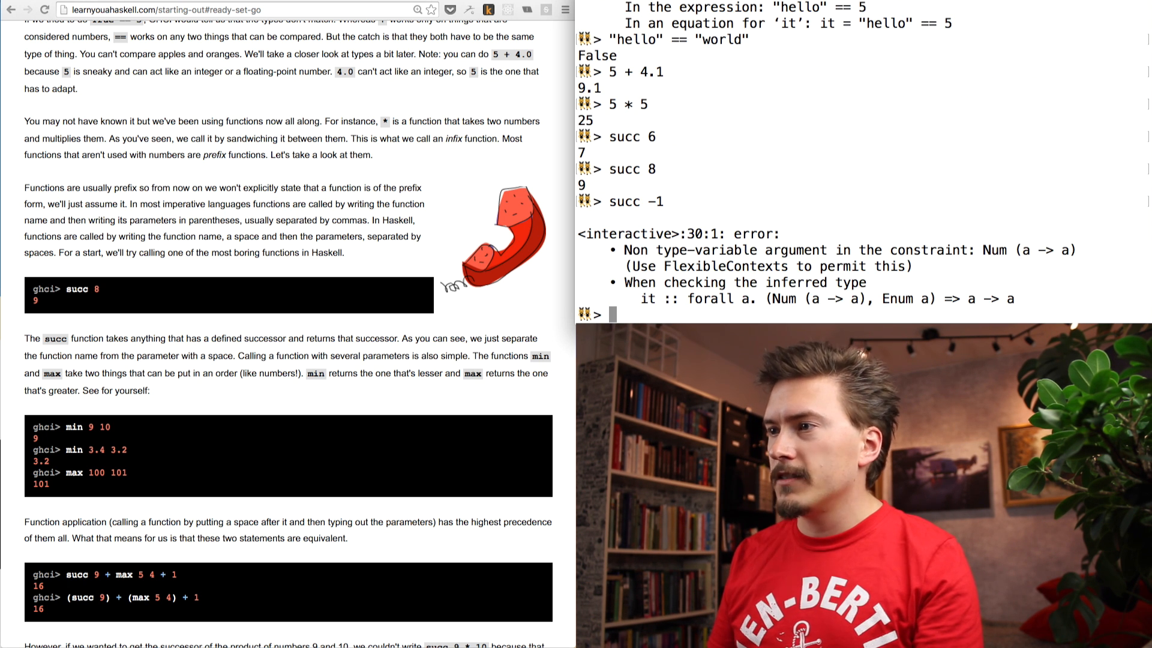
Step: Show that succ -1 errors while succ (-1) returns 0
text(succ -1))
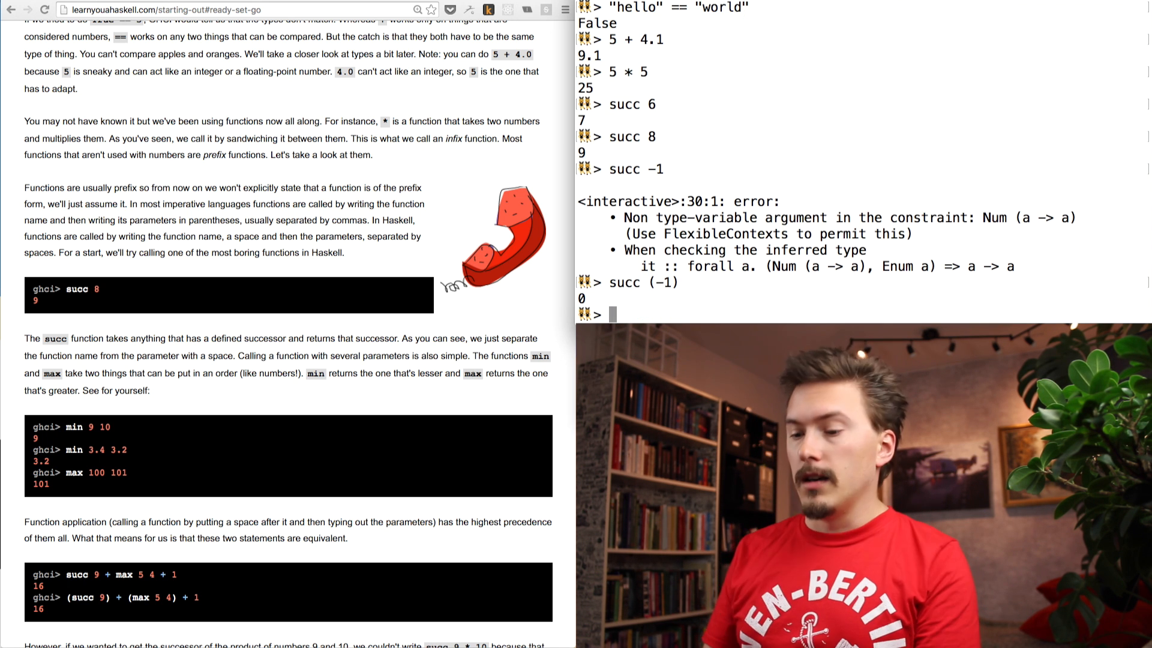
text(succ/)
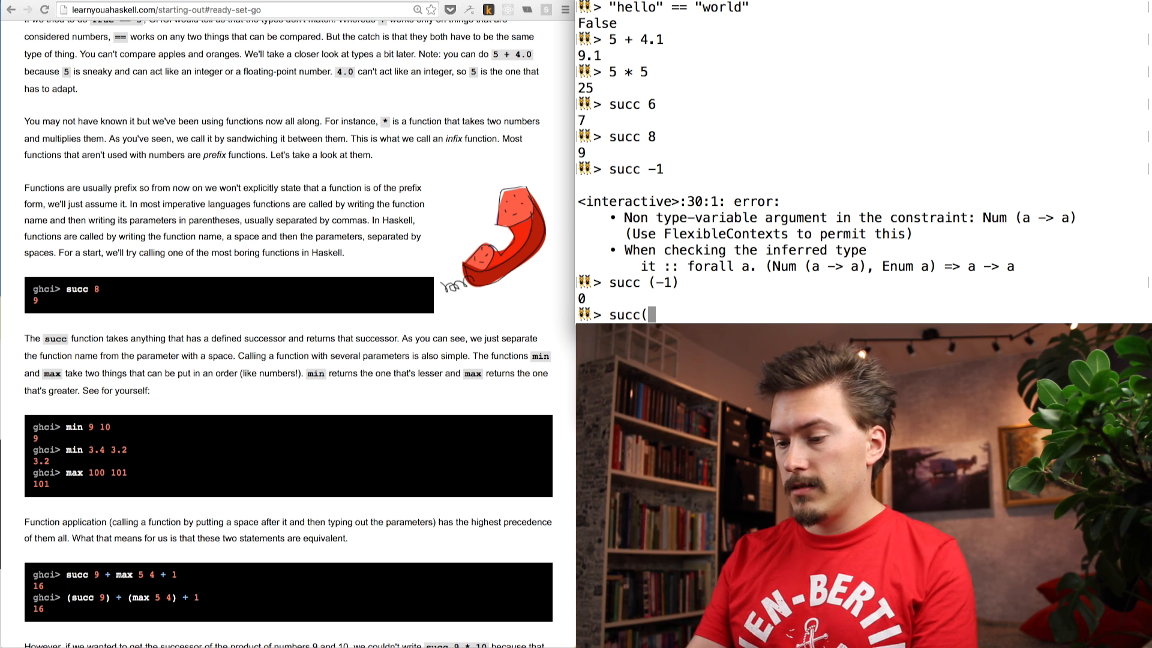
text(6))
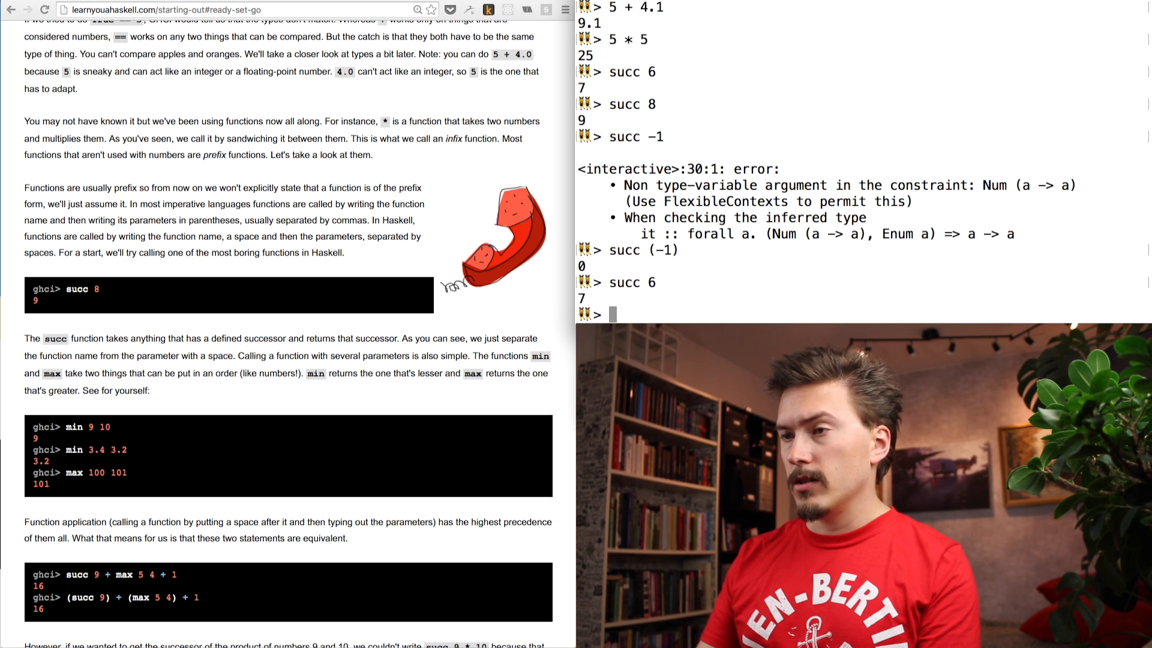
Step: Compute min 6 7 as 6, max 6 10000 as 10000, and their sum 10006
text(mins)
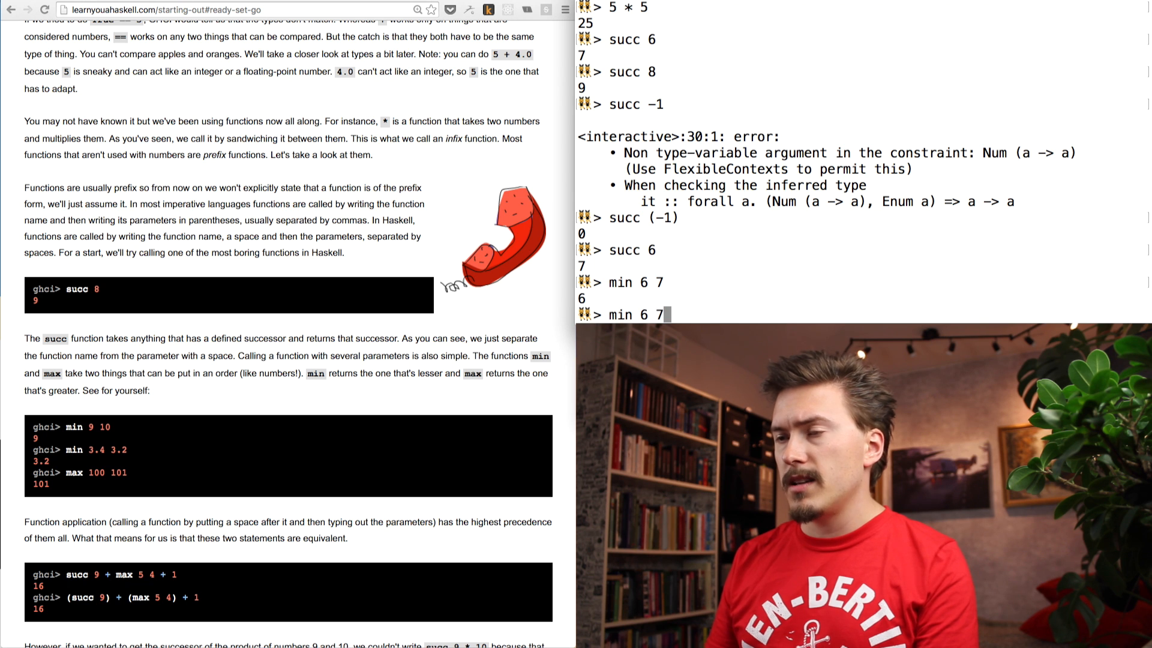
text(19)
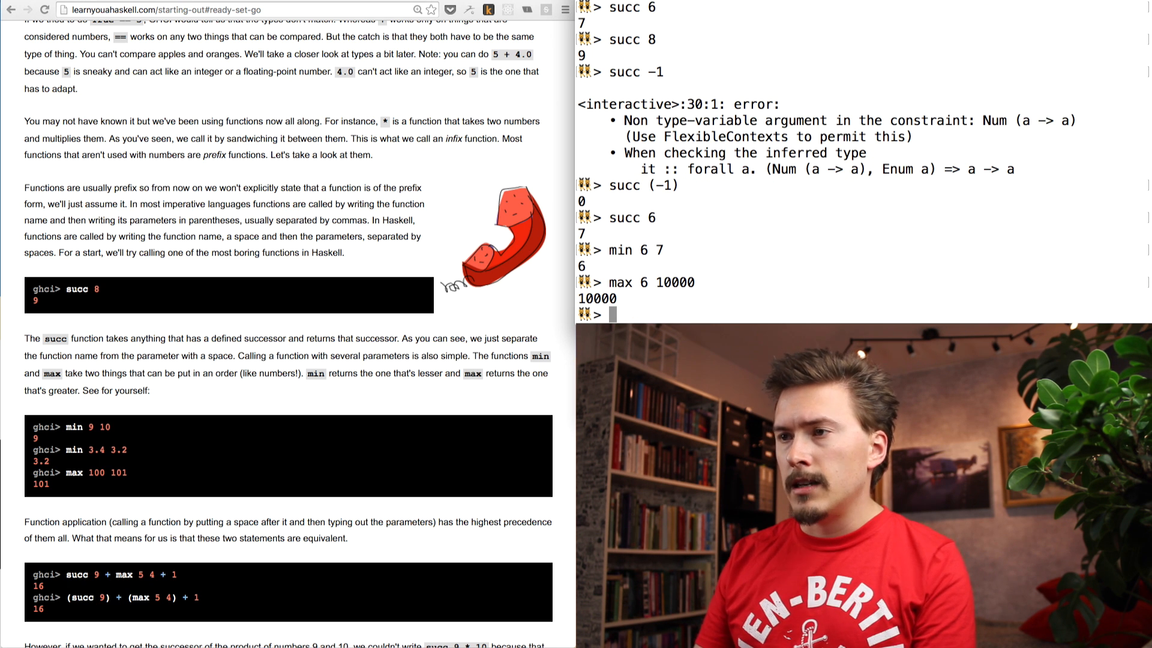
text(me)
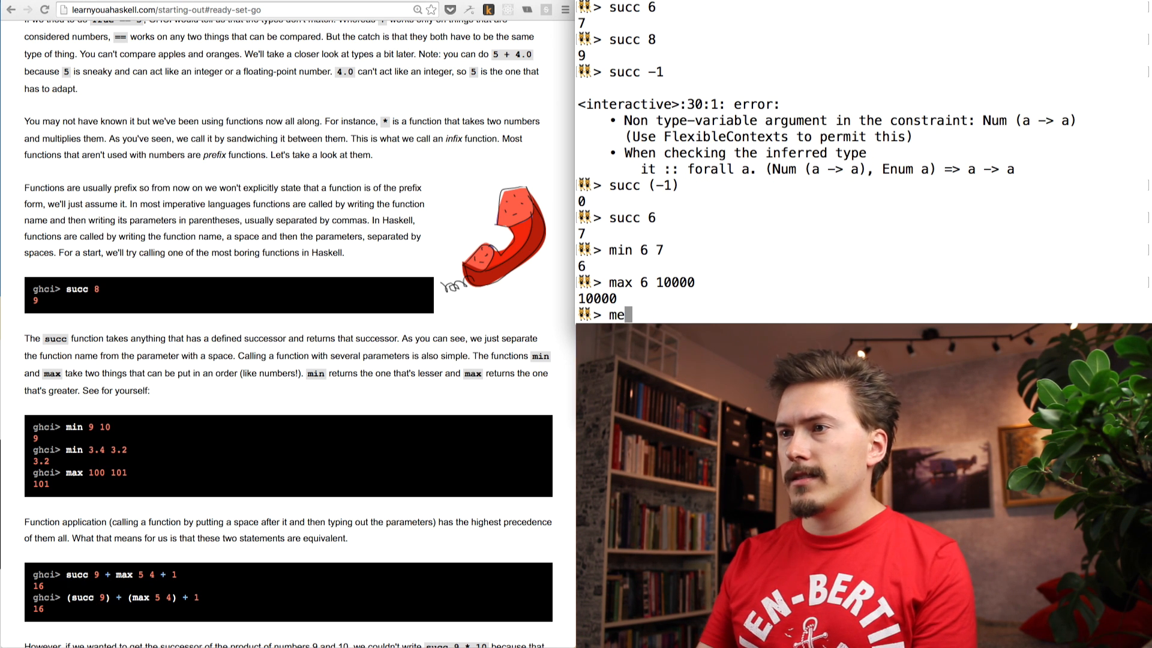
text(in 6 7)
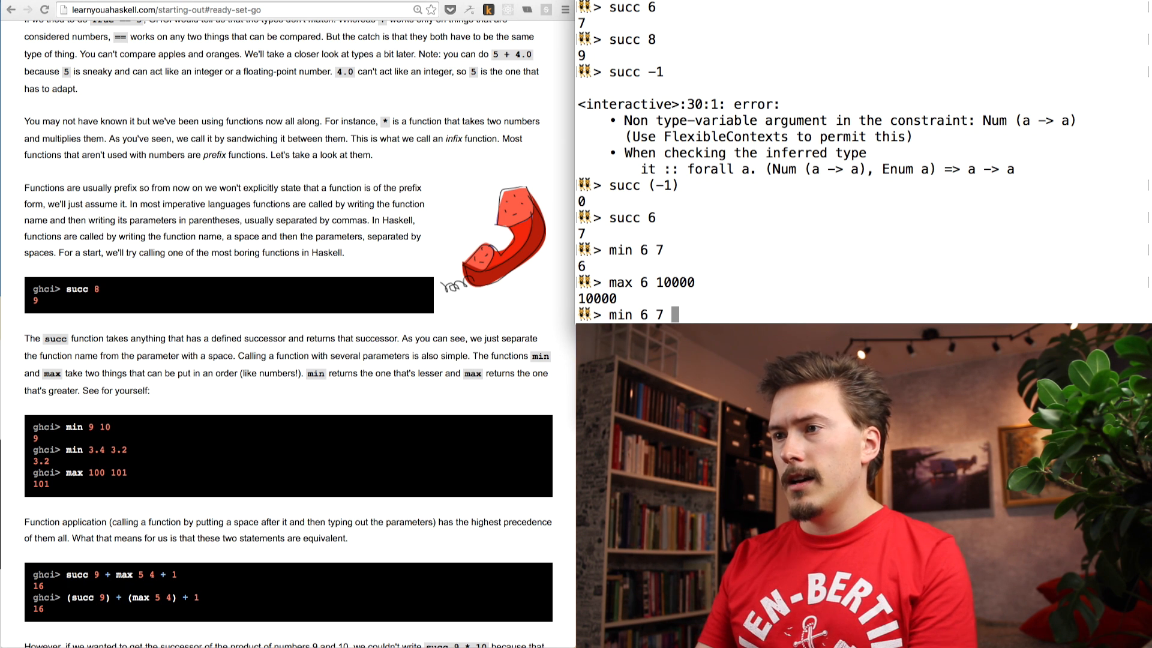
text(+ max)
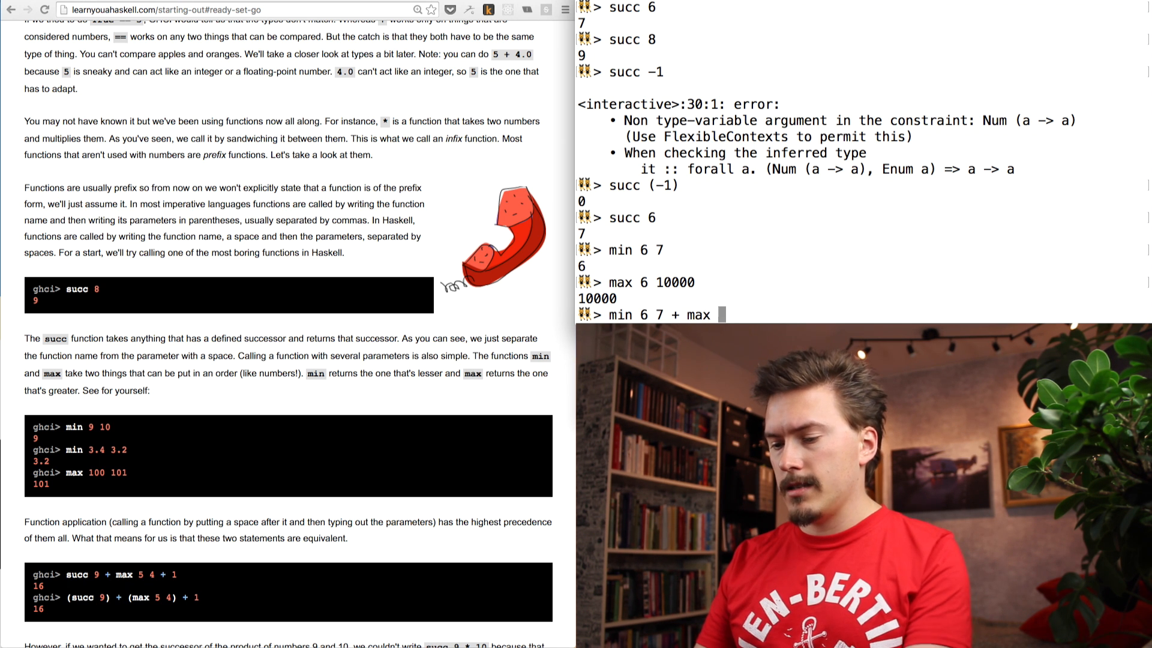
text(6 10000)
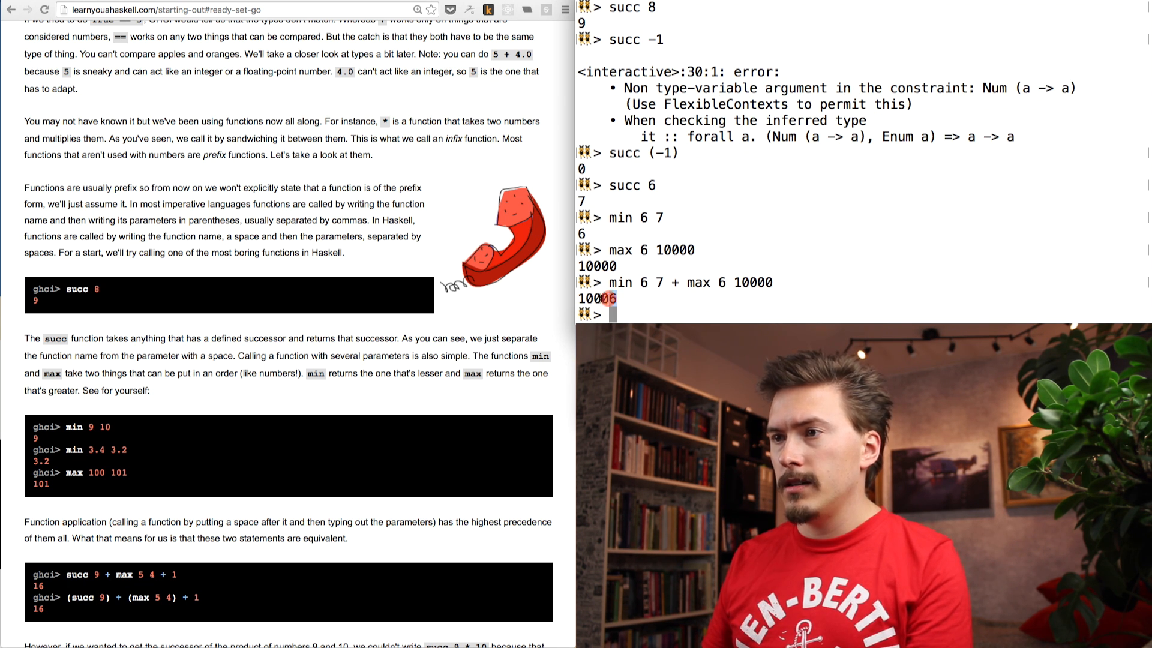
scroll(down, 3)
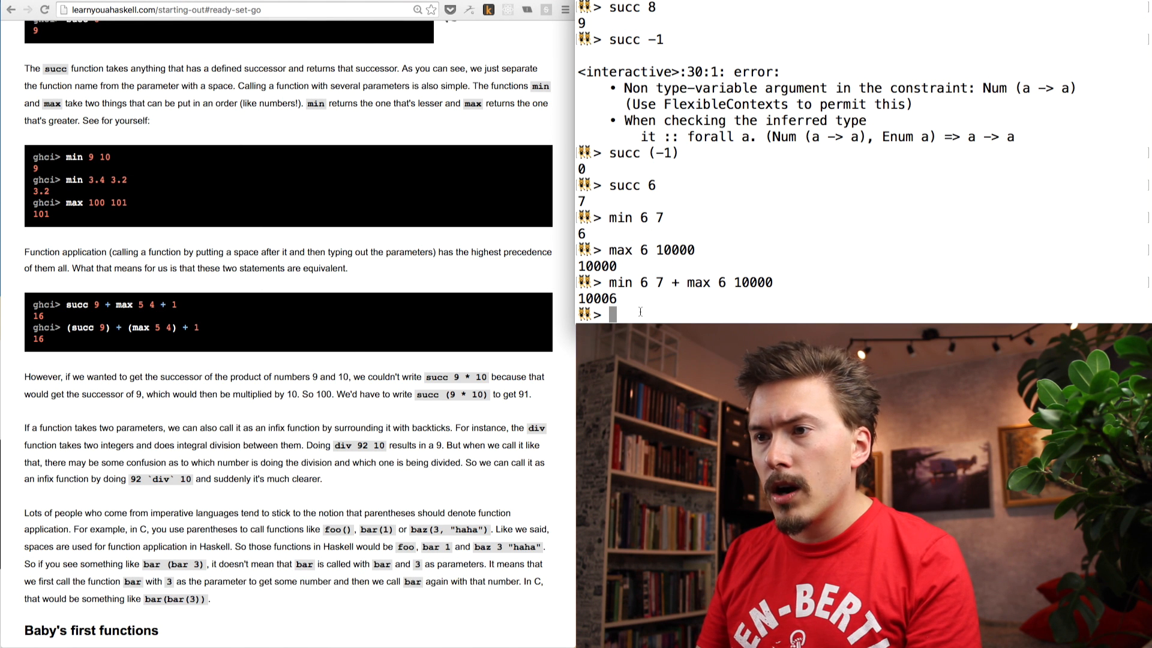
Step: Evaluate succ 9 * 10 without parentheses, getting 100
text(succ)
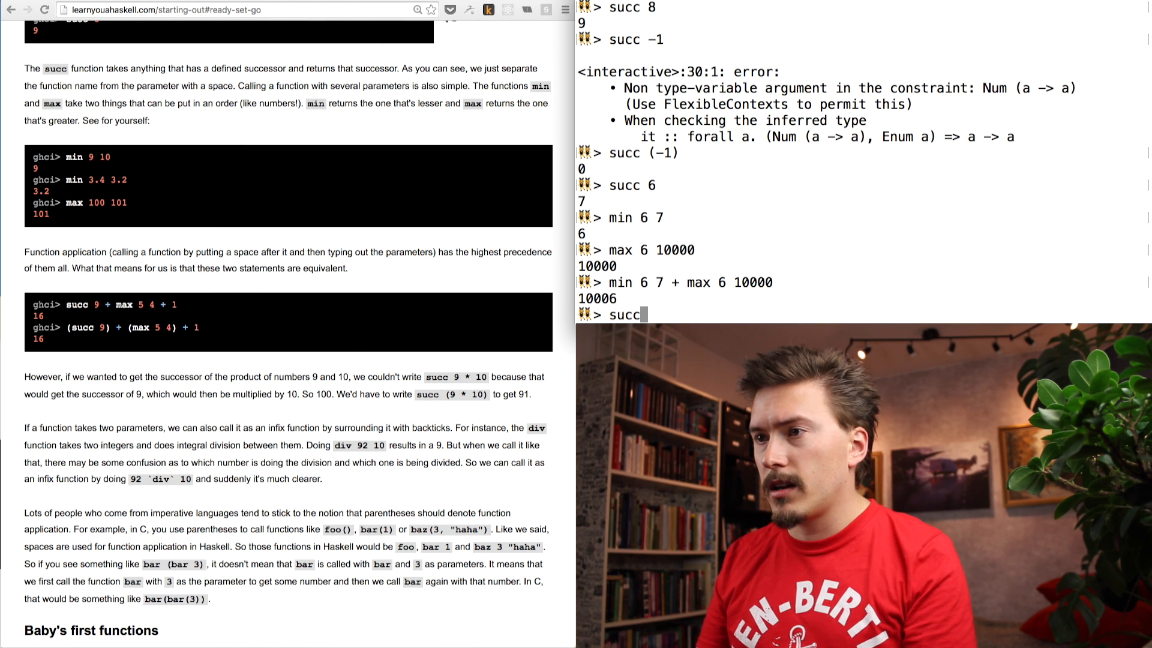
text(9 * 10)
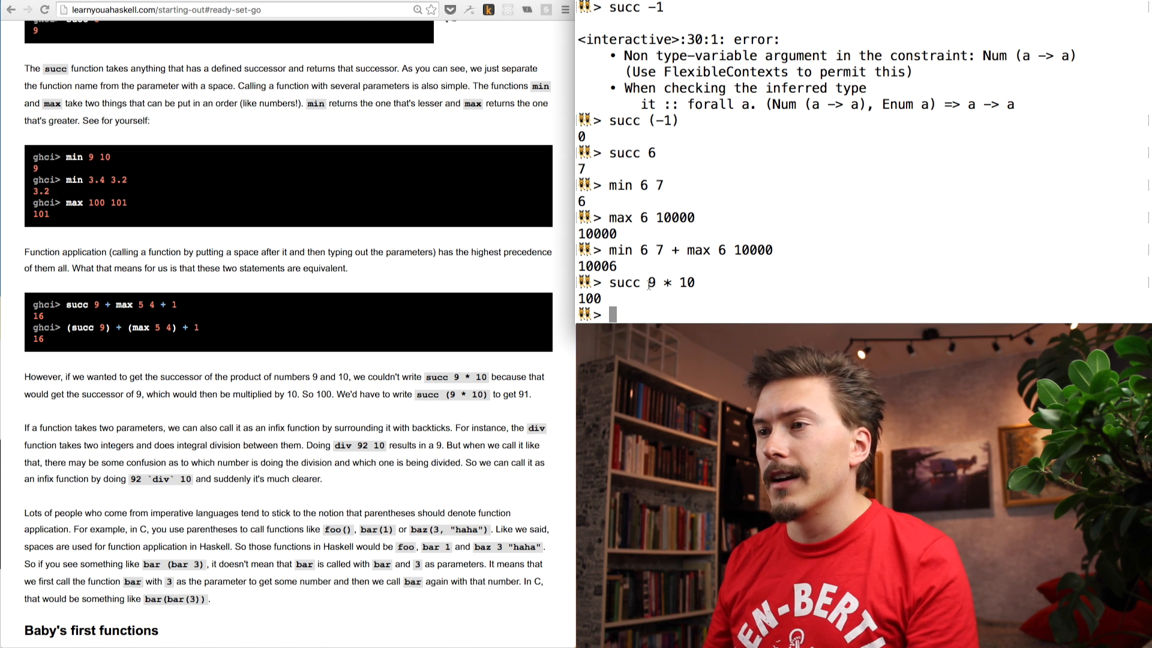
double_click(621, 282)
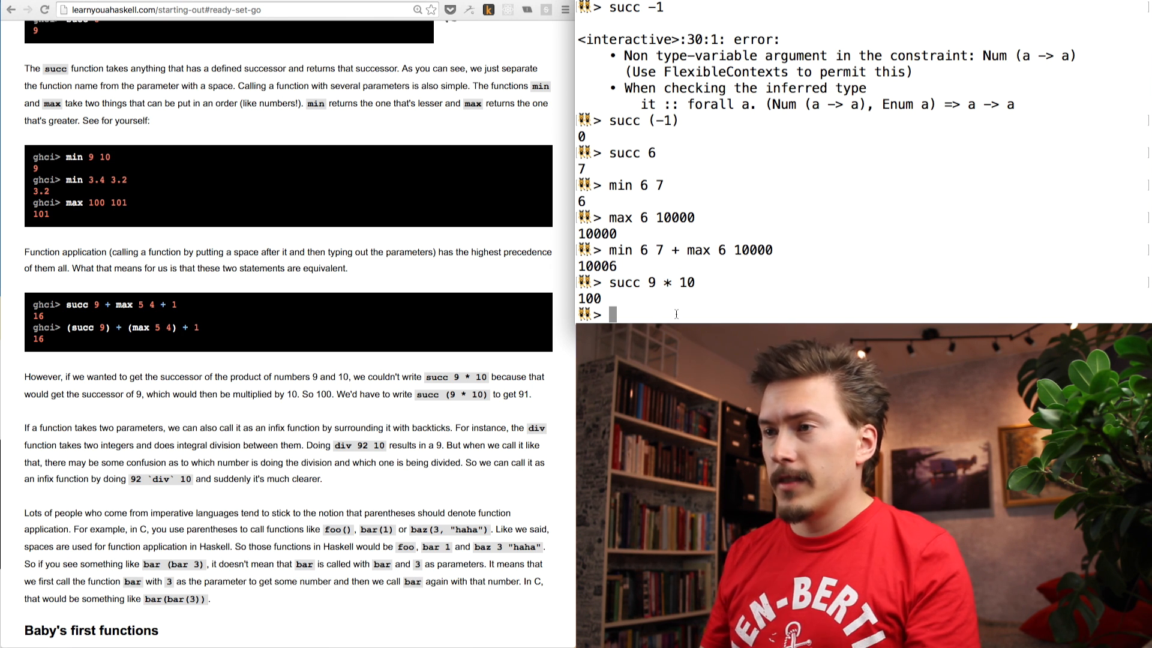
Step: Evaluate succ (9 * 10) with parentheses, getting 91
text(succ 9 * 10)
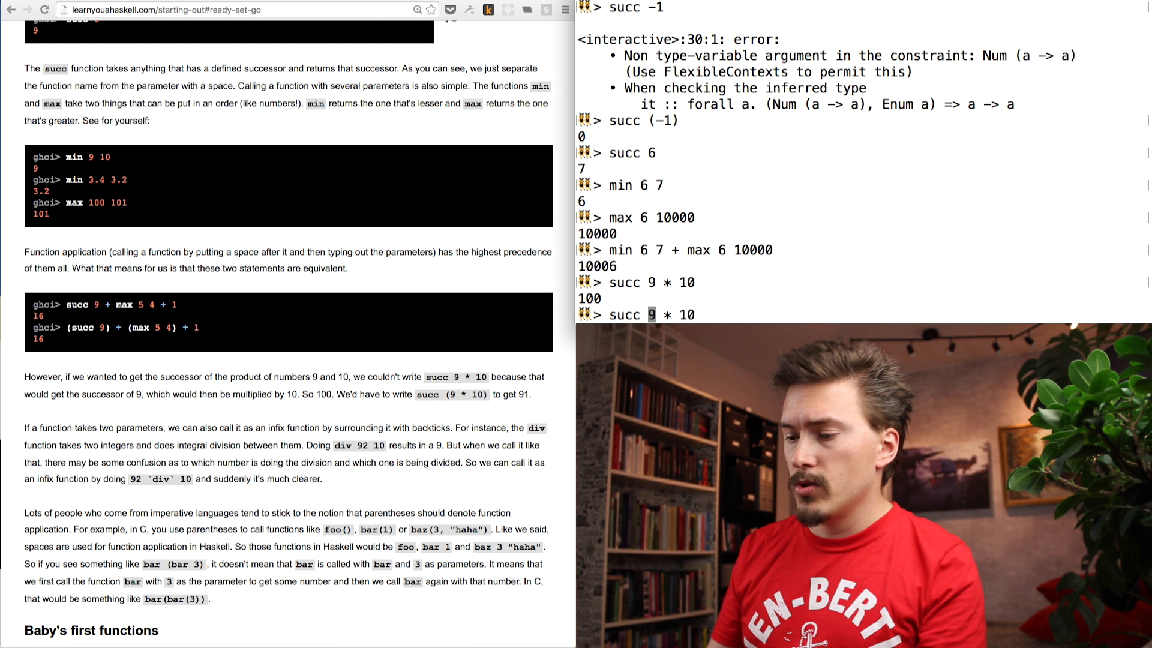
text((9 * 10))
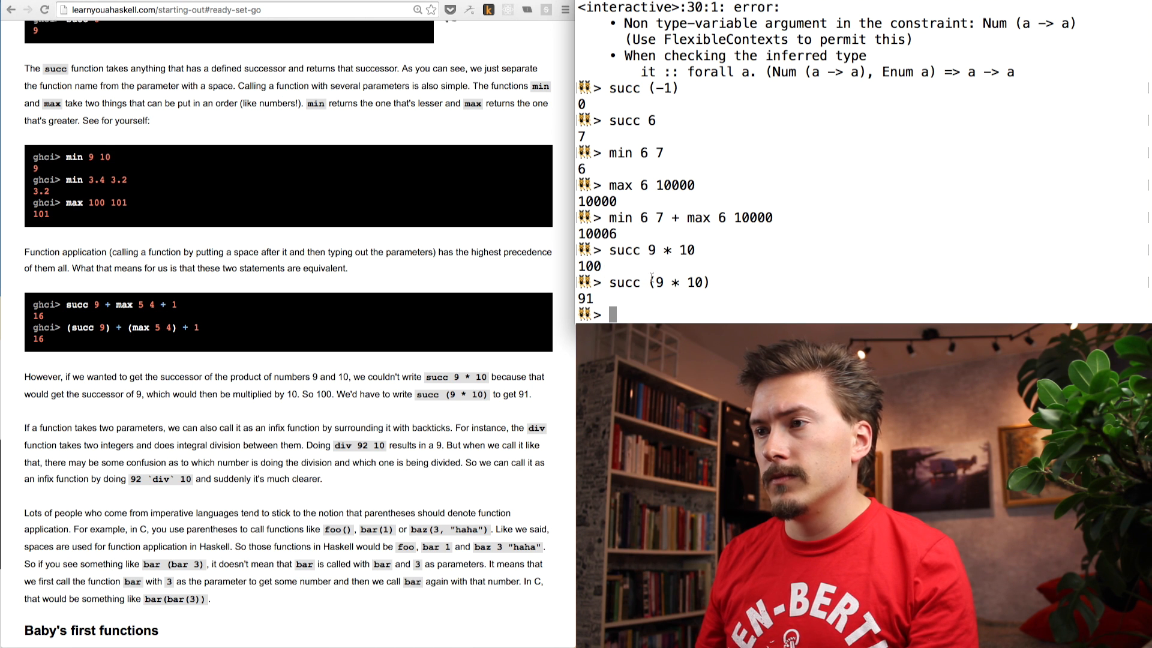
double_click(622, 282)
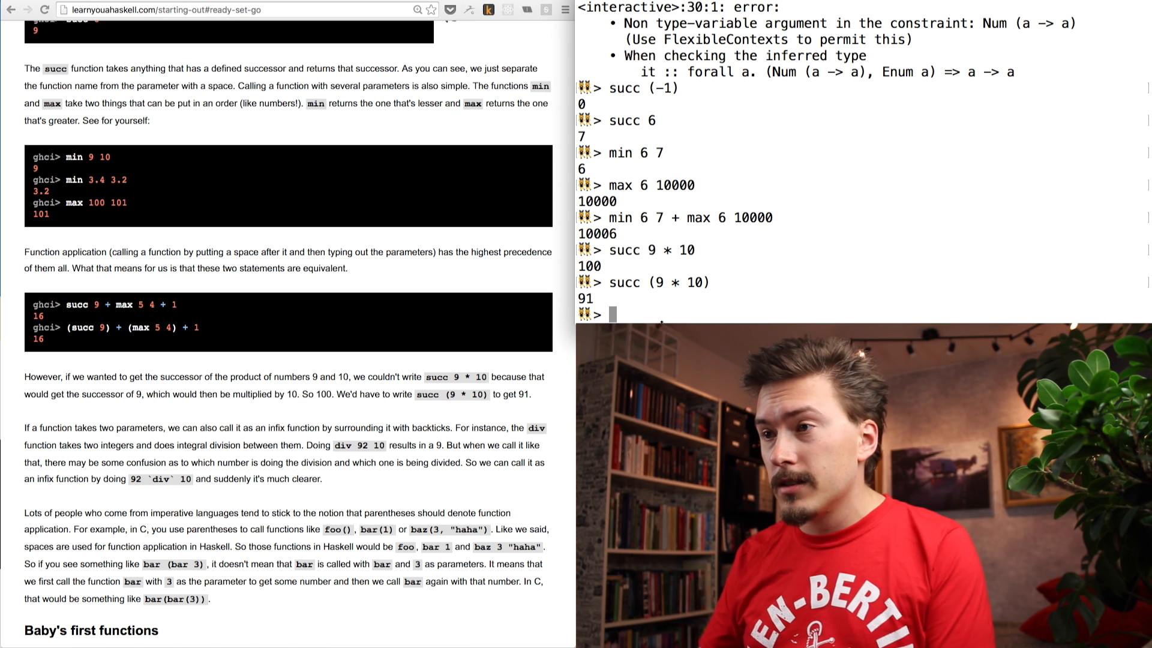
Step: Trigger a Fractional type error with div 92 / 10, then get 9 from div 92 10
text(de)
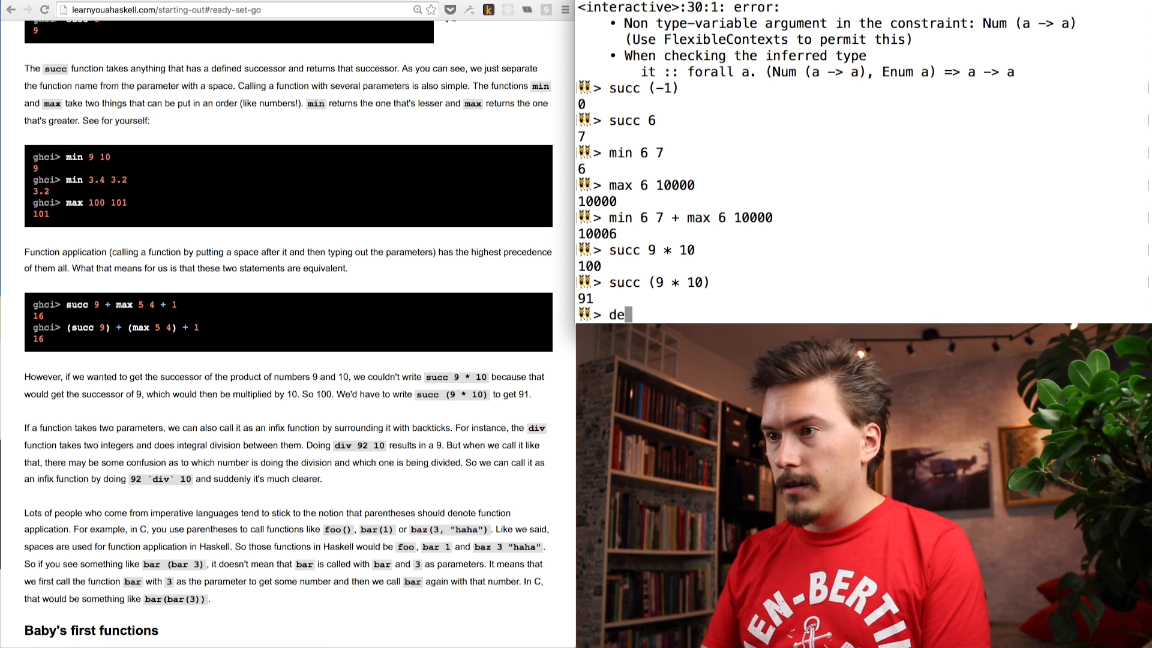
text(iv 29)
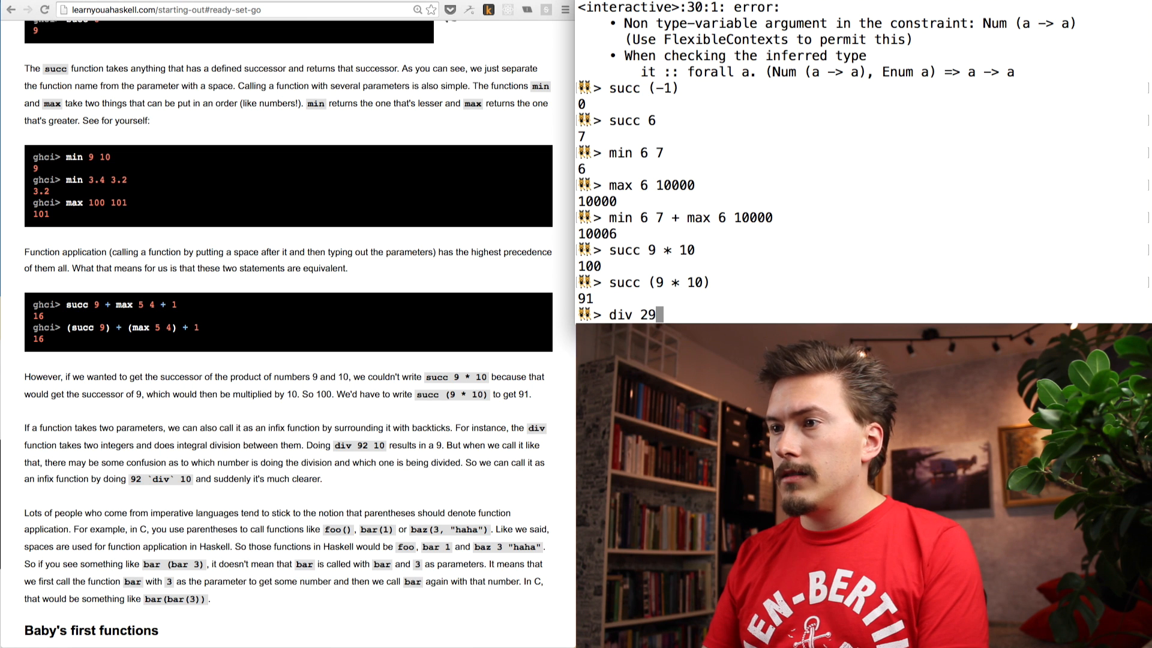
text(92 / 10)
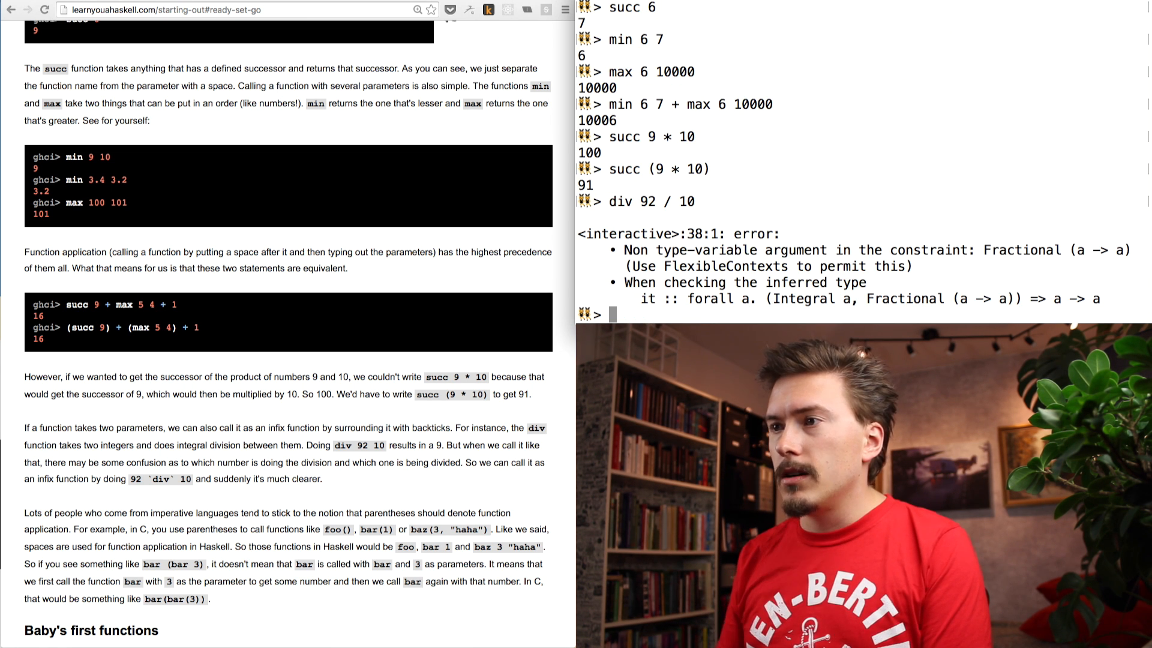
text(div 92 10)
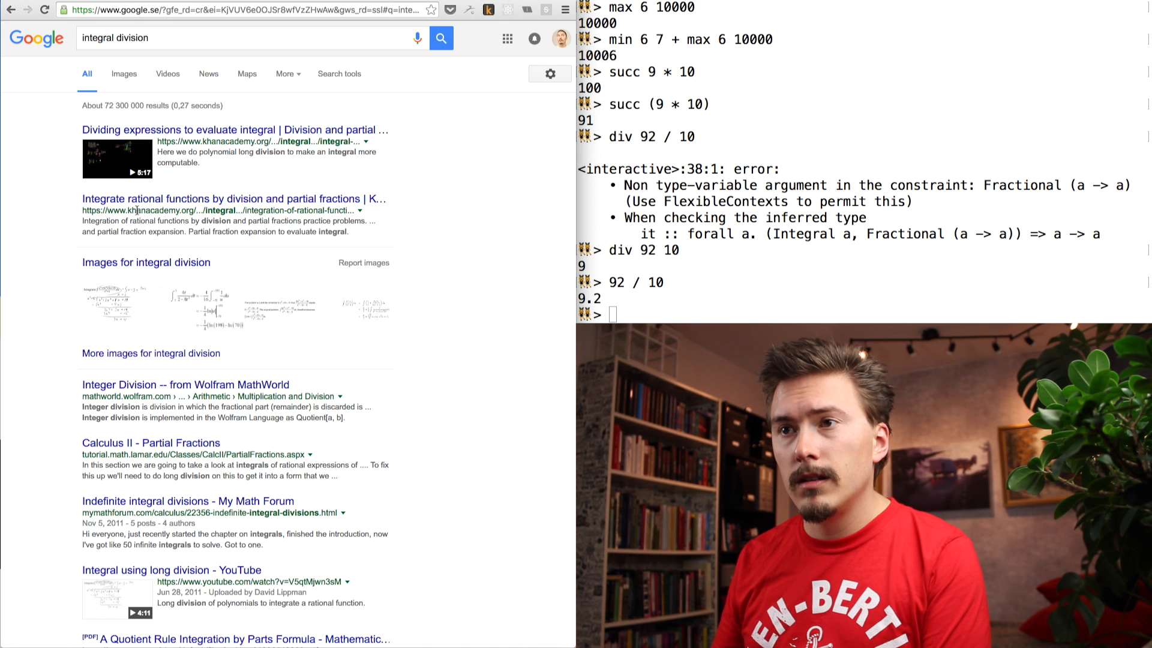
mouse_move(228, 199)
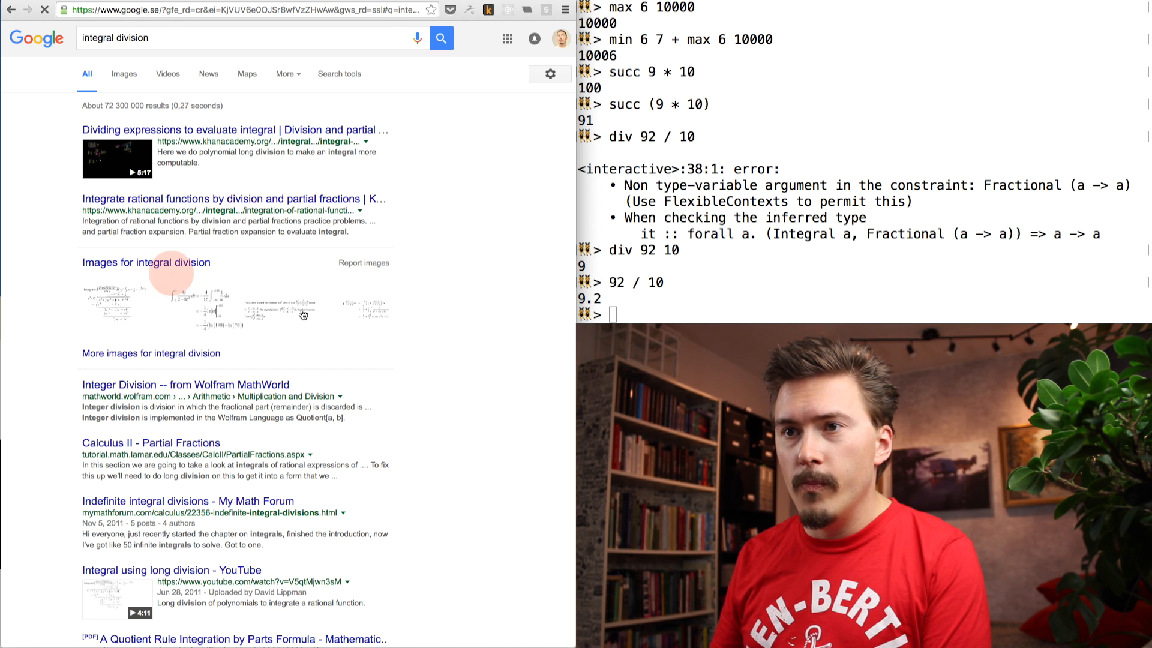
click(122, 73)
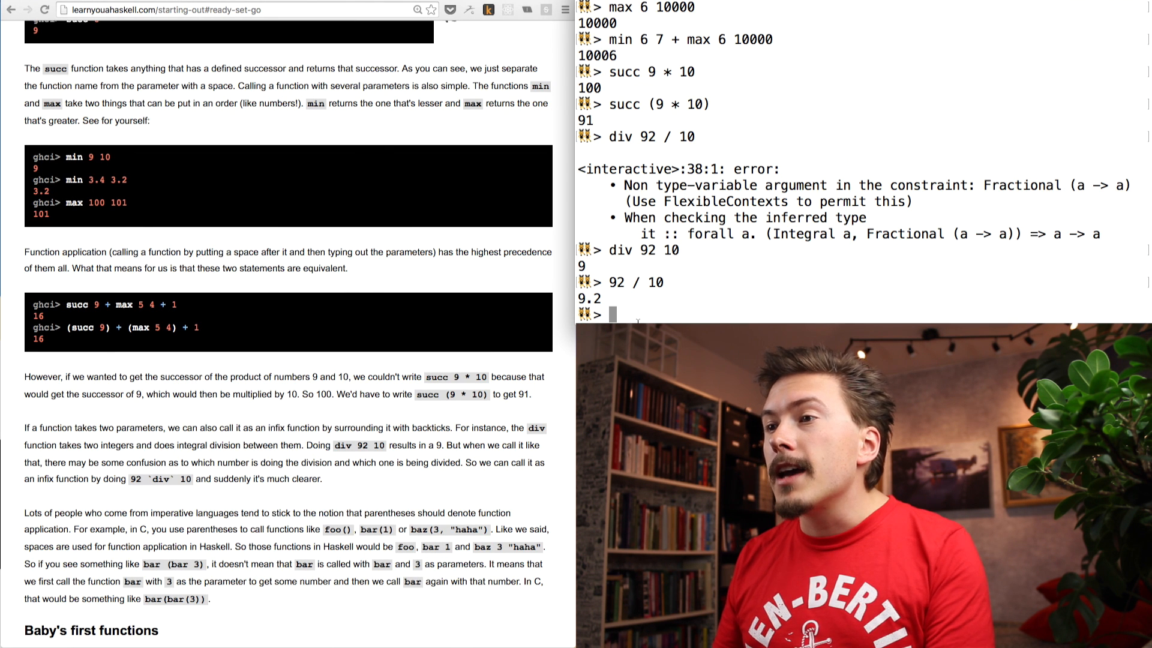
mouse_move(657, 300)
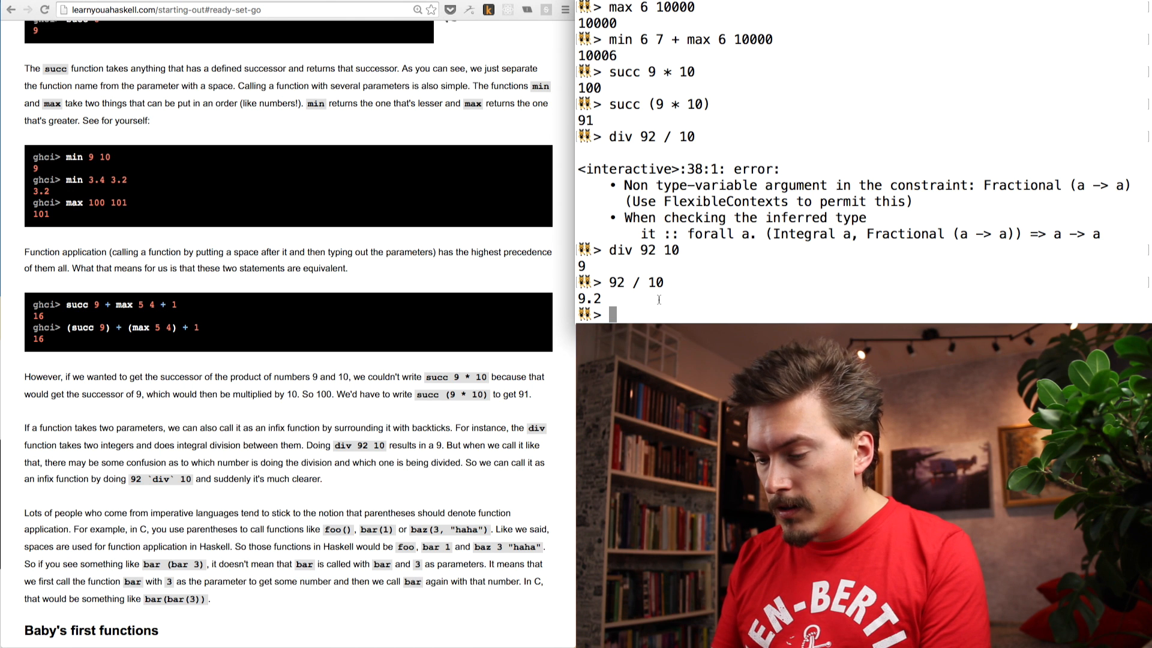
Step: Try 92 ´div´ 10 with wrong quote marks, producing a scope error
text(92)
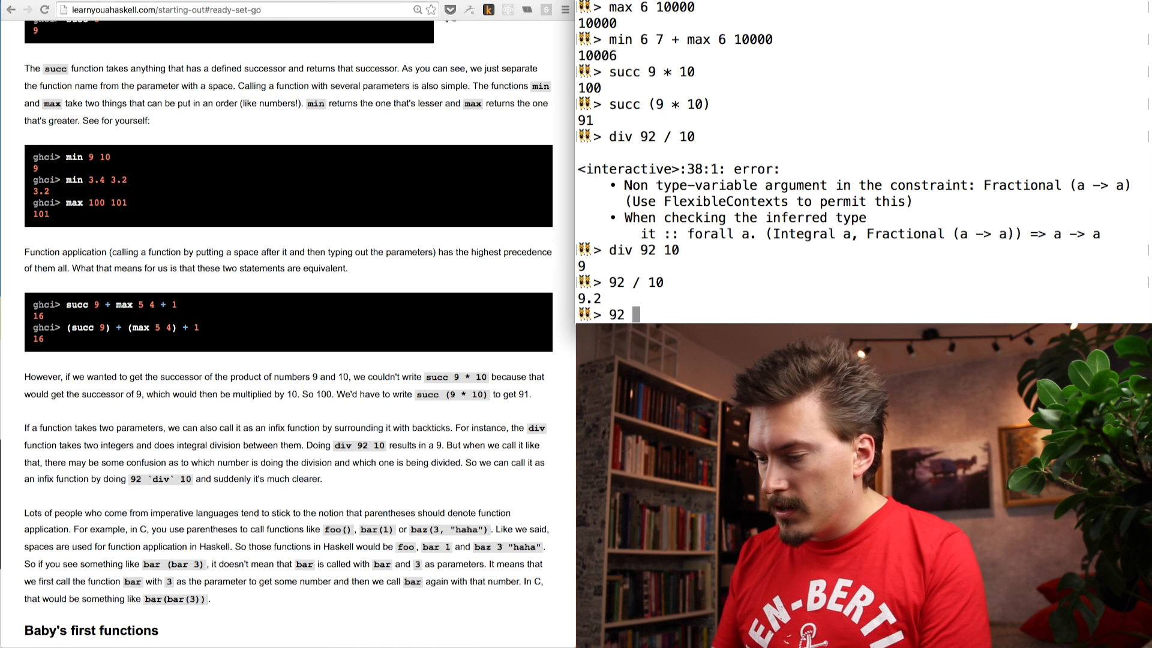
text(`div)
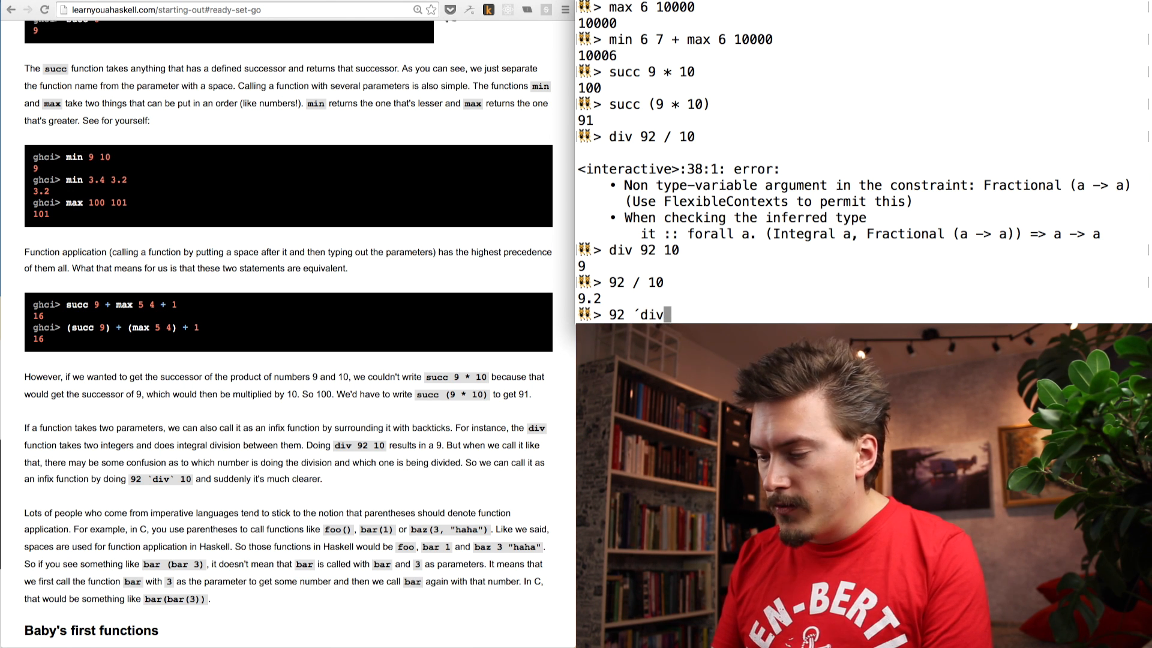
text(`)
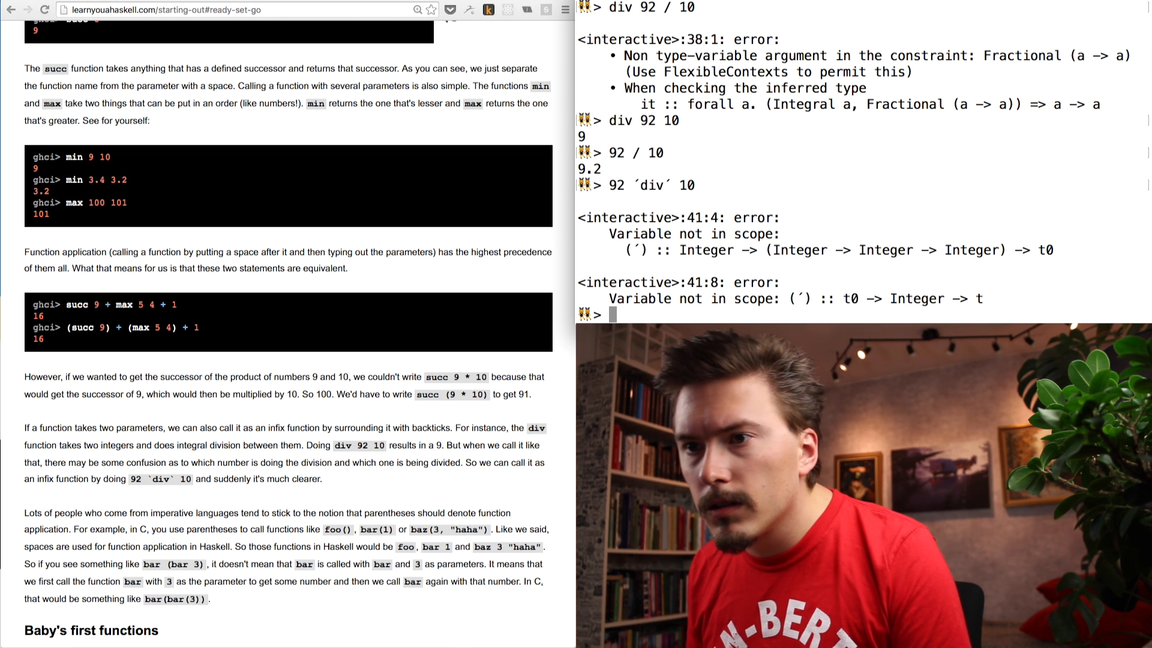
Step: Evaluate 92 `div` 10 as 9 and 92 `max` 10 as 92 using backticks
text(92 `div` 10)
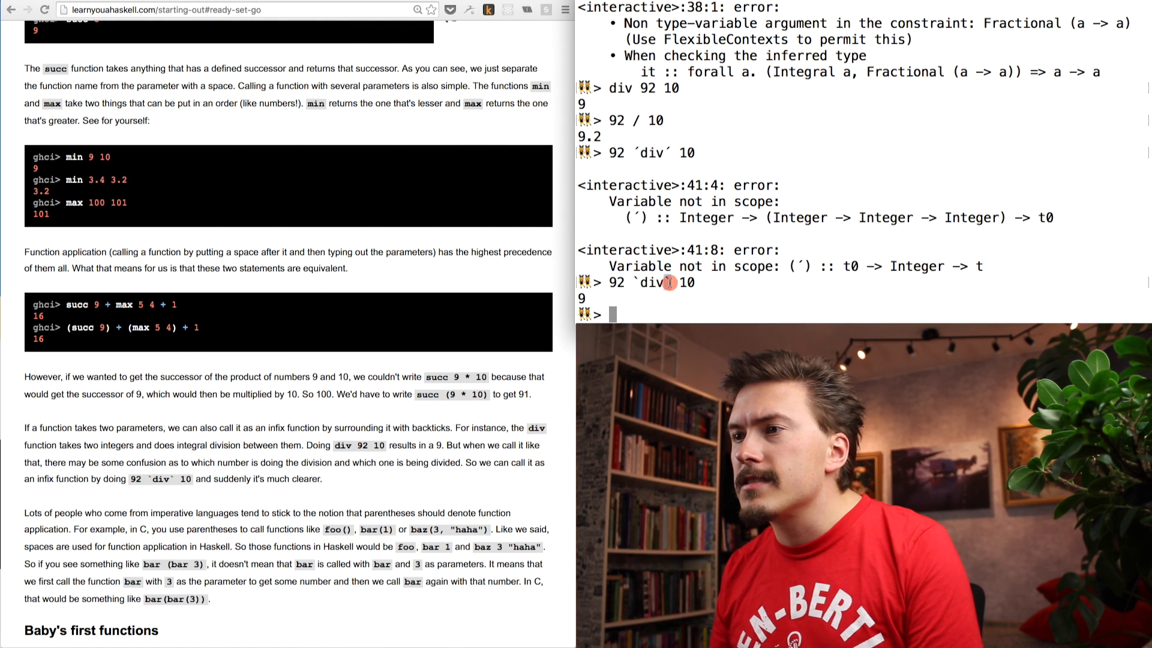
text(92 `div` 10)
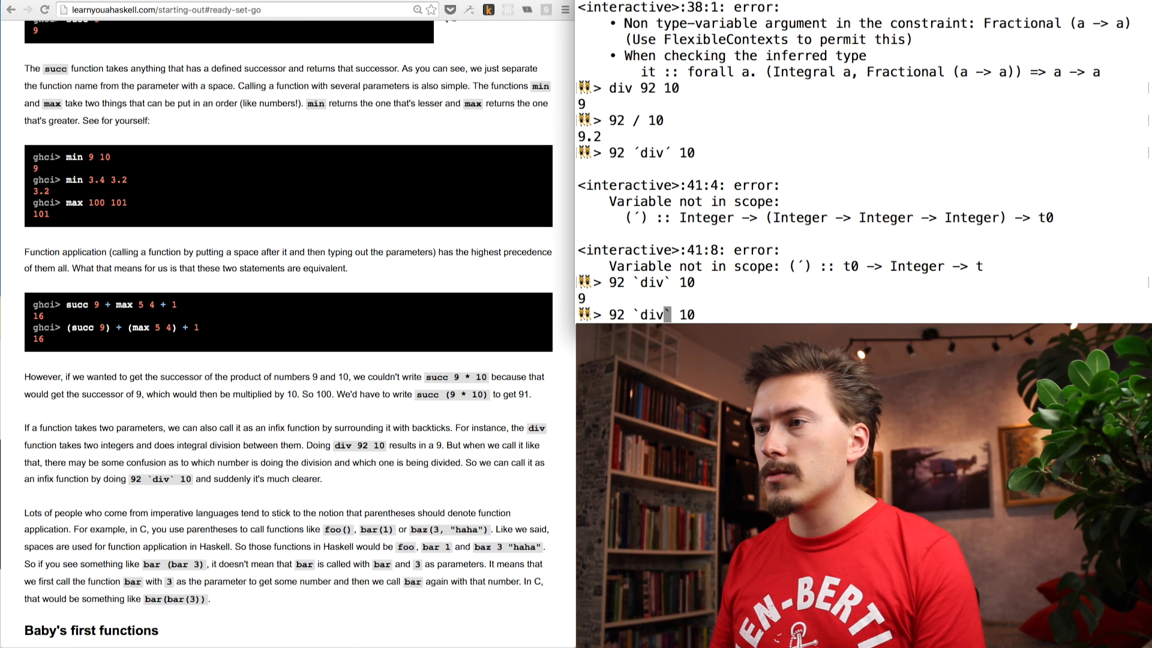
text(max)
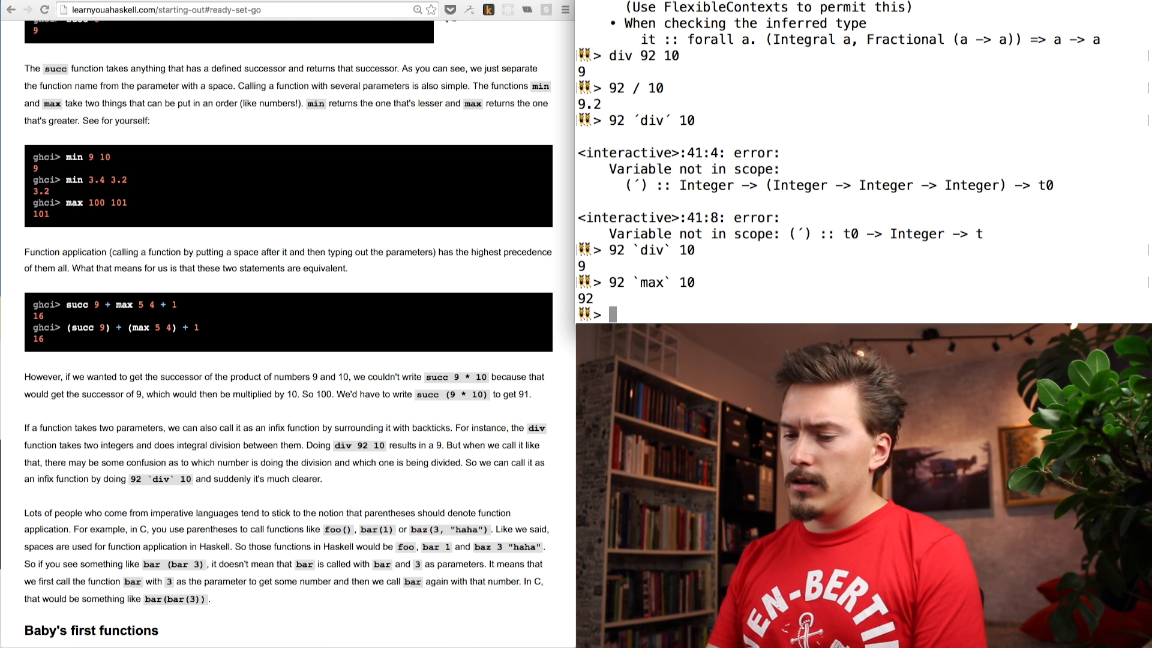
Step: Compare max 92 10 returning 92 with a lone max (92) that errors
text(max()
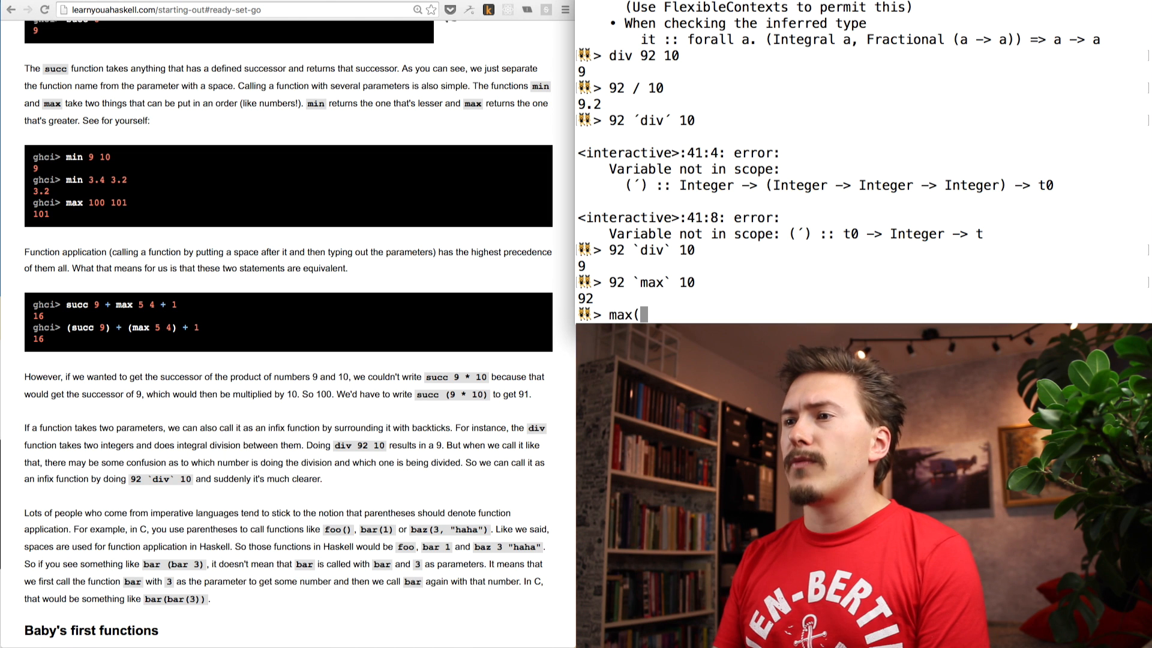
text(92, 10)
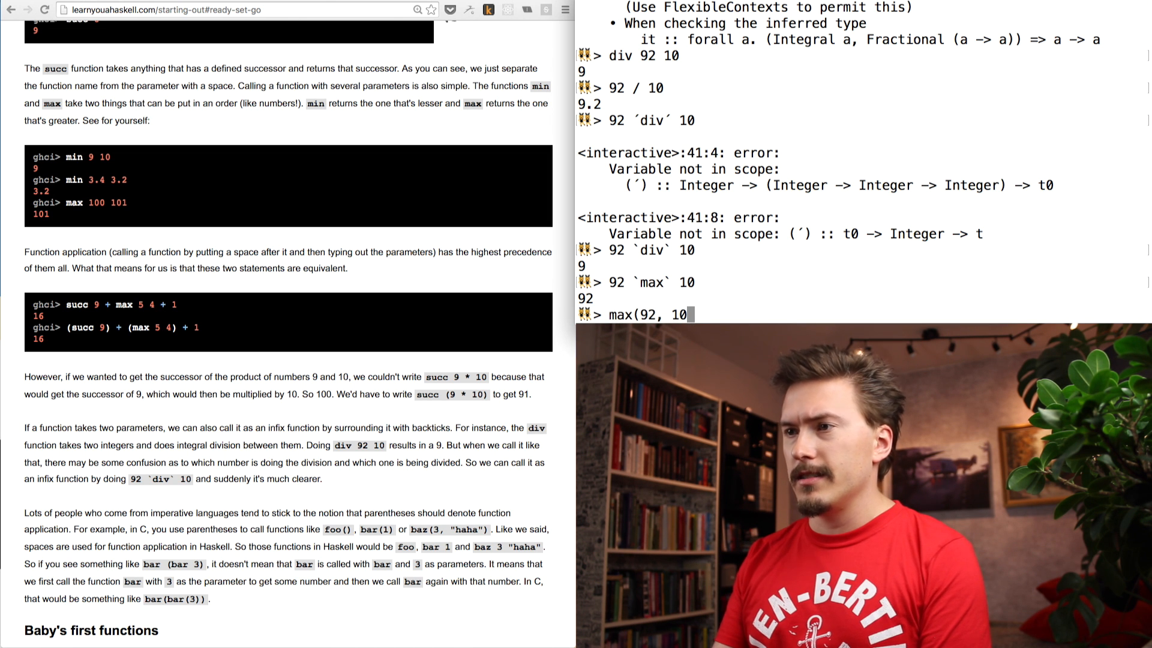
text())
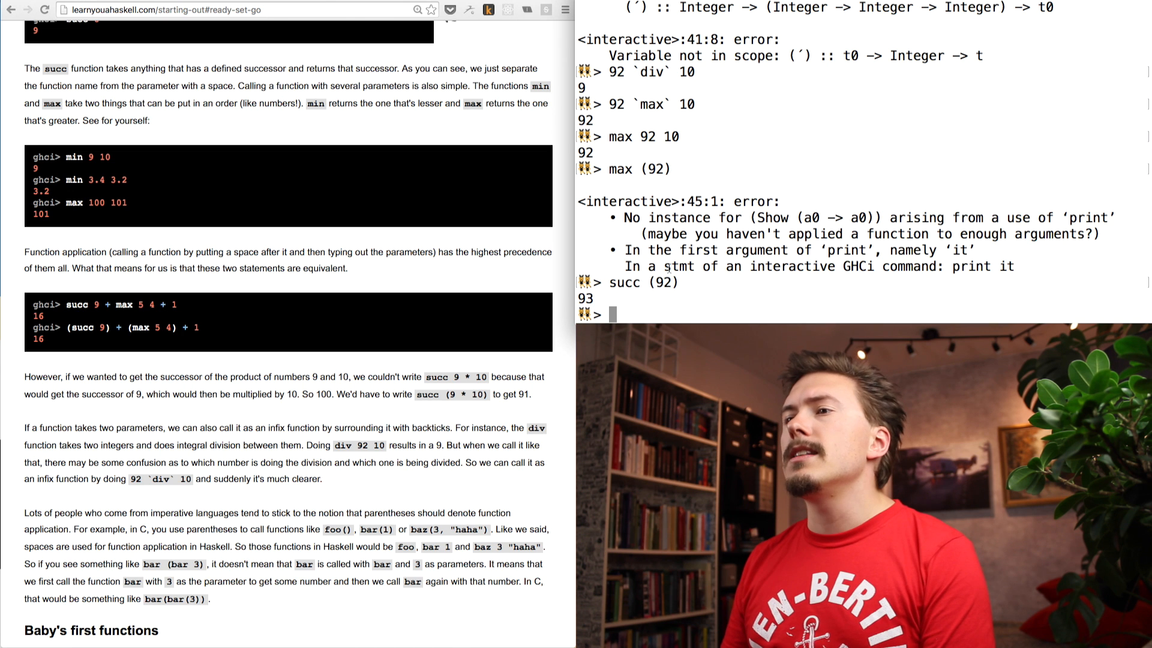
double_click(661, 281)
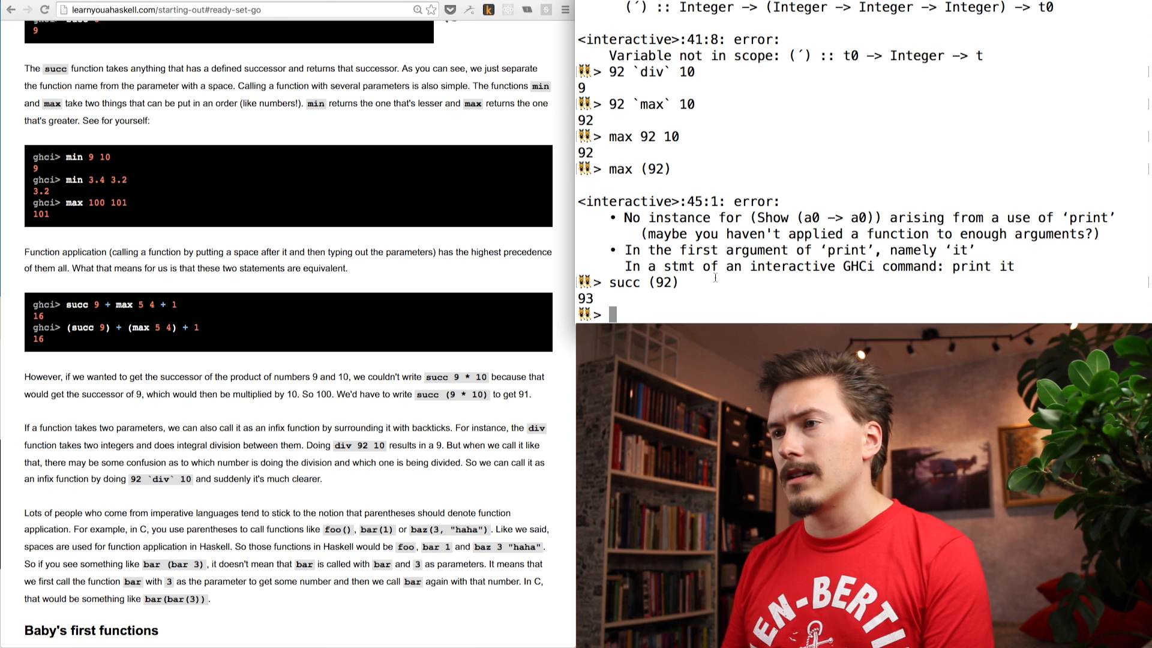
Step: Show succ 92 and succ (92) both return 93
text(succ 92)
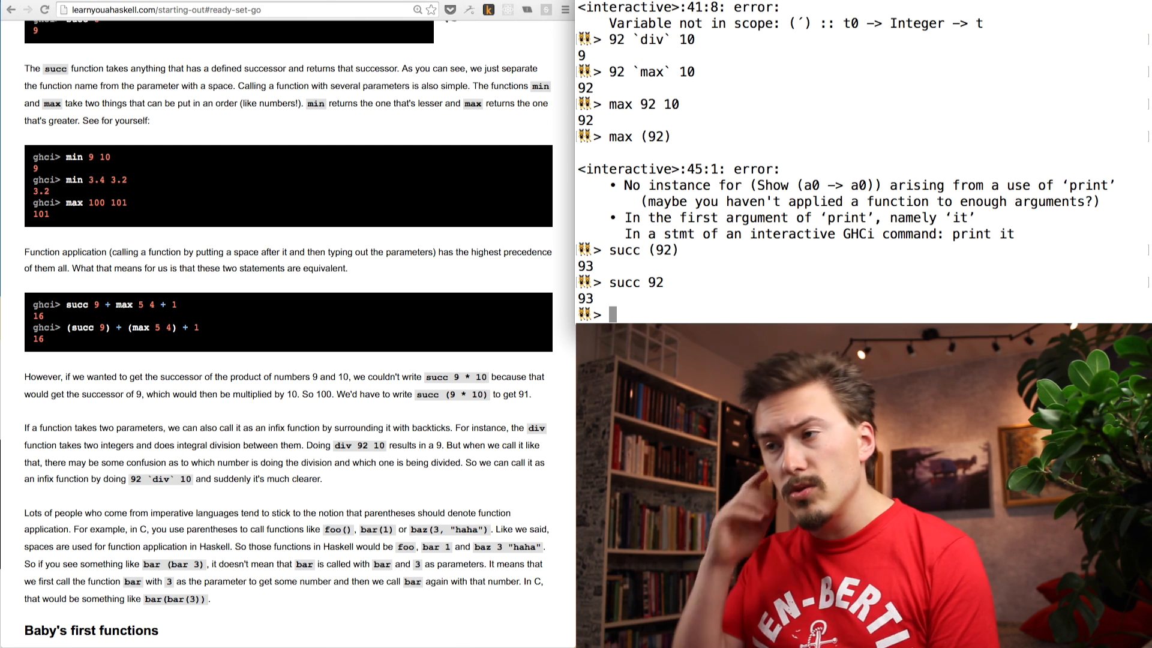
text(succ)
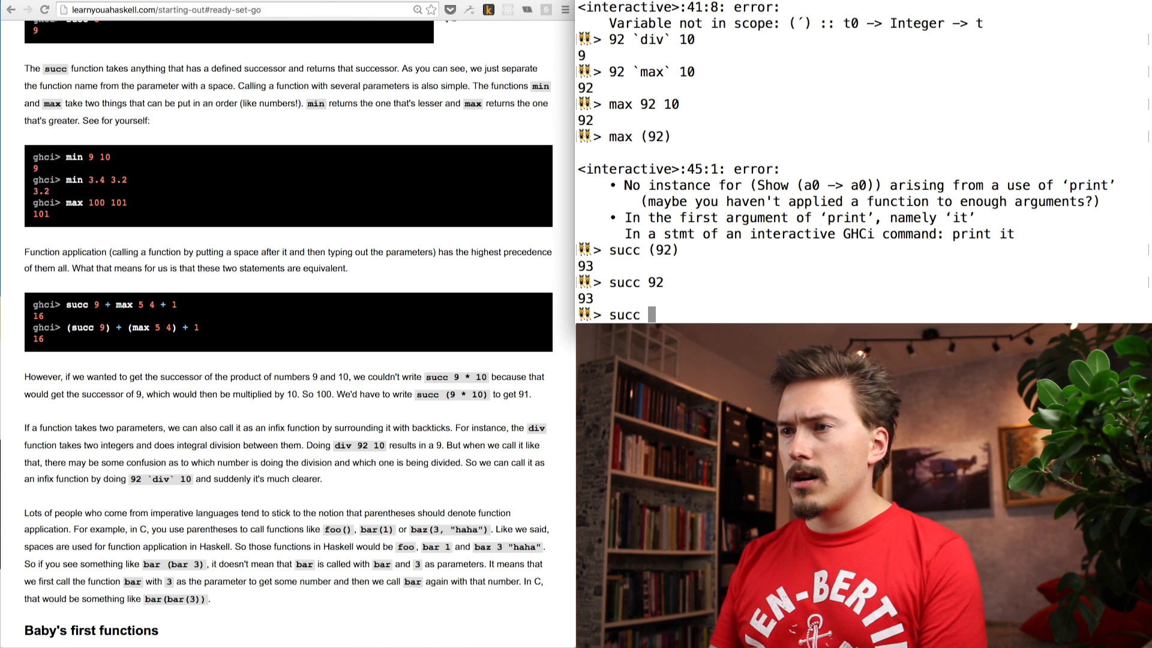
text(succ)
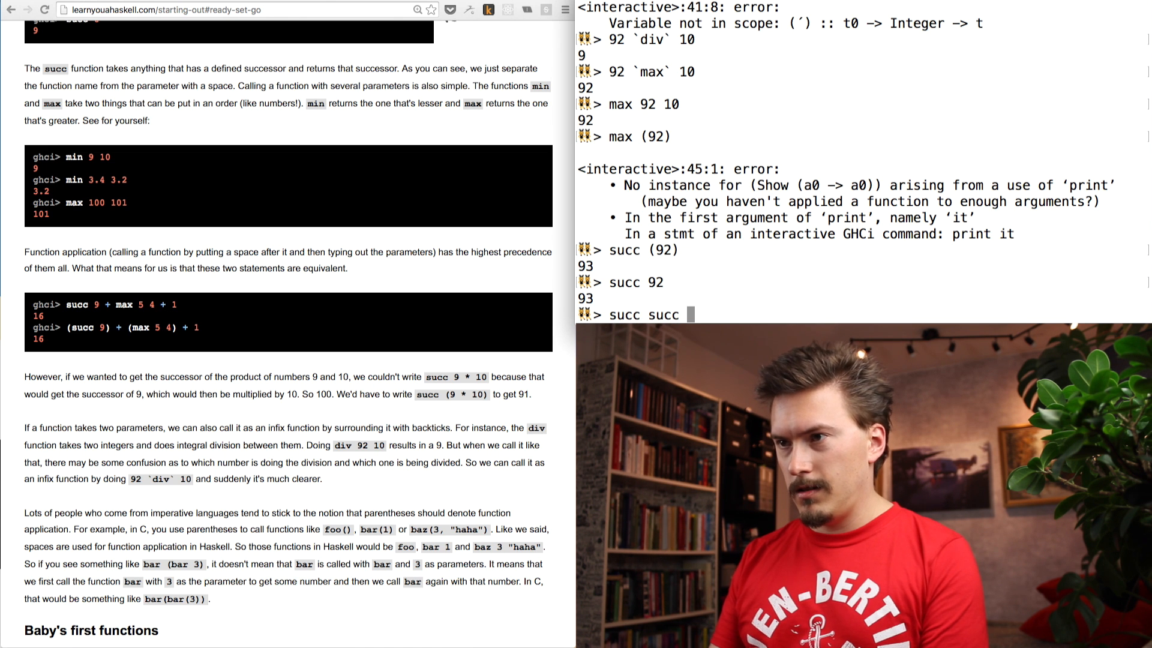